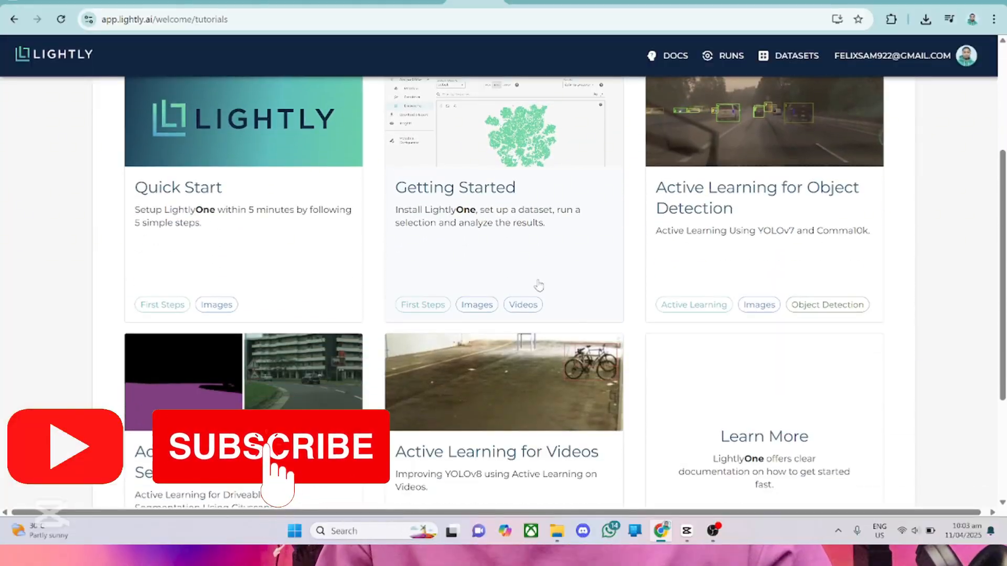
- Browse through the LightlyTrain documentation landing page before heading to Quick Start
scroll("down", 3)
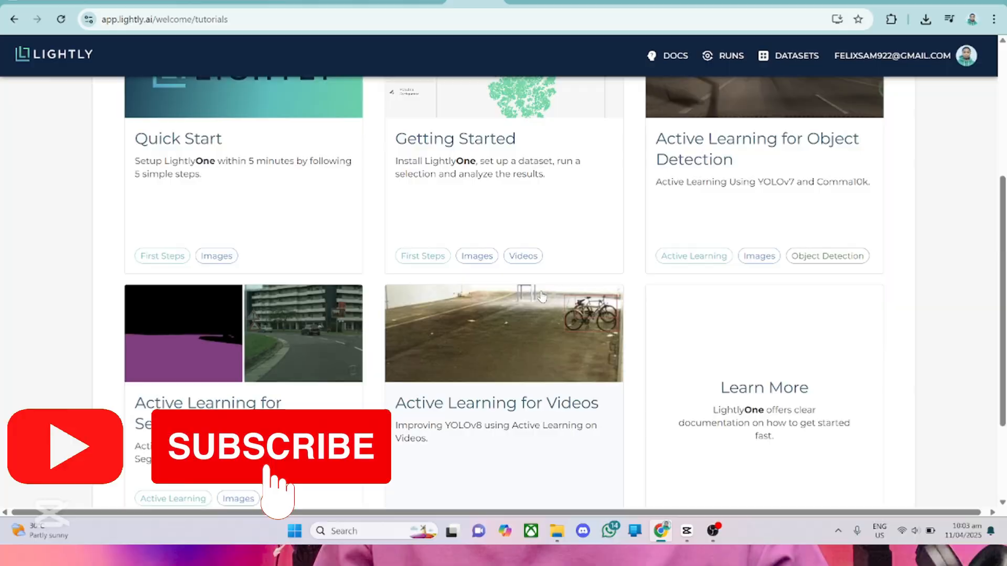
left_click(674, 55)
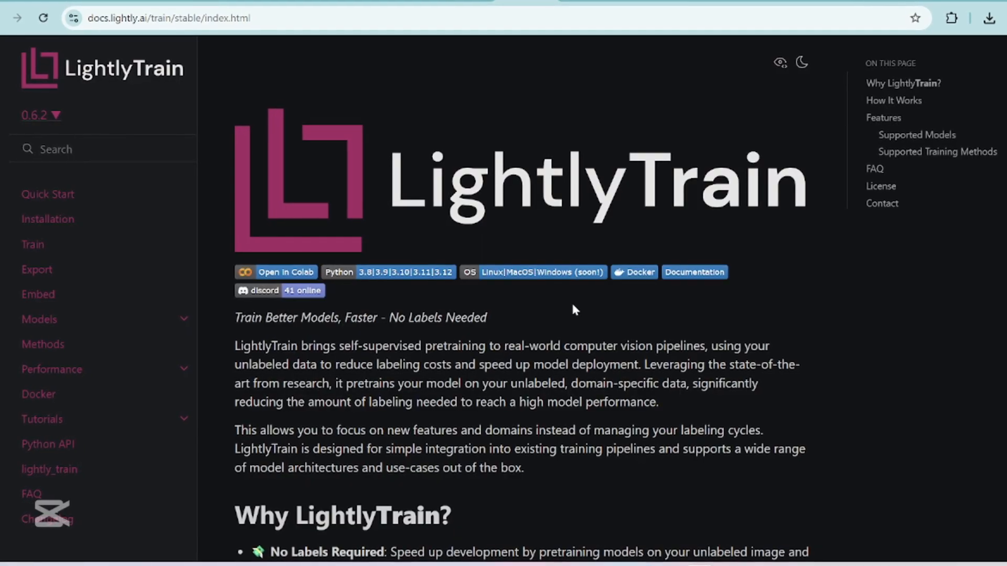
scroll("down", 3)
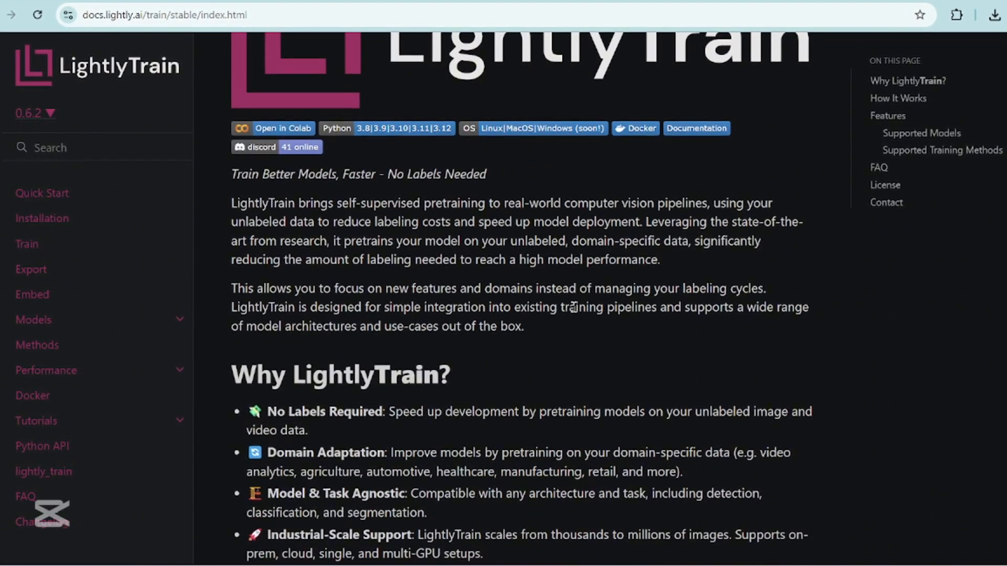
scroll("down", 3)
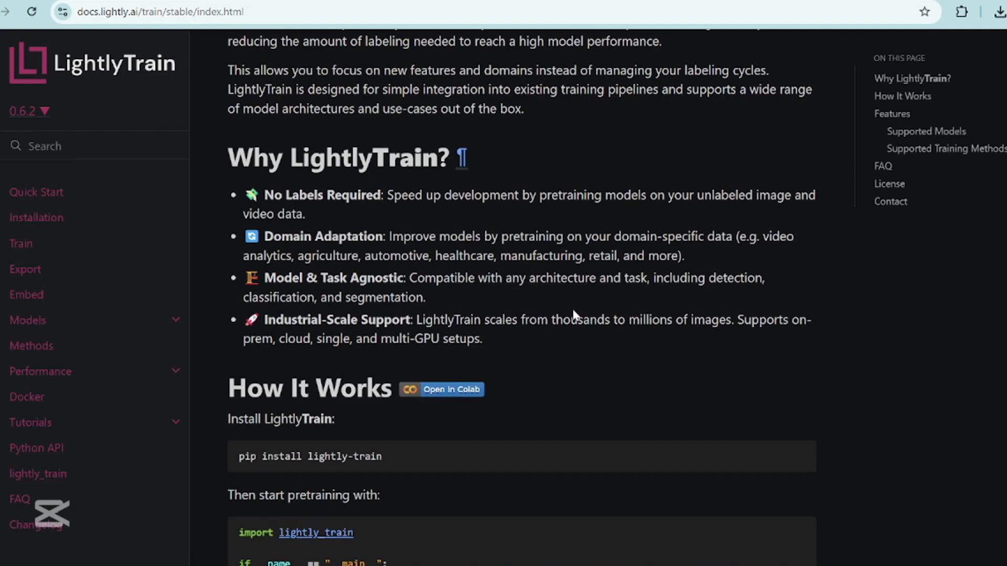
scroll("down", 3)
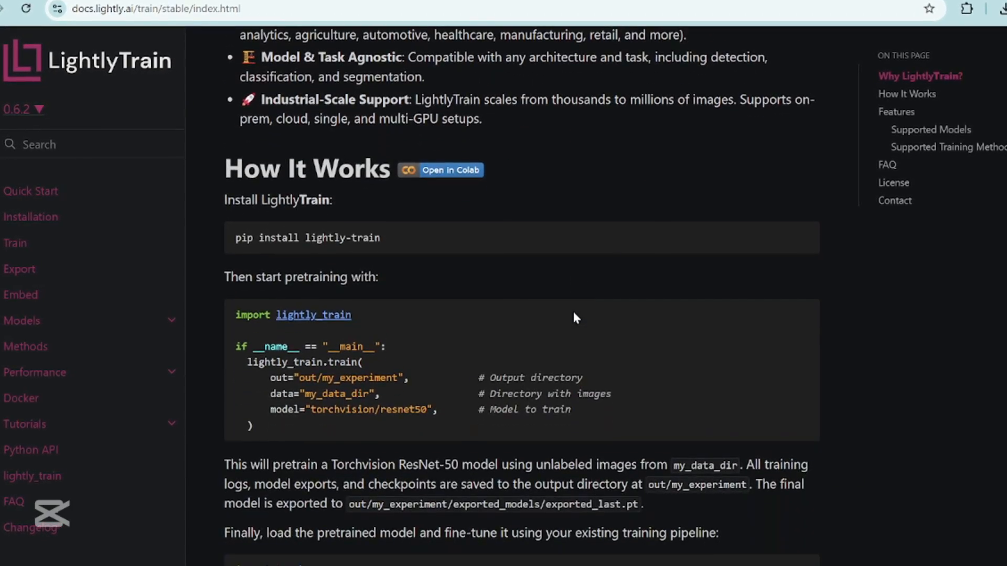
scroll("down", 3)
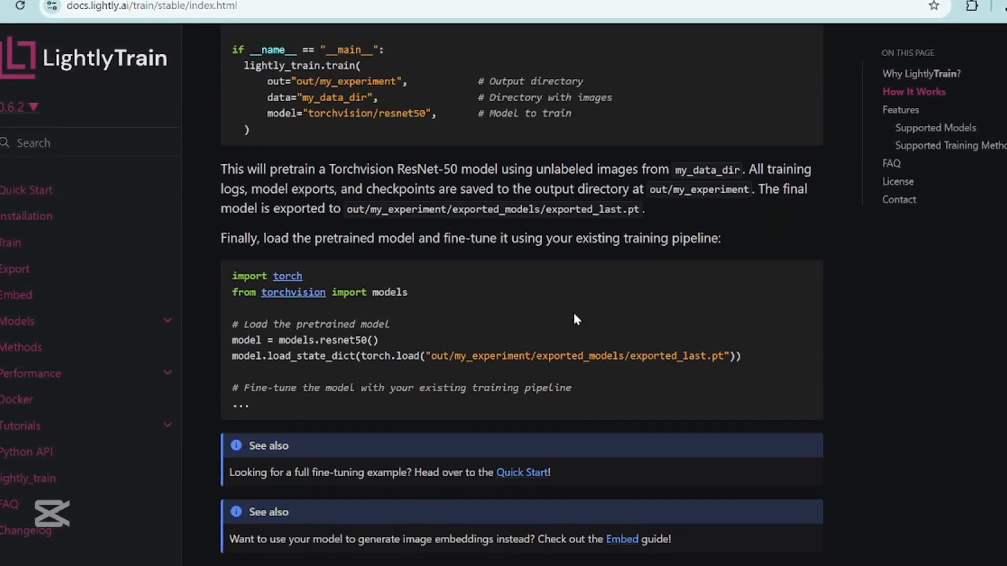
scroll("up", 3)
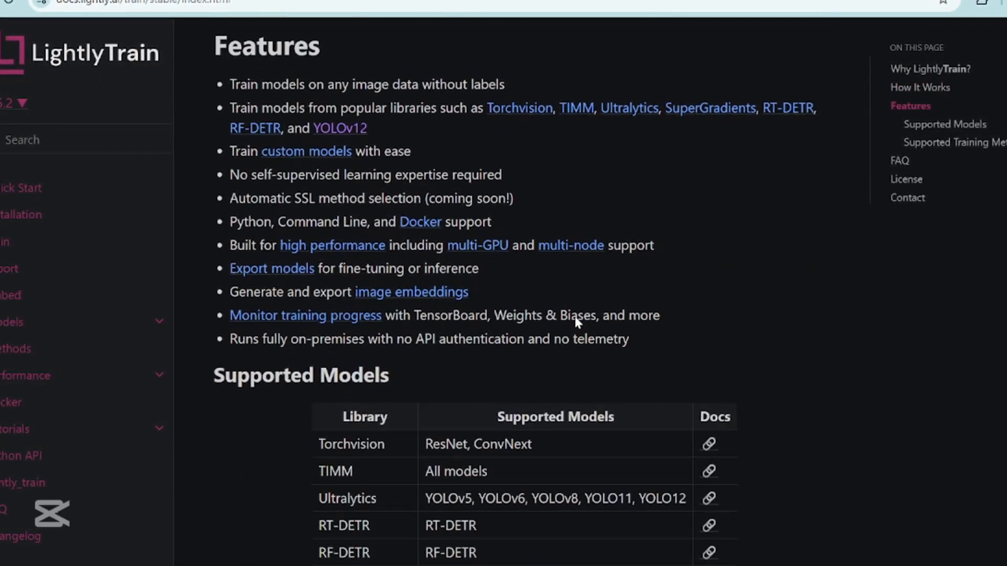
scroll("down", 3)
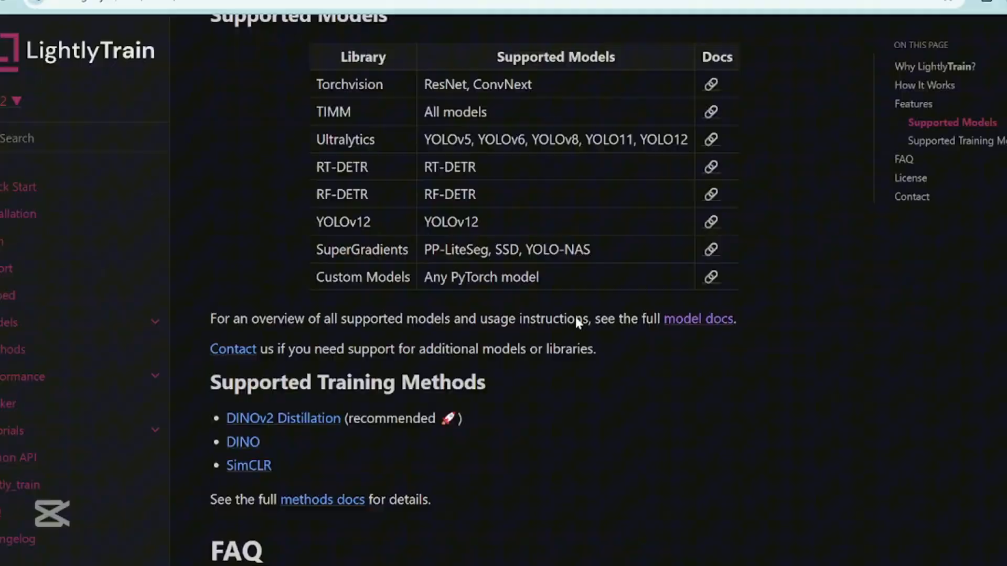
scroll("up", 3)
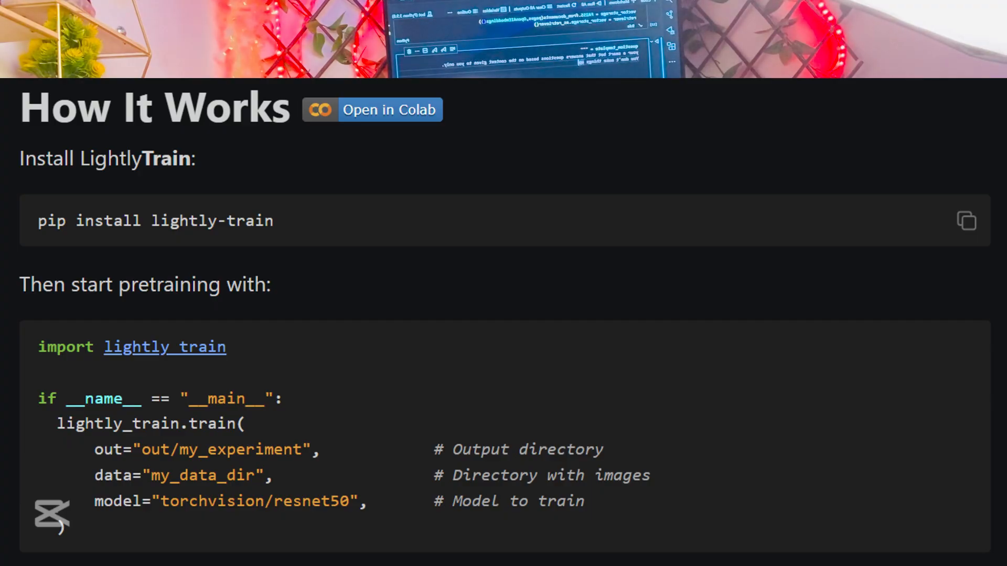
scroll("up", 3)
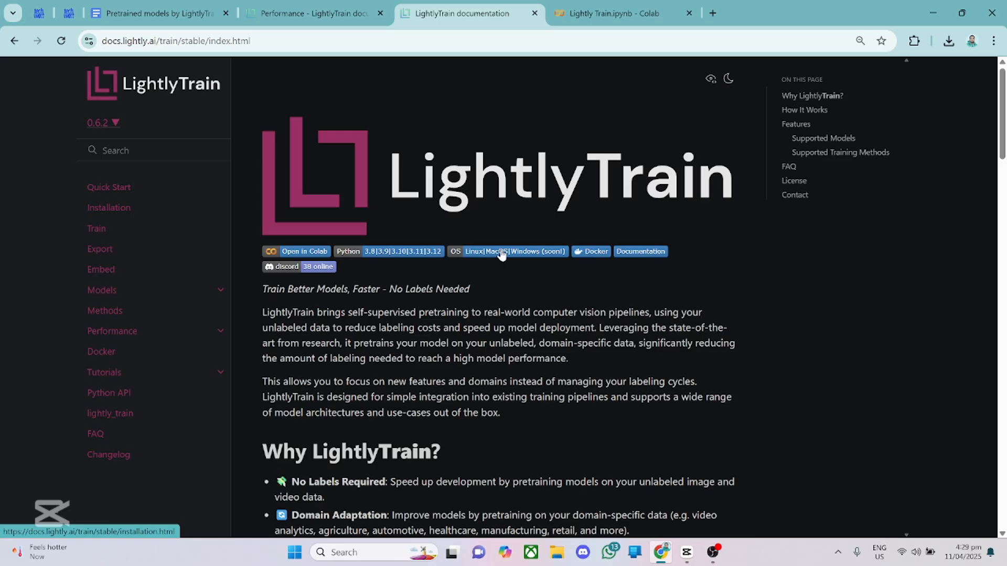
mouse_move(427, 309)
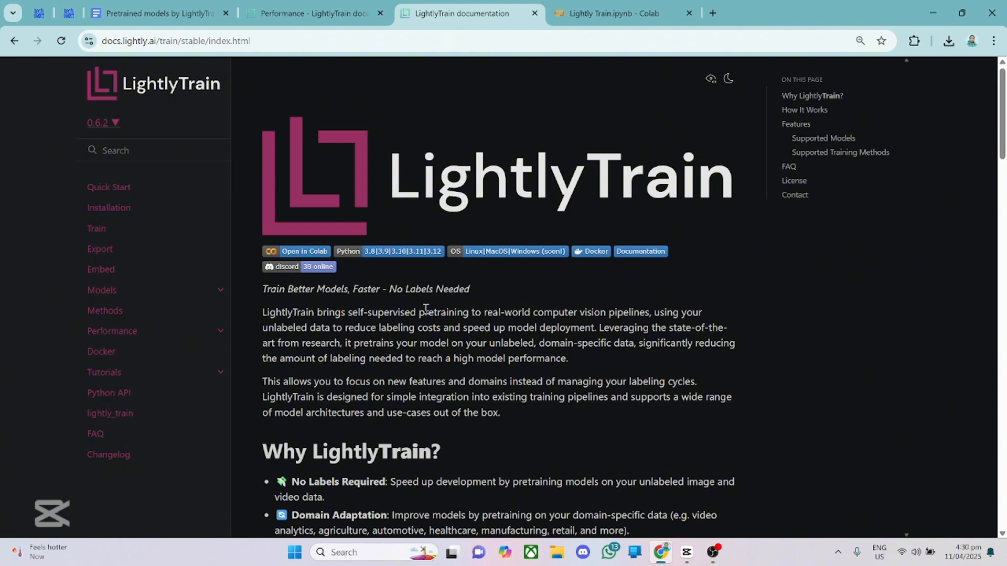
mouse_move(108, 190)
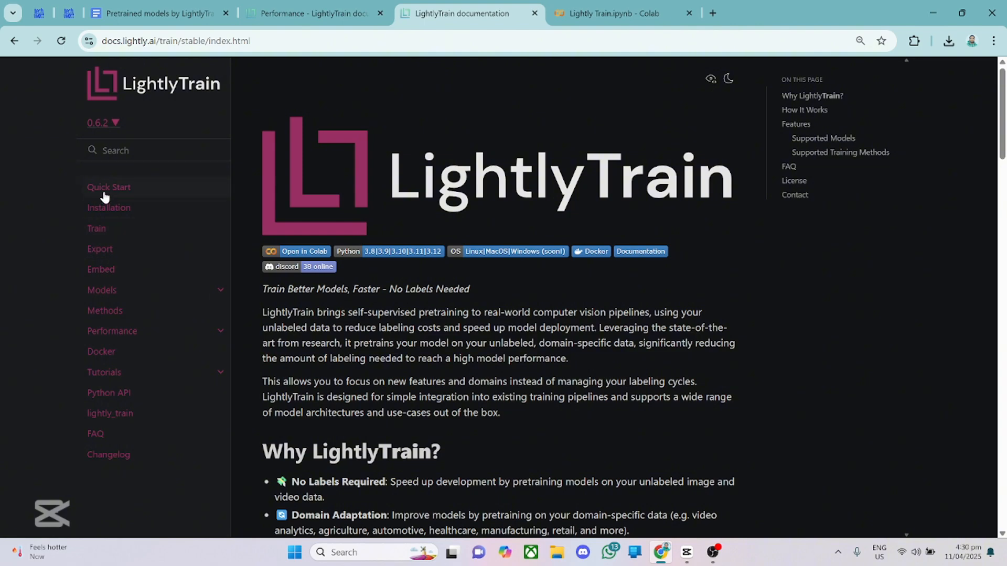
- Copy the 'pip install lightly-train' command from Quick Start and move down to Prepare Data and Train
left_click(108, 187)
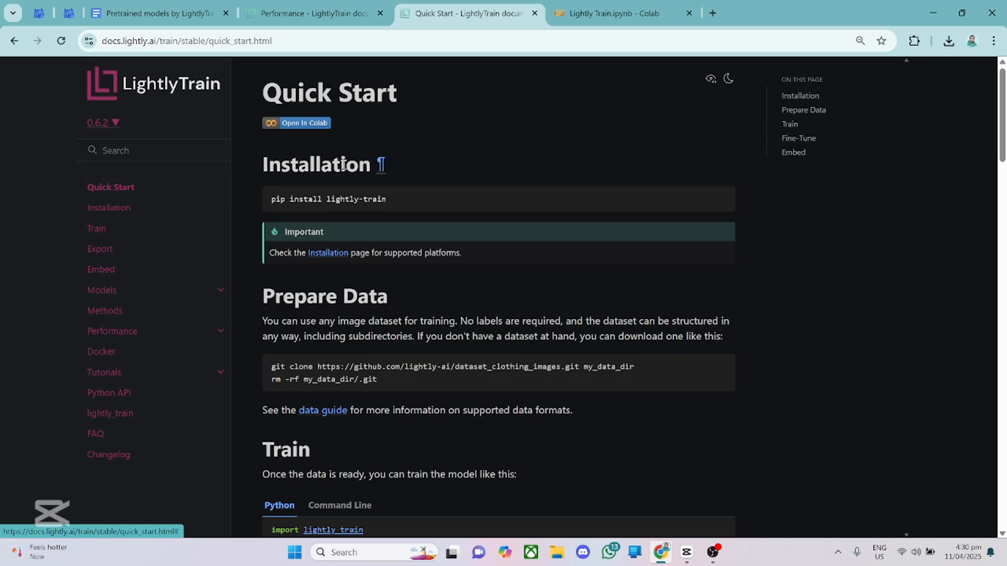
mouse_move(344, 199)
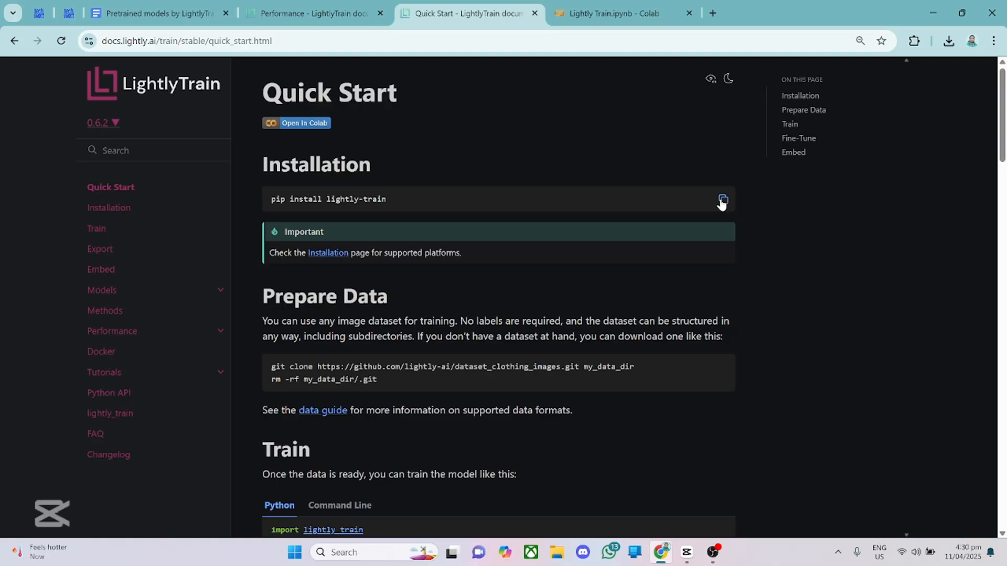
left_click(722, 199)
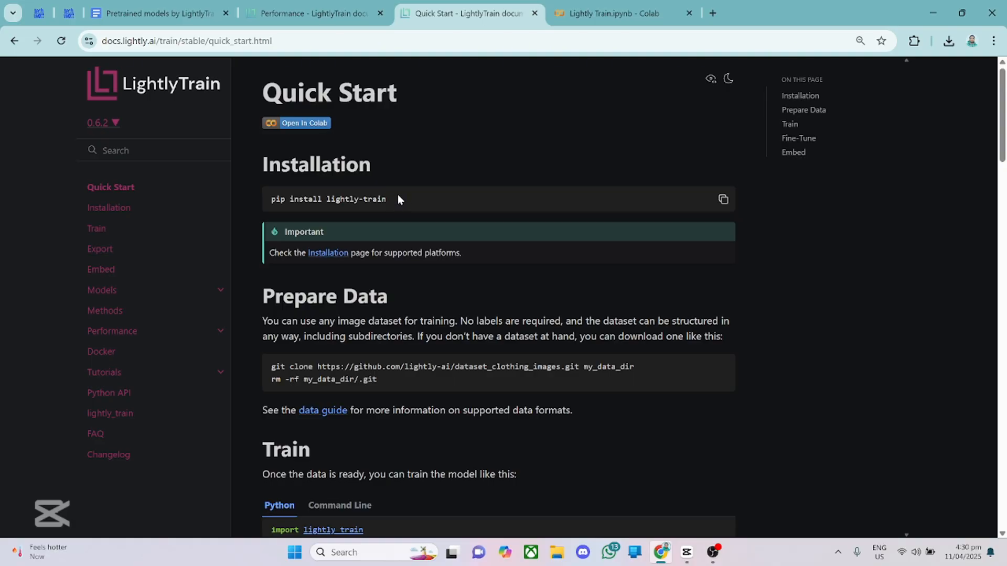
scroll("down", 3)
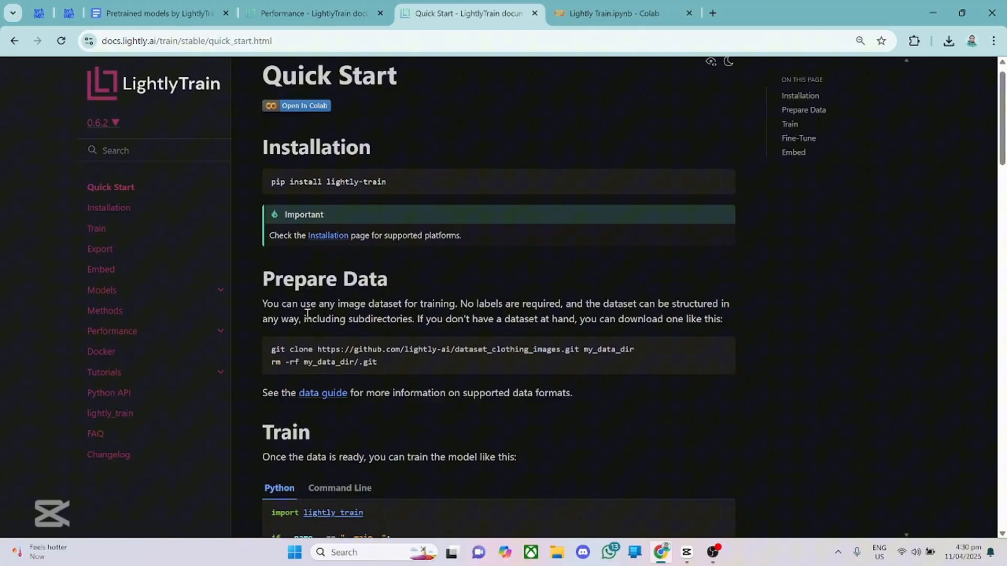
scroll("down", 3)
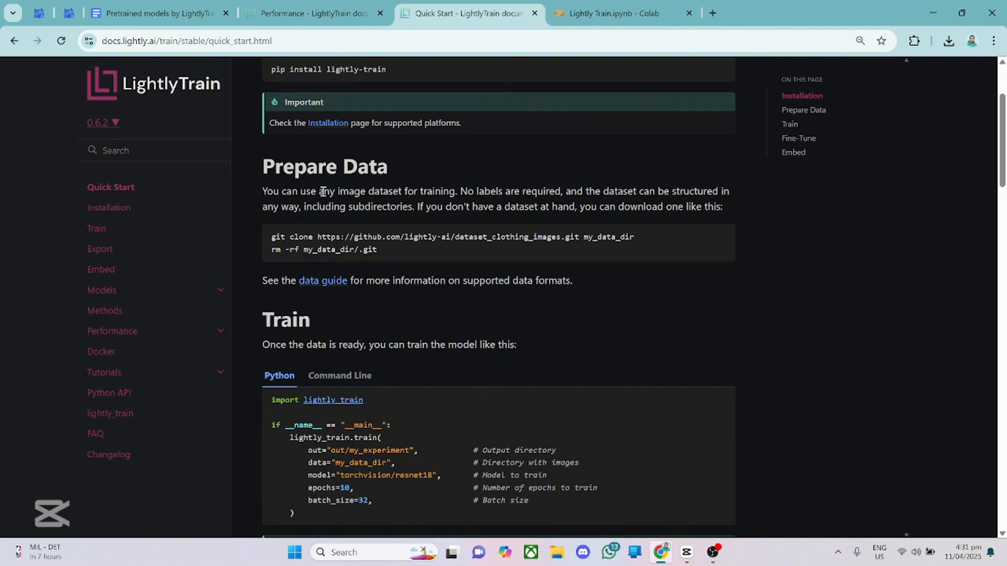
scroll("down", 3)
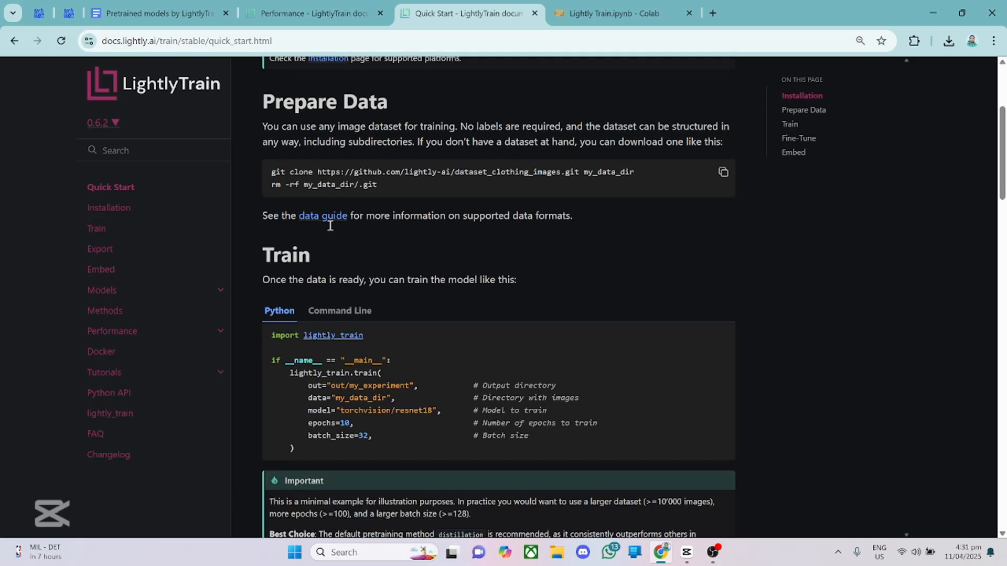
scroll("down", 3)
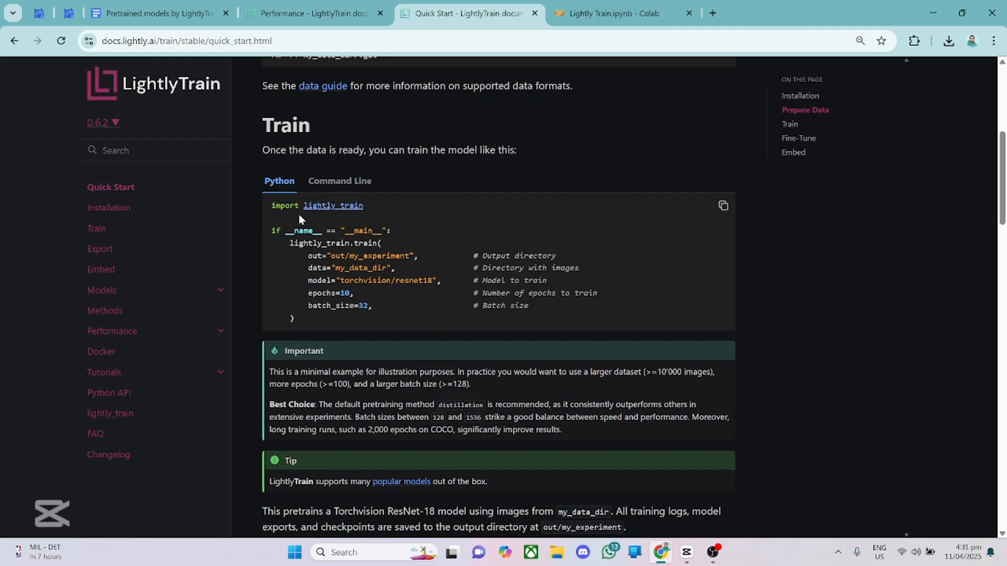
mouse_move(293, 241)
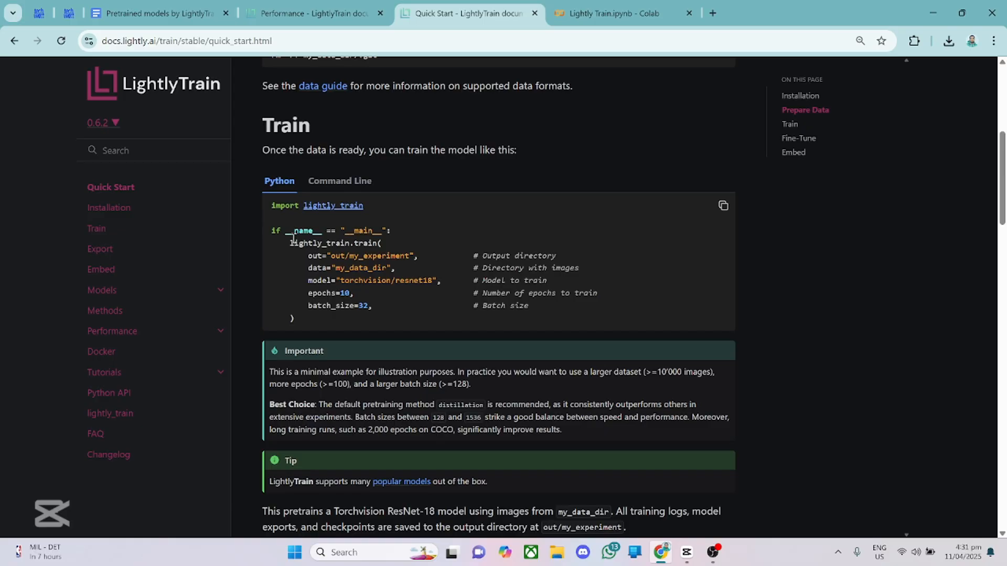
mouse_move(442, 254)
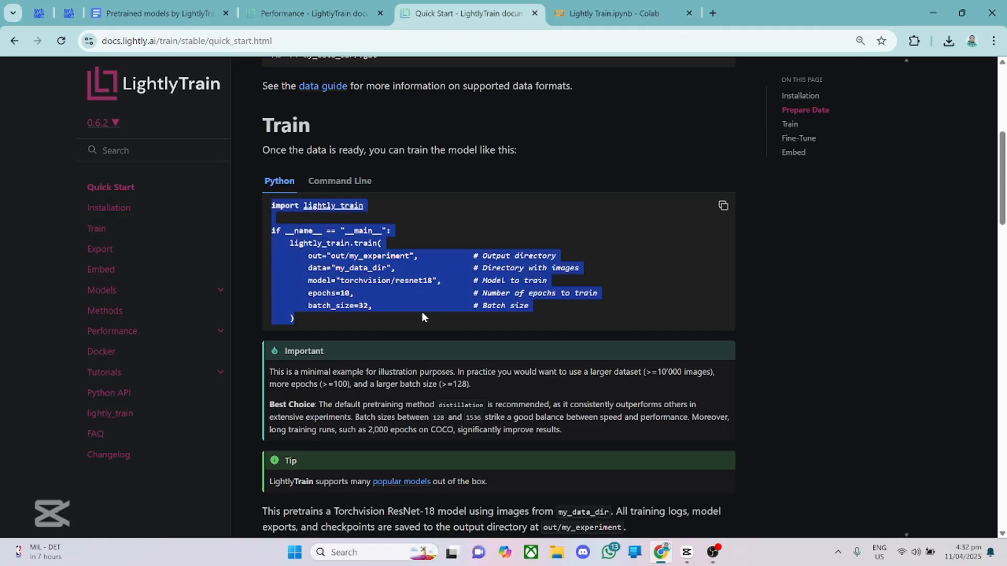
scroll("down", 3)
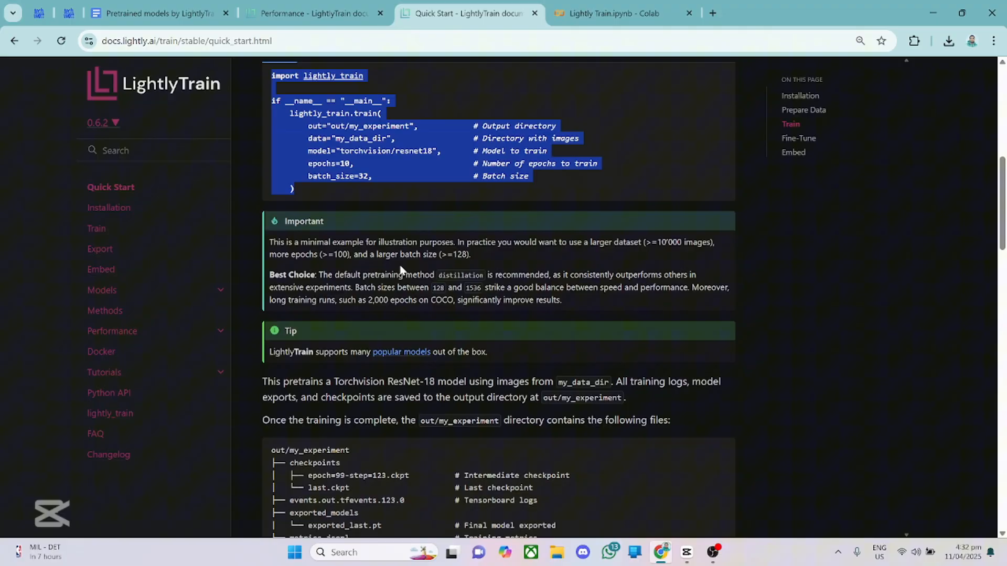
scroll("down", 3)
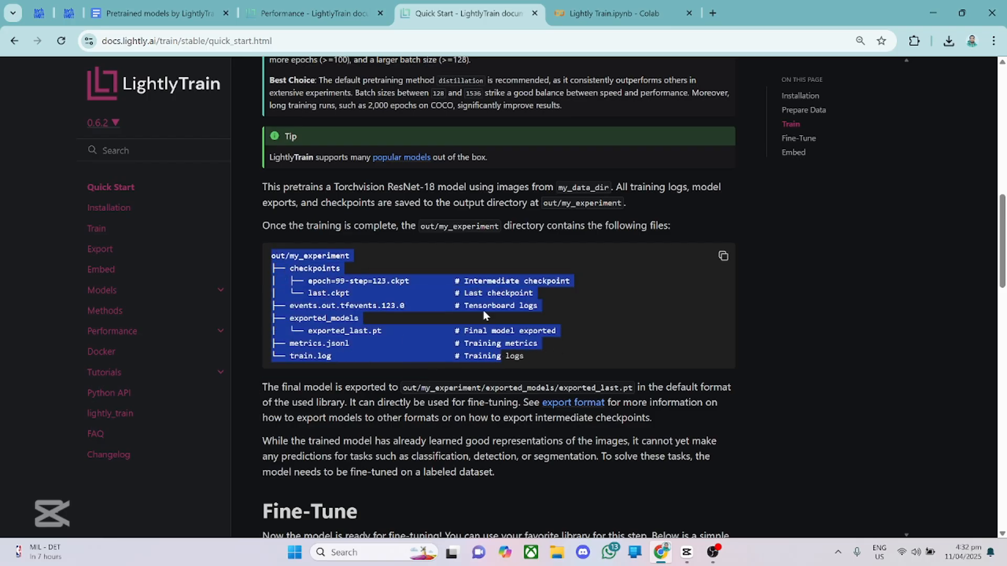
mouse_move(559, 304)
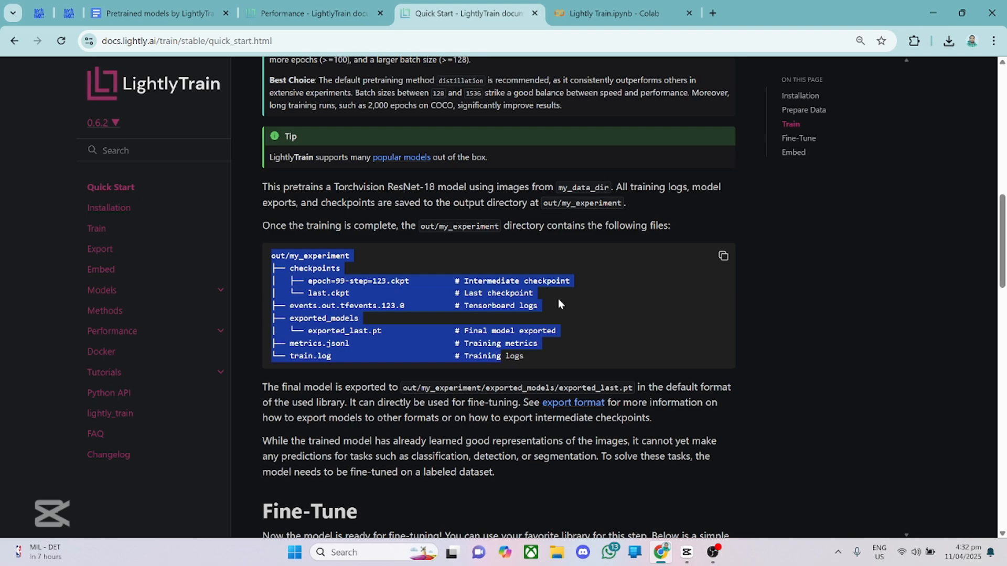
mouse_move(551, 359)
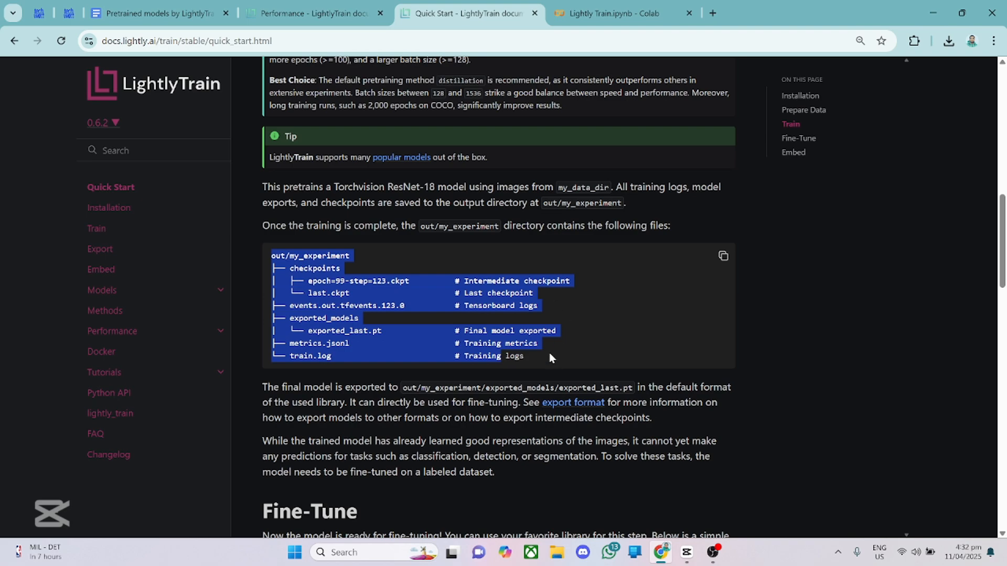
left_click(310, 330)
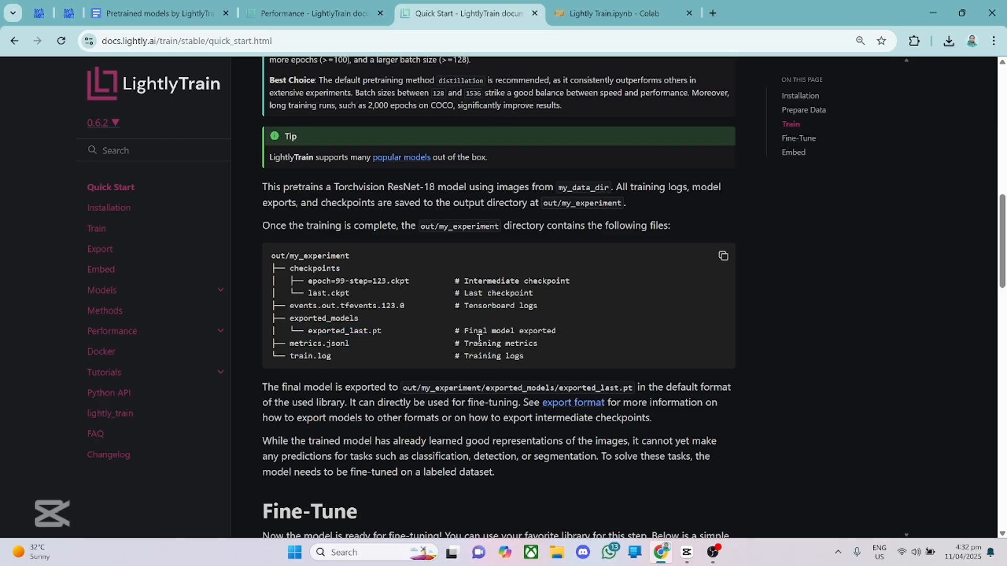
mouse_move(272, 257)
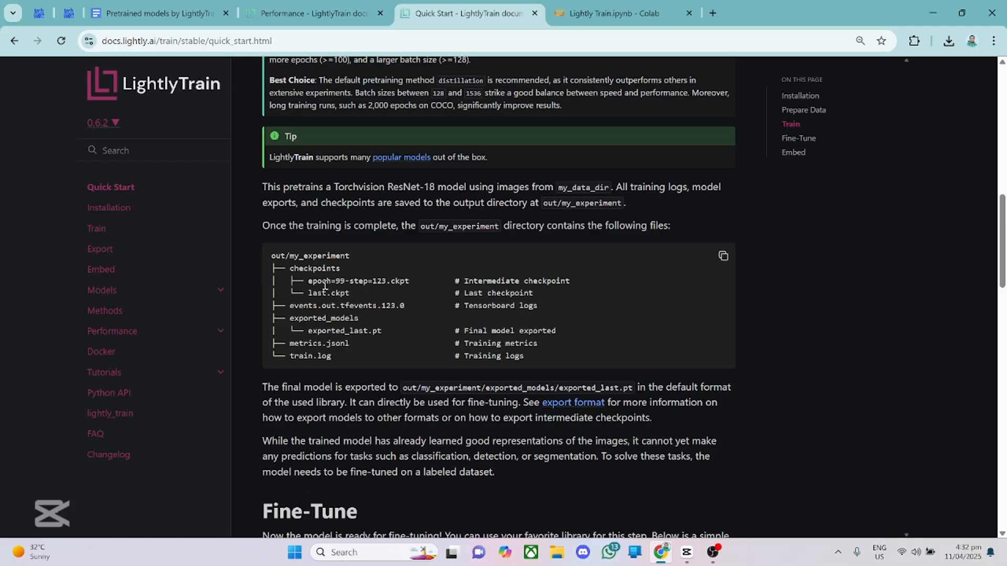
scroll("down", 3)
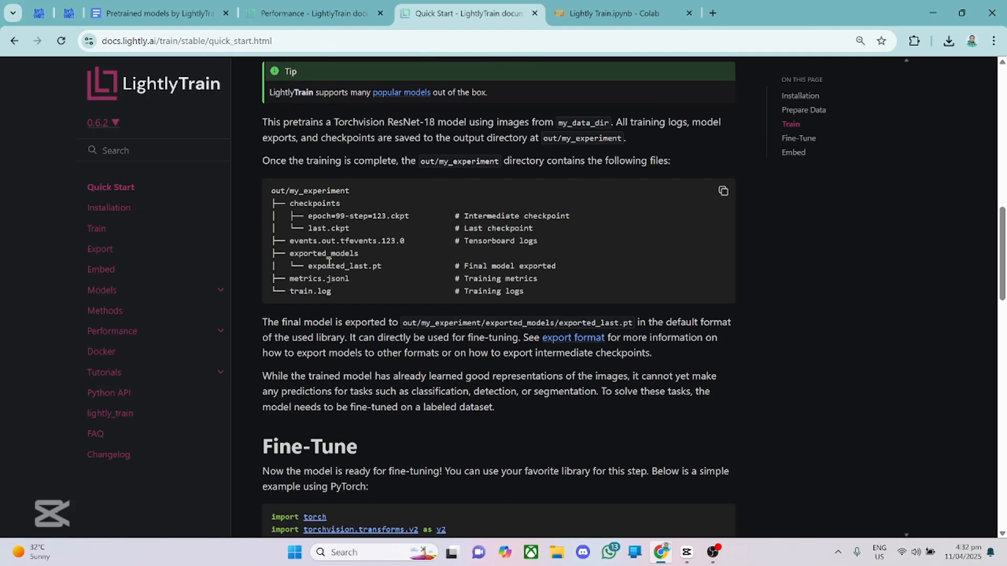
scroll("down", 3)
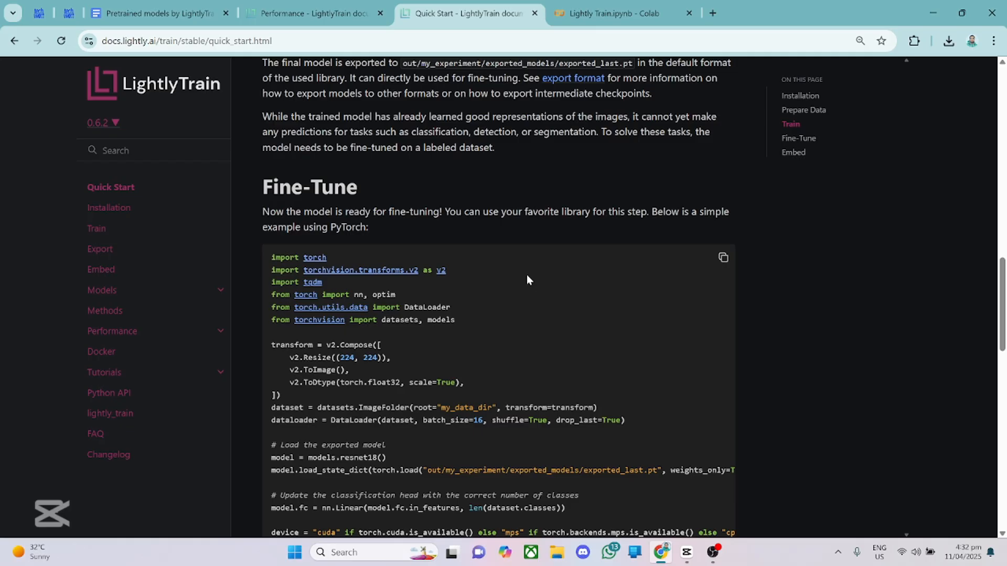
mouse_move(413, 222)
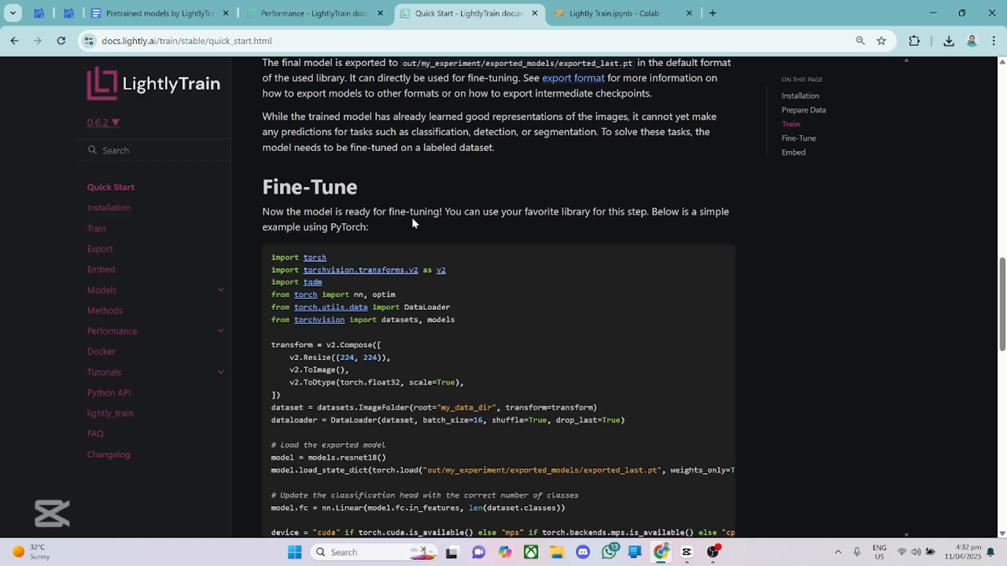
mouse_move(428, 235)
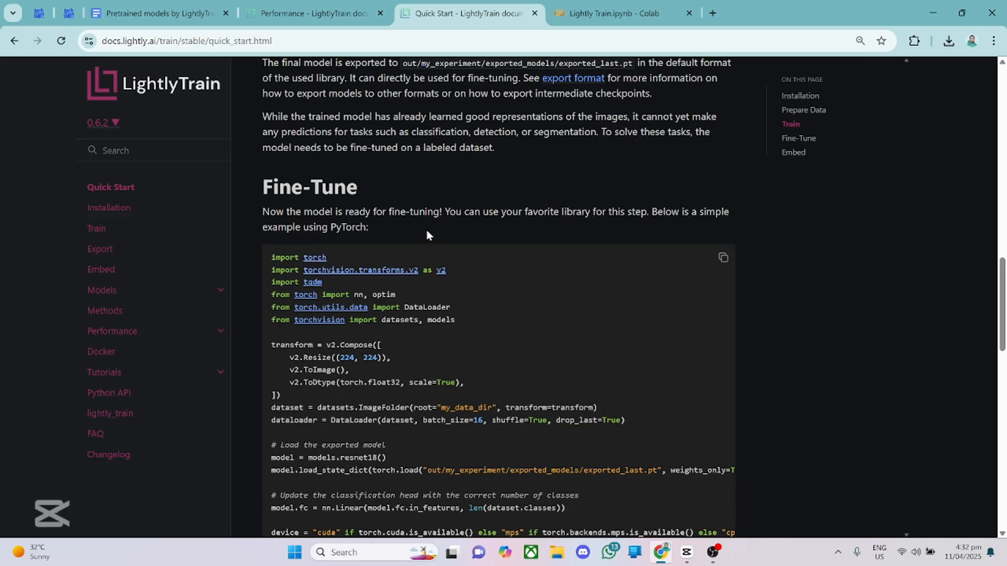
mouse_move(350, 353)
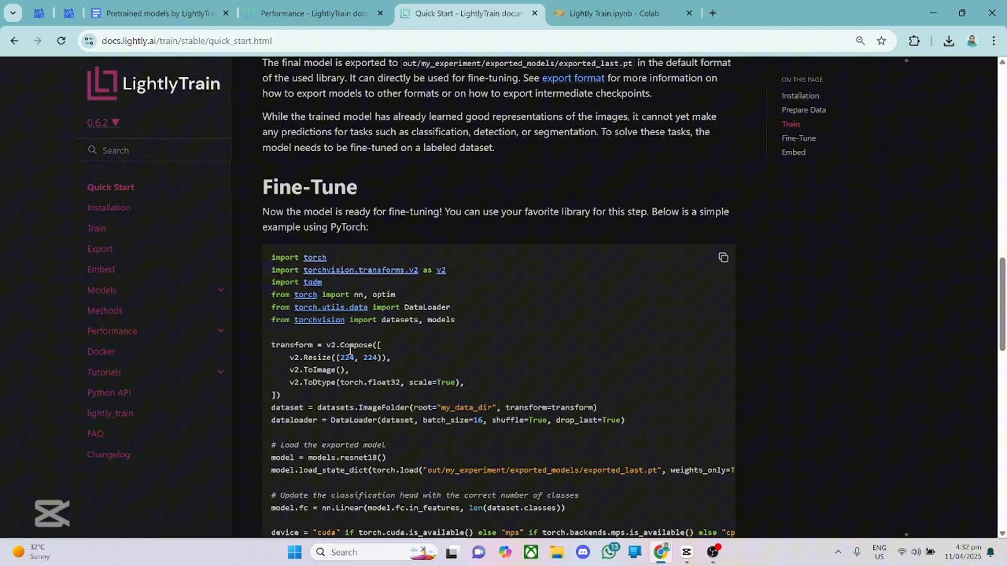
scroll("down", 3)
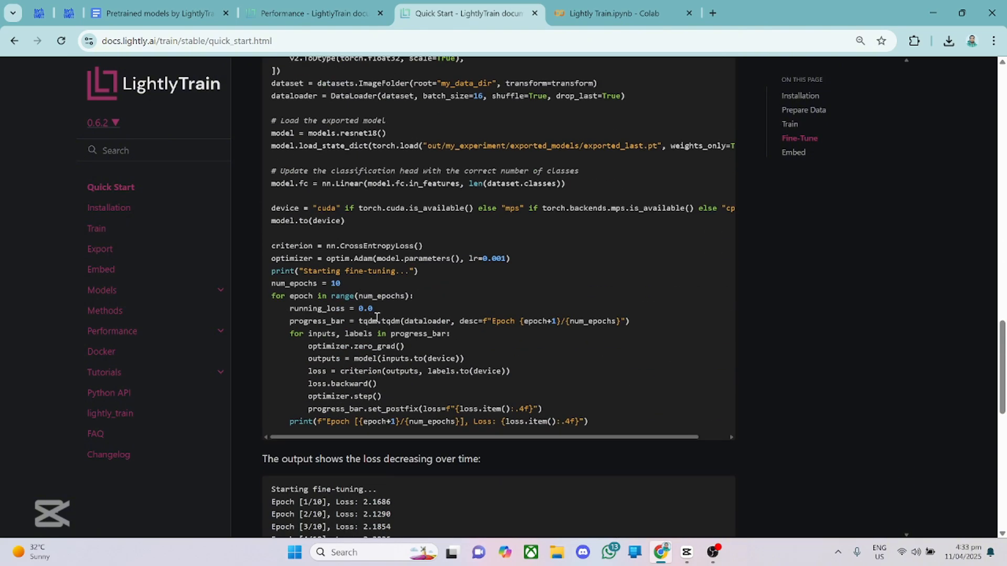
scroll("down", 3)
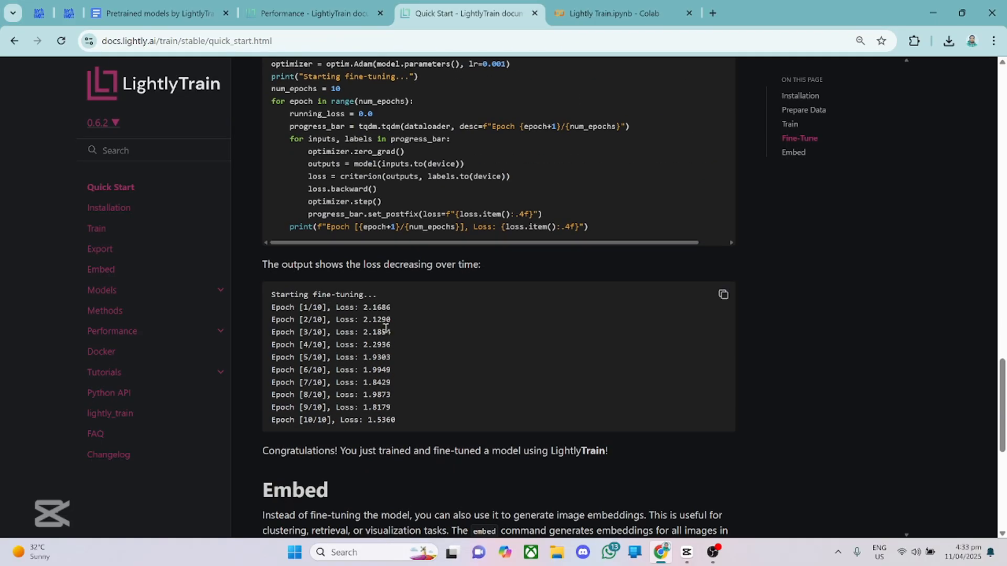
scroll("up", 3)
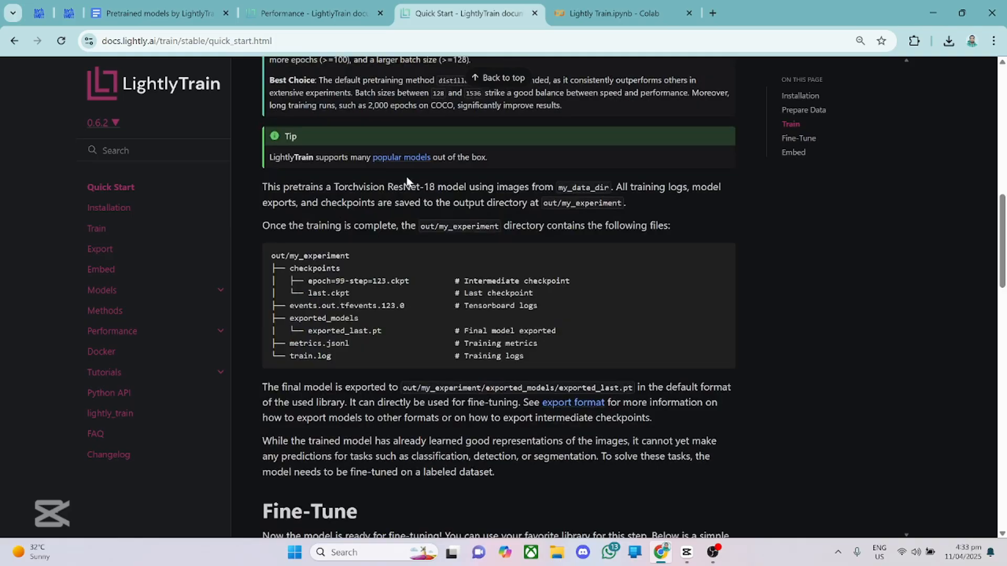
scroll("up", 3)
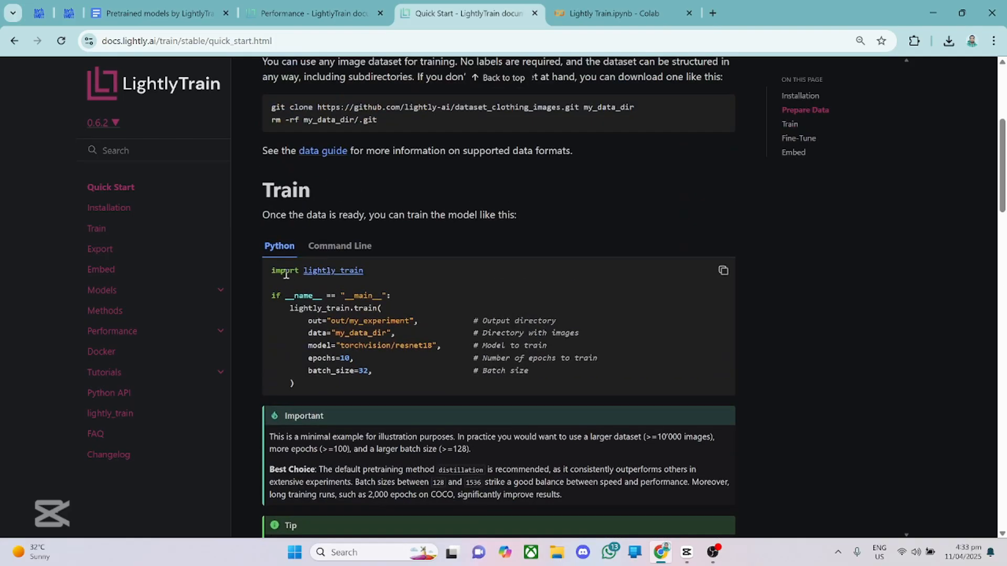
- Review the Quick Start Embed section, then go to the dedicated Train documentation page
scroll("down", 3)
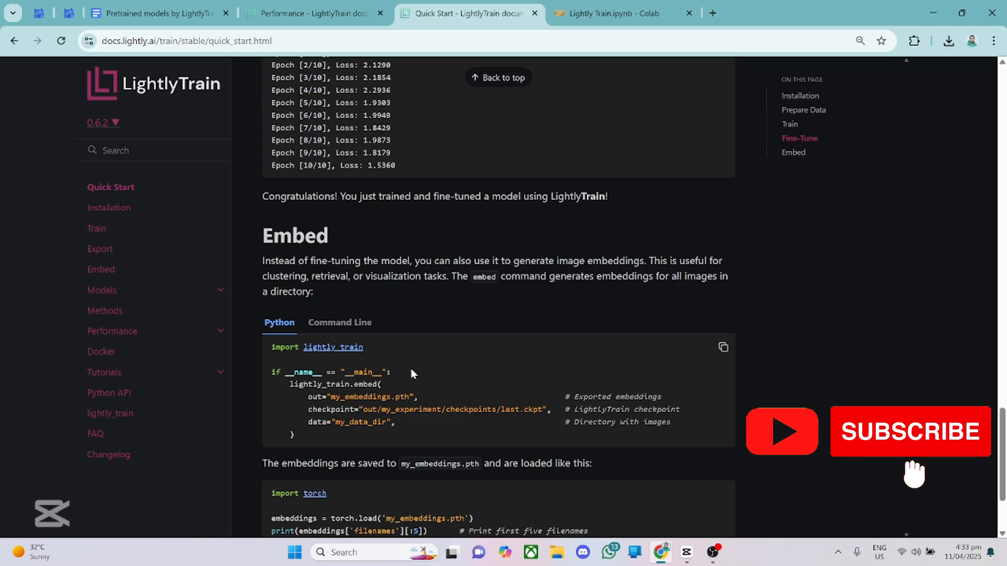
mouse_move(911, 446)
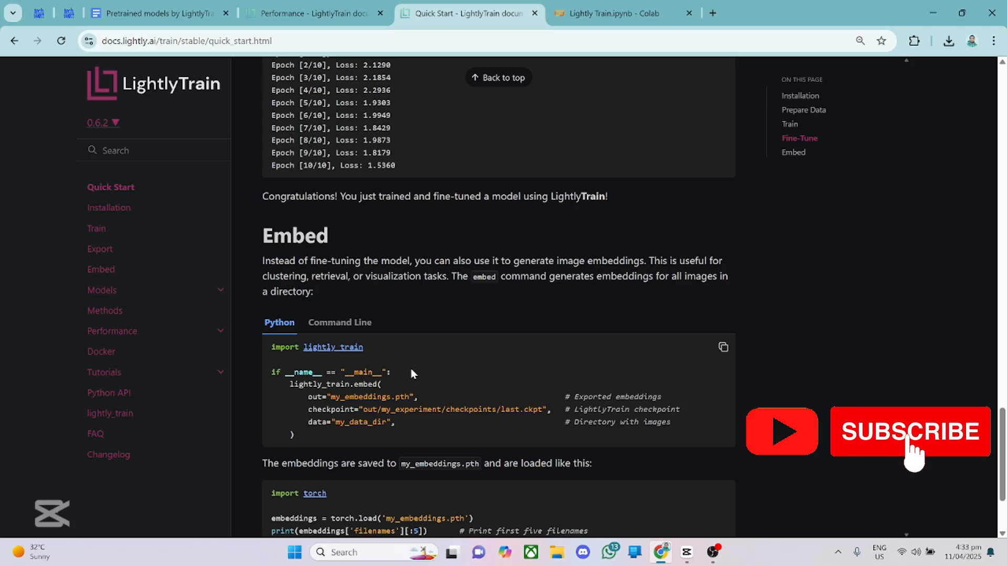
scroll("down", 3)
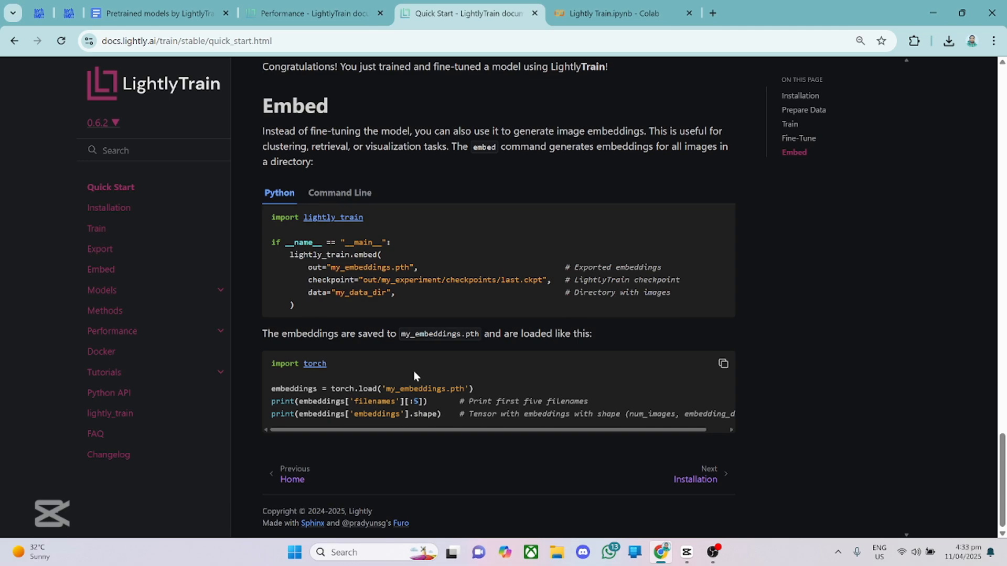
mouse_move(388, 327)
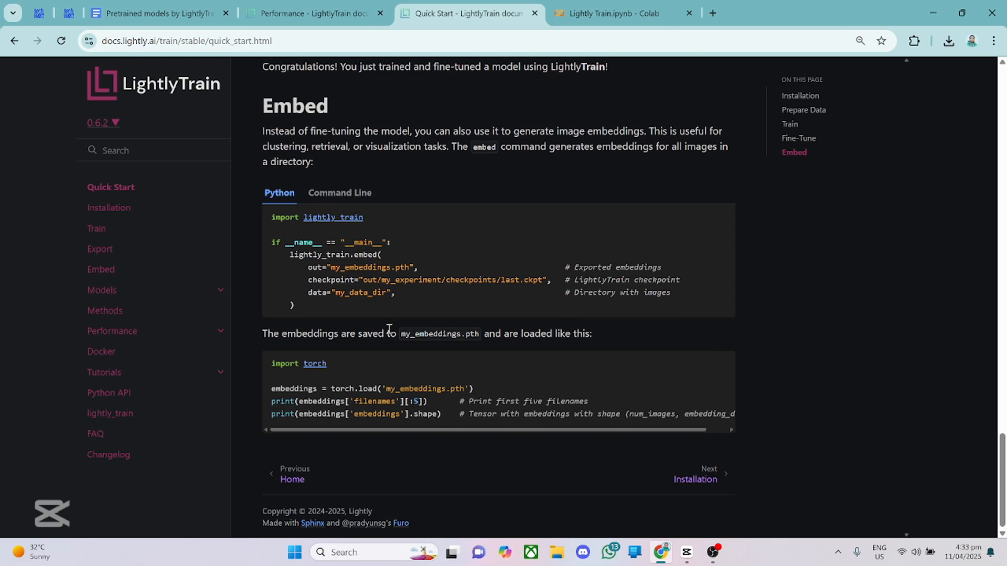
mouse_move(392, 326)
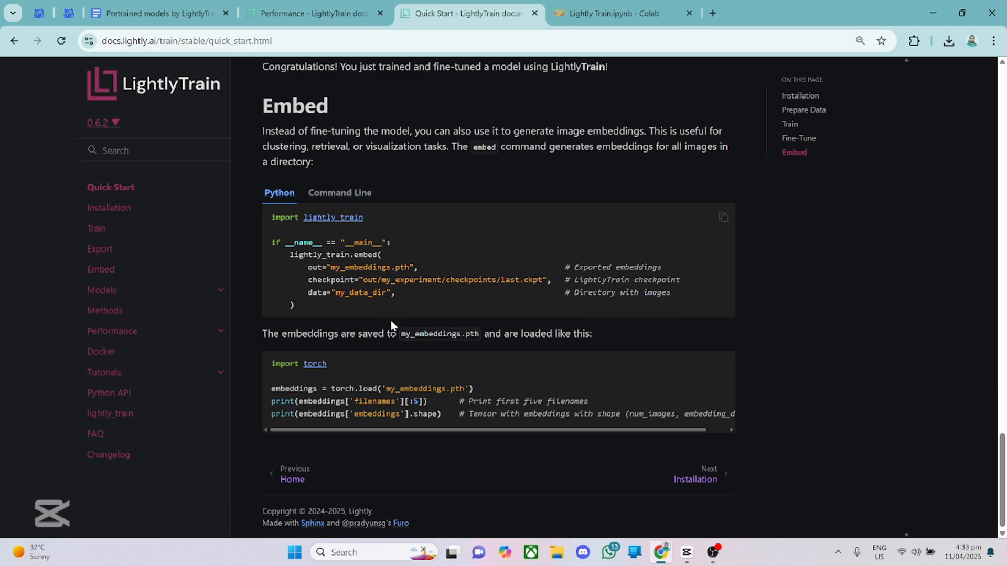
mouse_move(387, 324)
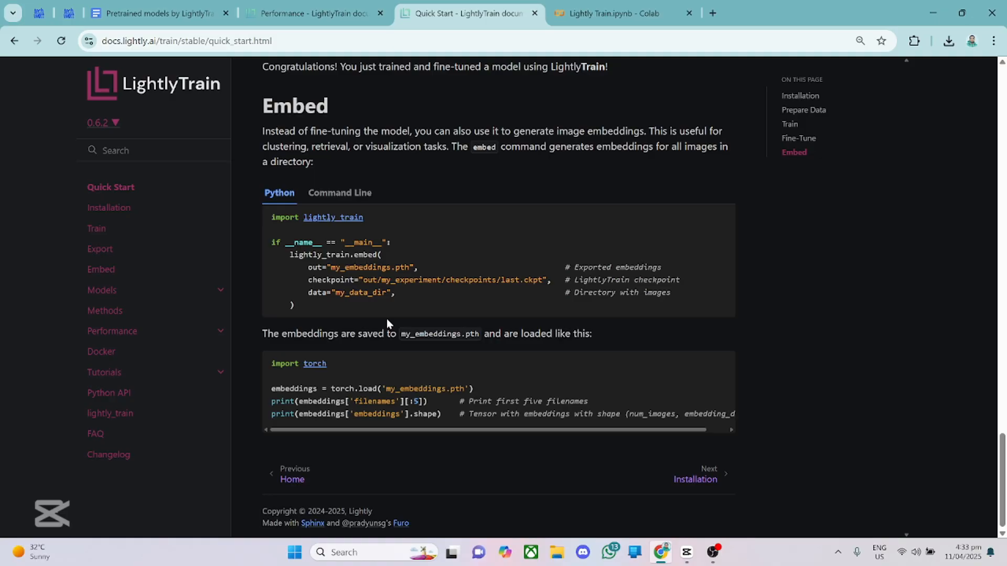
mouse_move(394, 284)
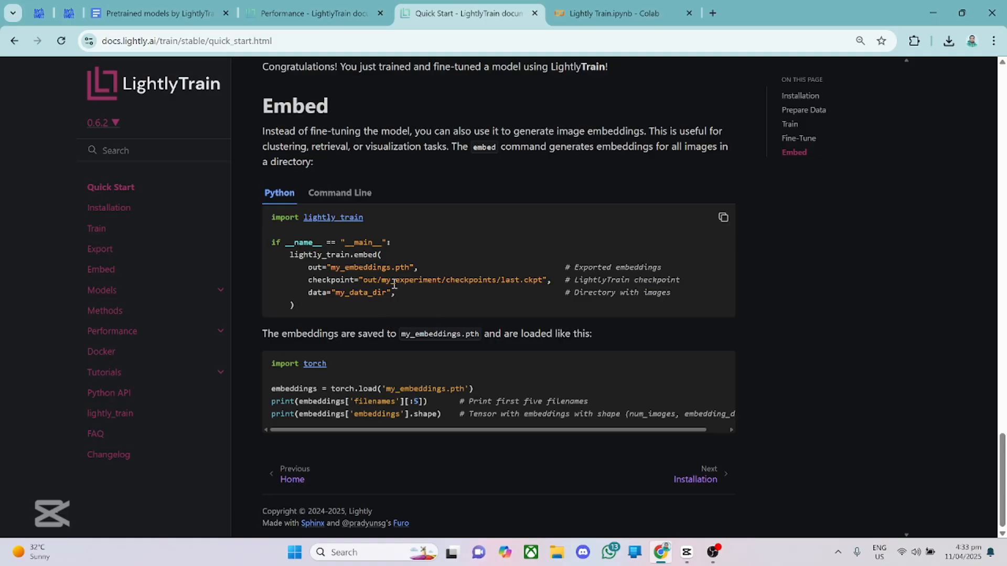
mouse_move(97, 228)
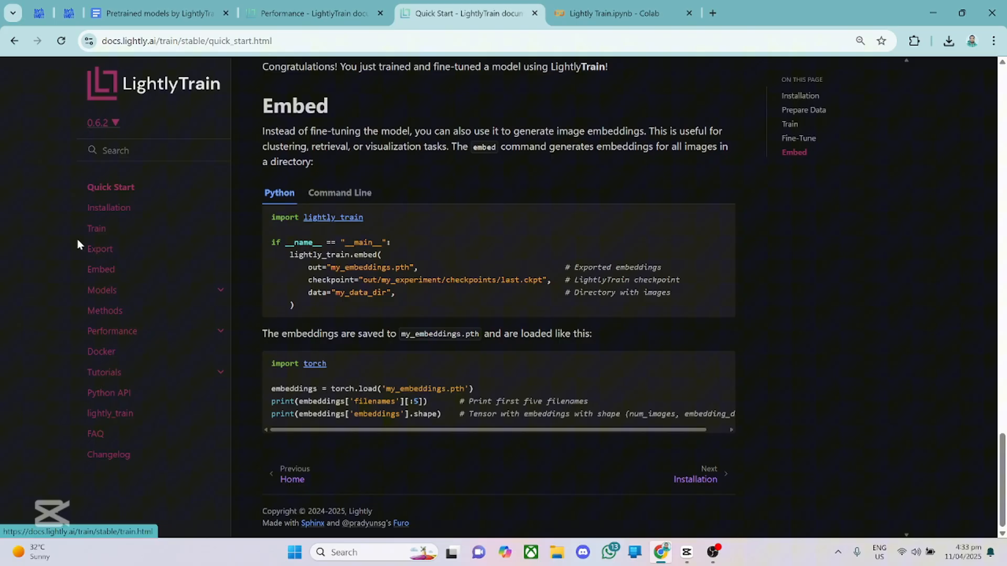
mouse_move(103, 233)
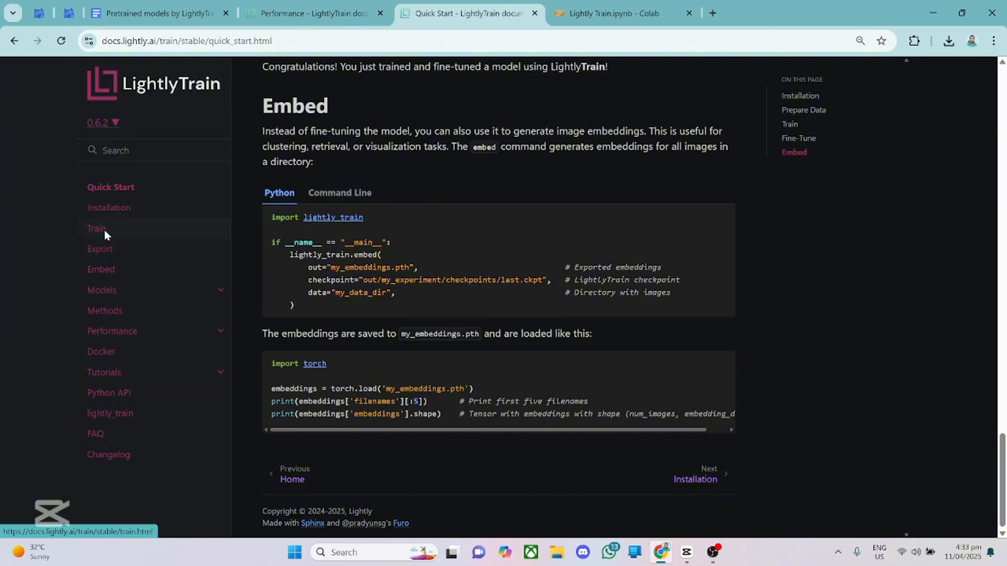
left_click(96, 229)
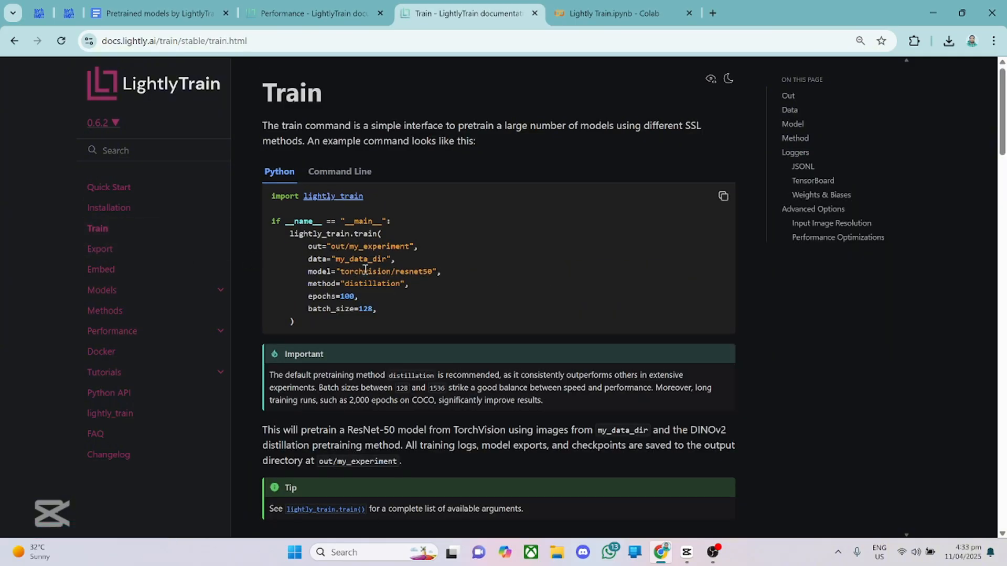
- Return to the Quick Start guide and switch to the 'Lightly Train.ipynb' Colab tab
scroll("down", 3)
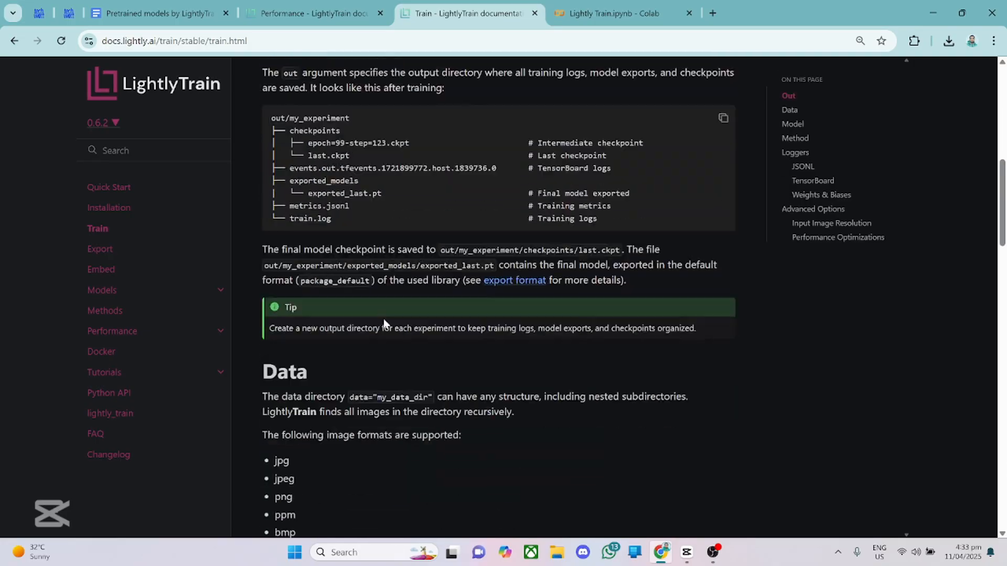
left_click(102, 290)
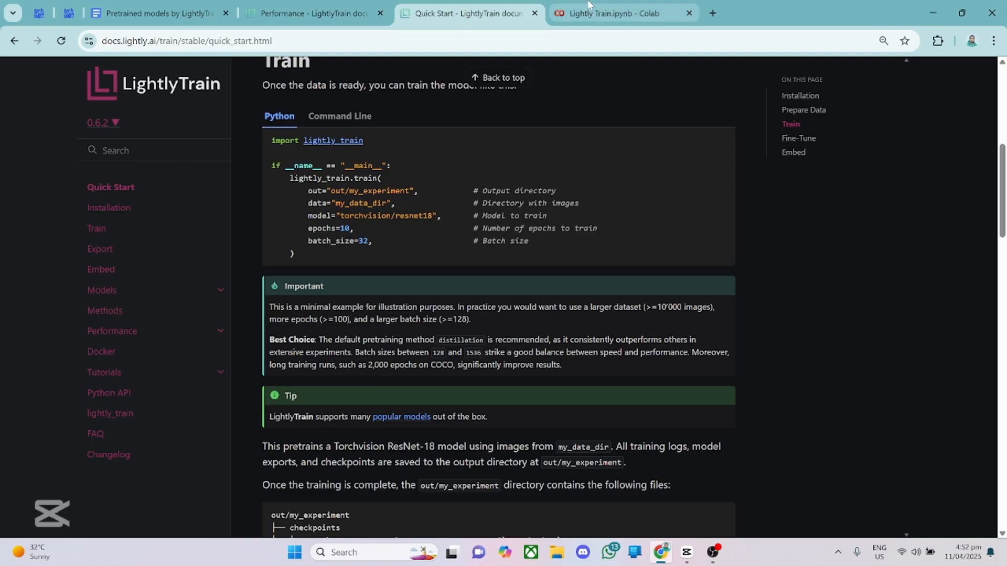
mouse_move(620, 12)
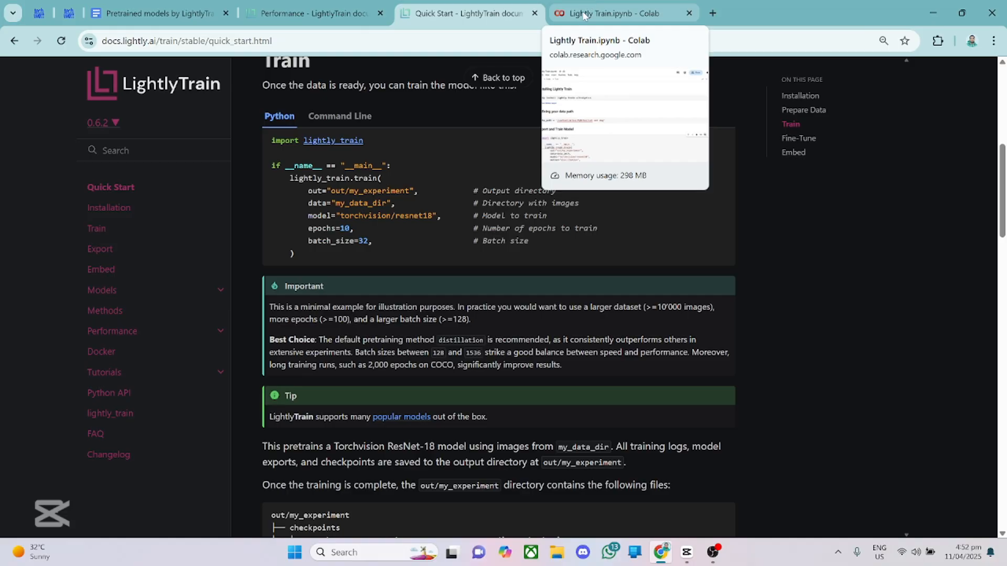
left_click(621, 12)
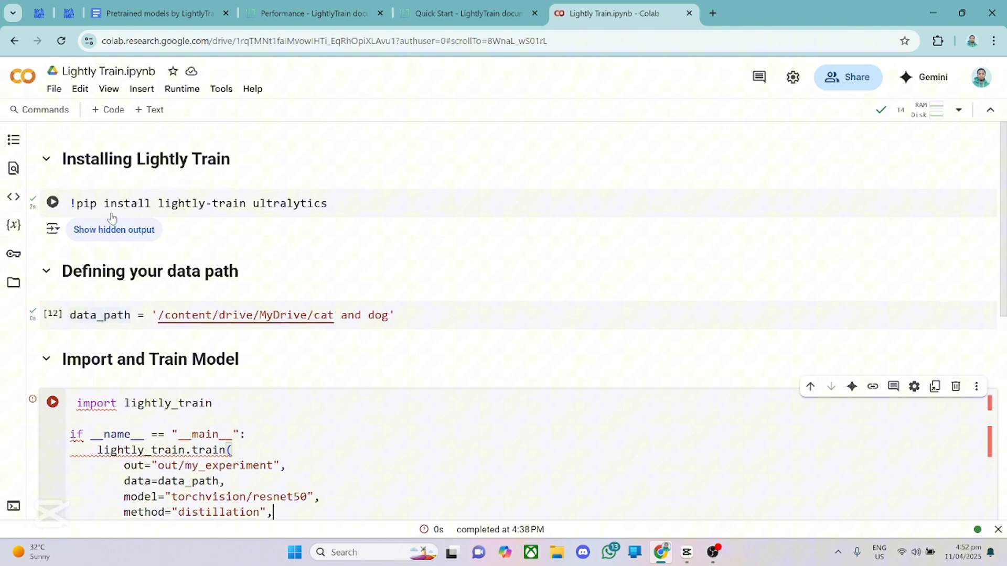
mouse_move(244, 207)
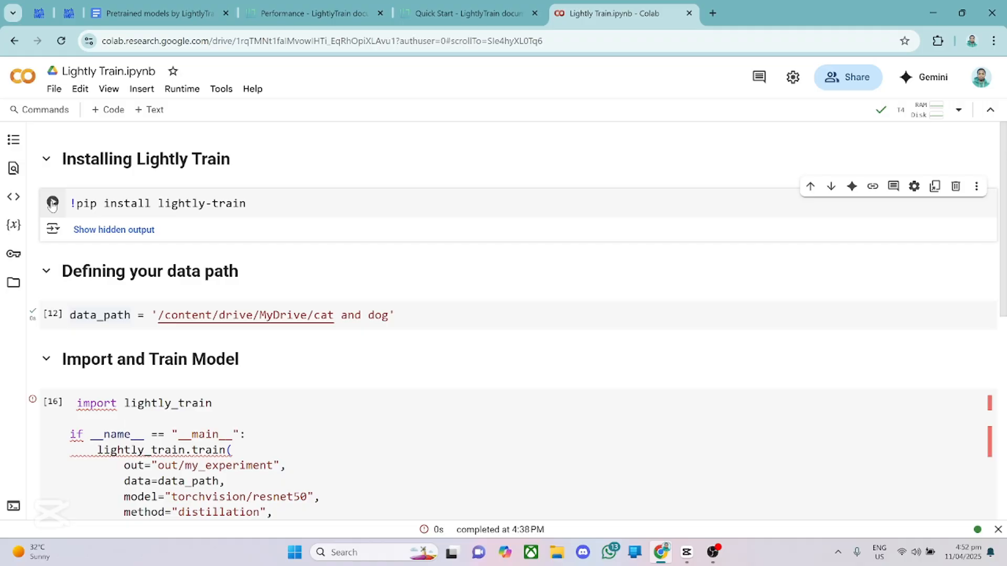
- Run the '!pip install lightly-train' cell so its requirements output appears
left_click(53, 202)
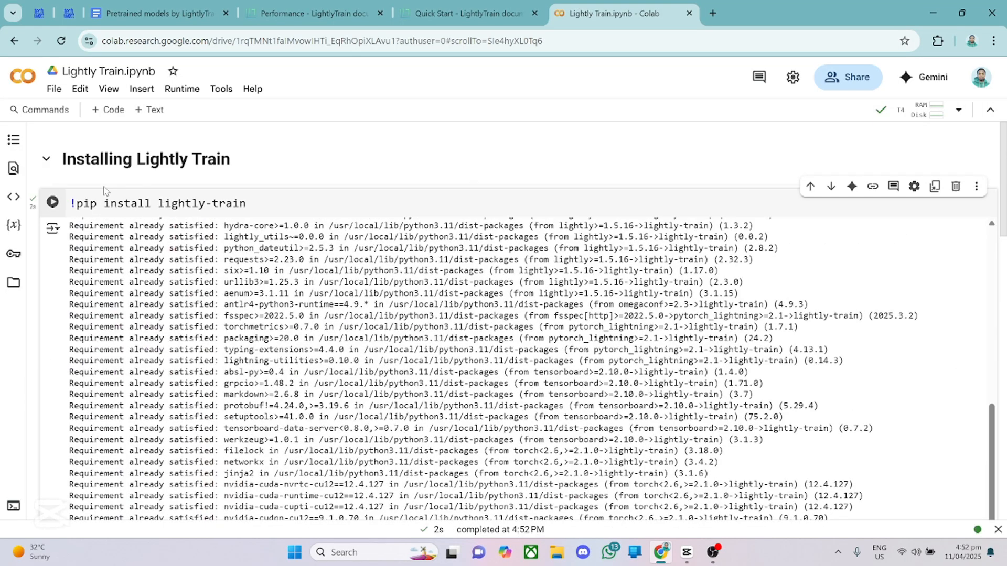
- Confirm the runtime uses the T4 GPU accelerator and hide the install cell's output
left_click(182, 88)
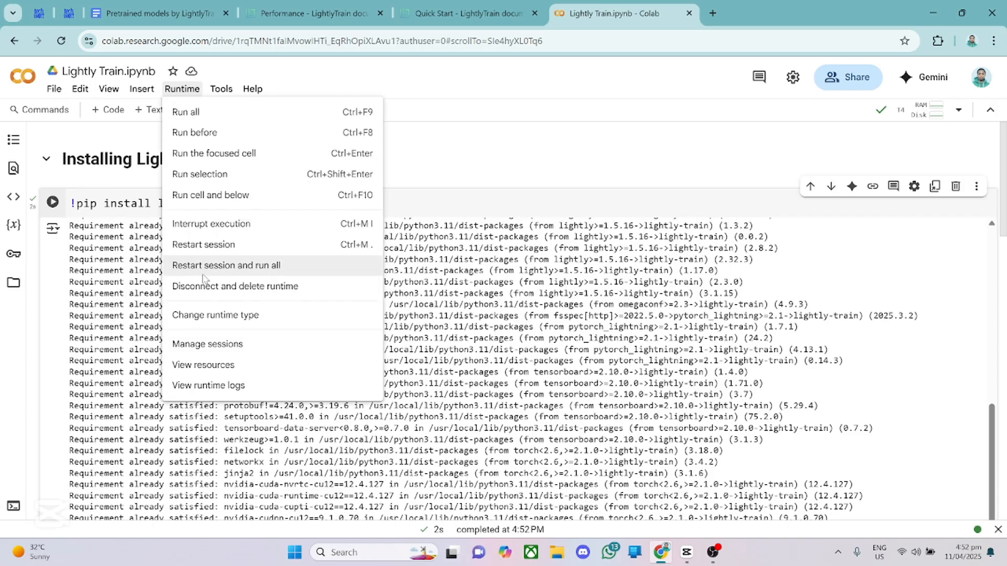
left_click(214, 314)
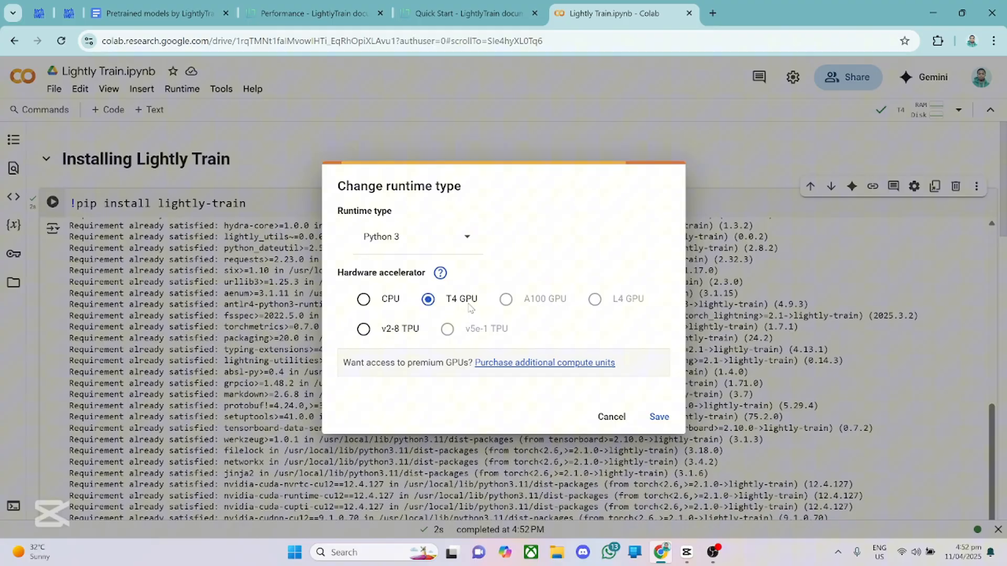
left_click(611, 417)
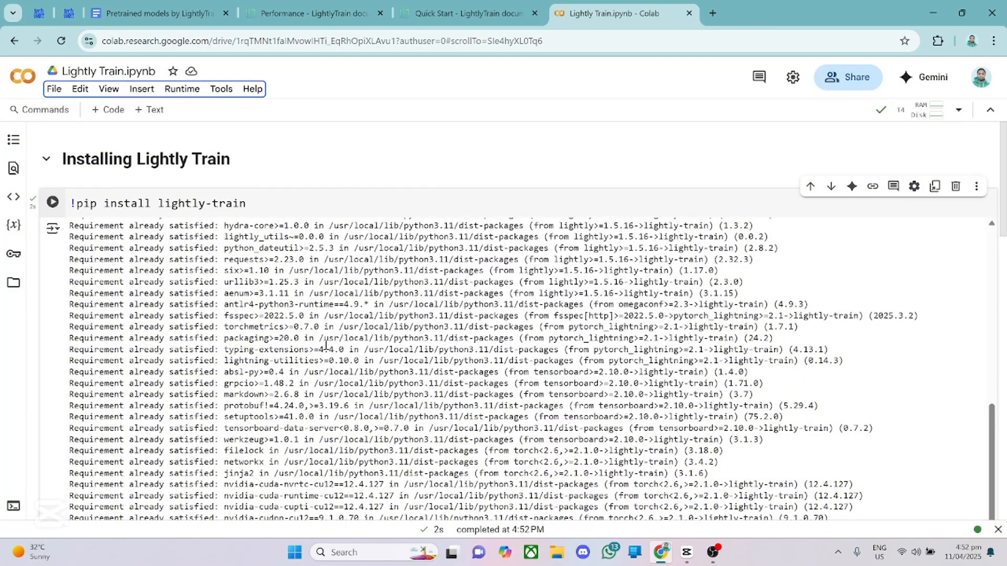
left_click(52, 228)
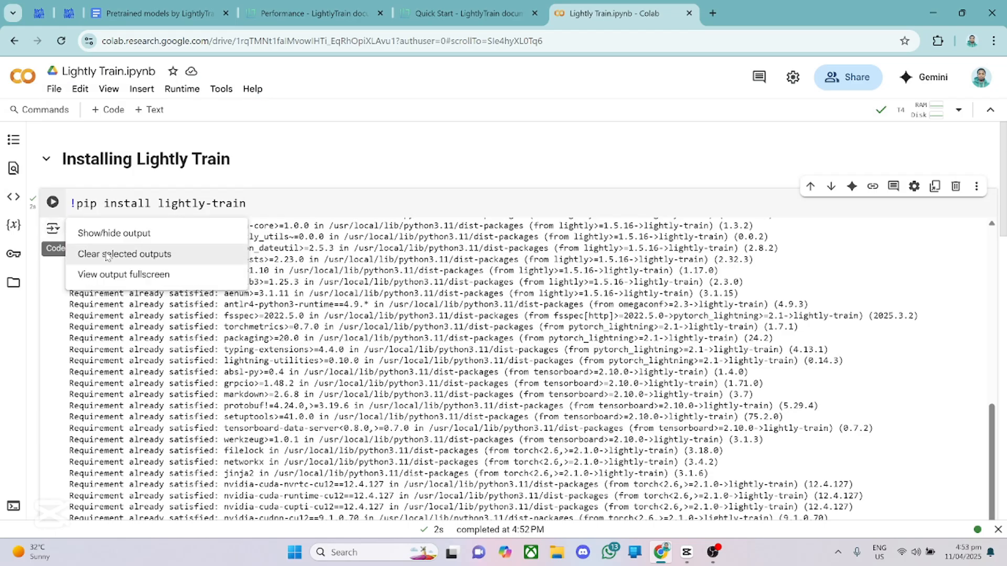
left_click(124, 254)
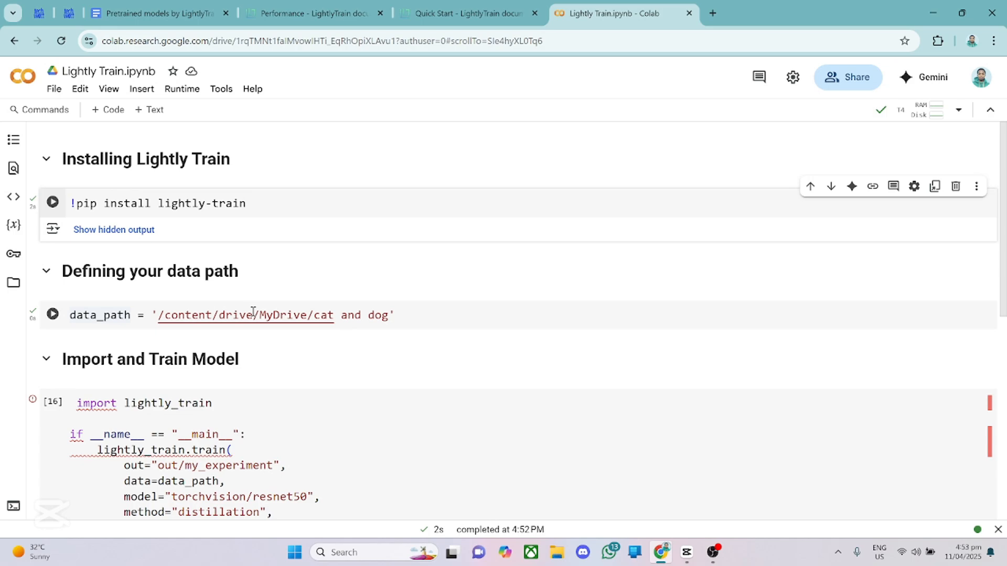
mouse_move(406, 315)
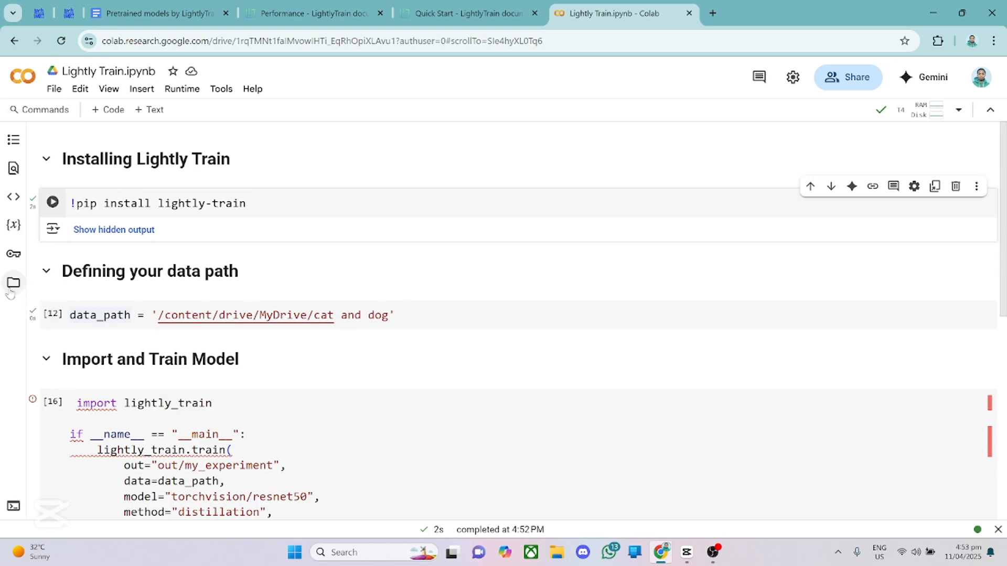
mouse_move(13, 283)
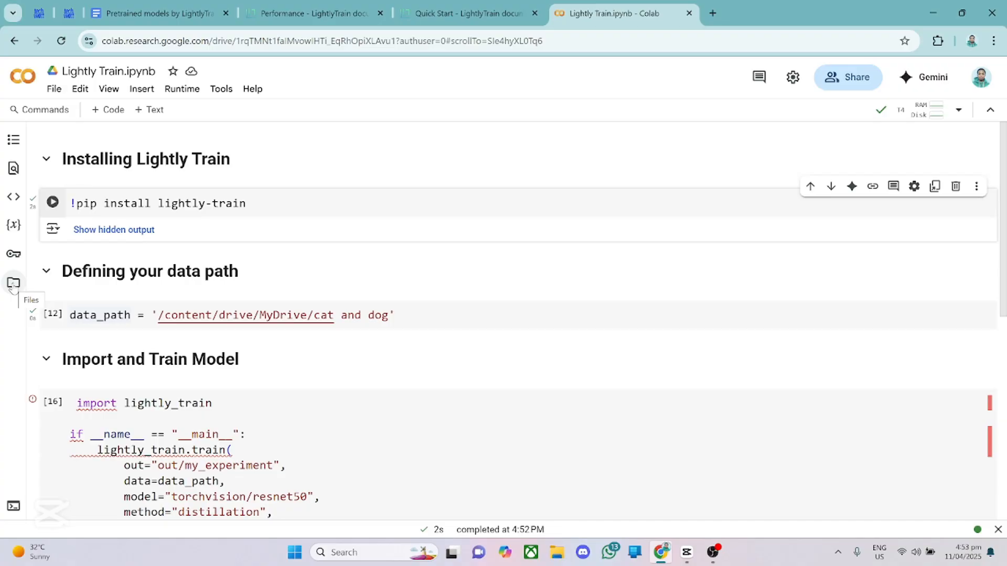
- In the Files panel, check that 'cat and dog' contains Cat and Dog subfolders, then fold it back
left_click(12, 283)
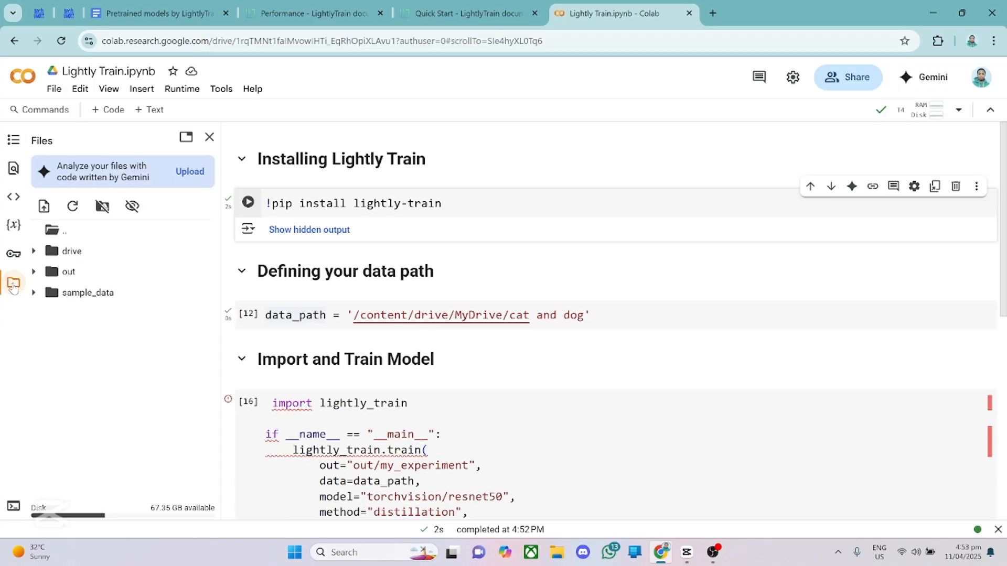
mouse_move(97, 265)
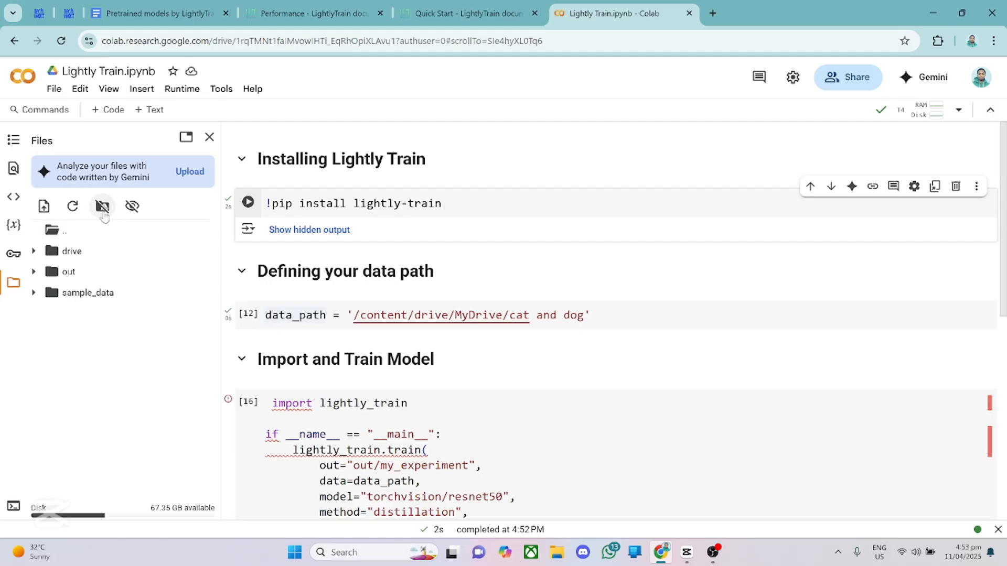
mouse_move(103, 206)
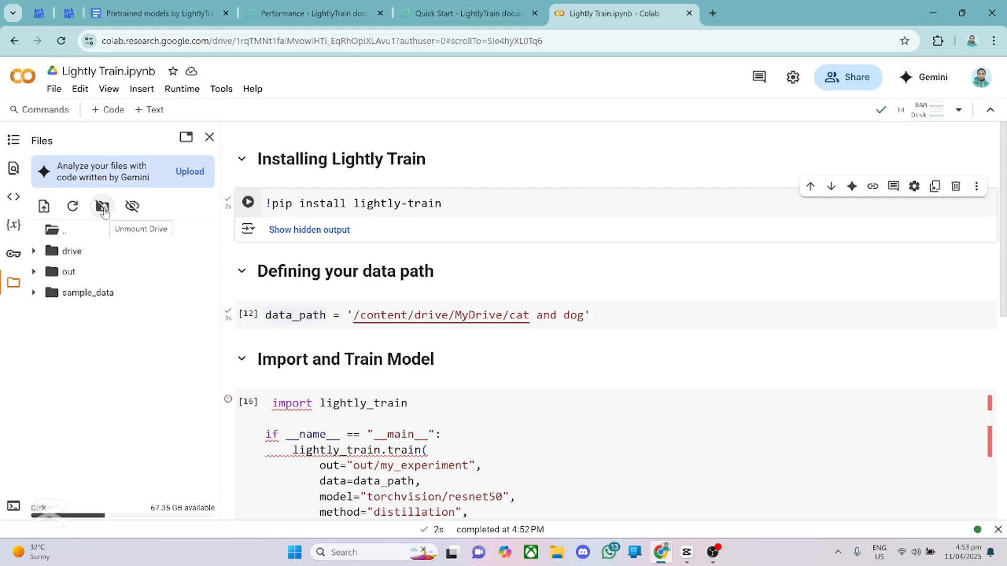
mouse_move(75, 262)
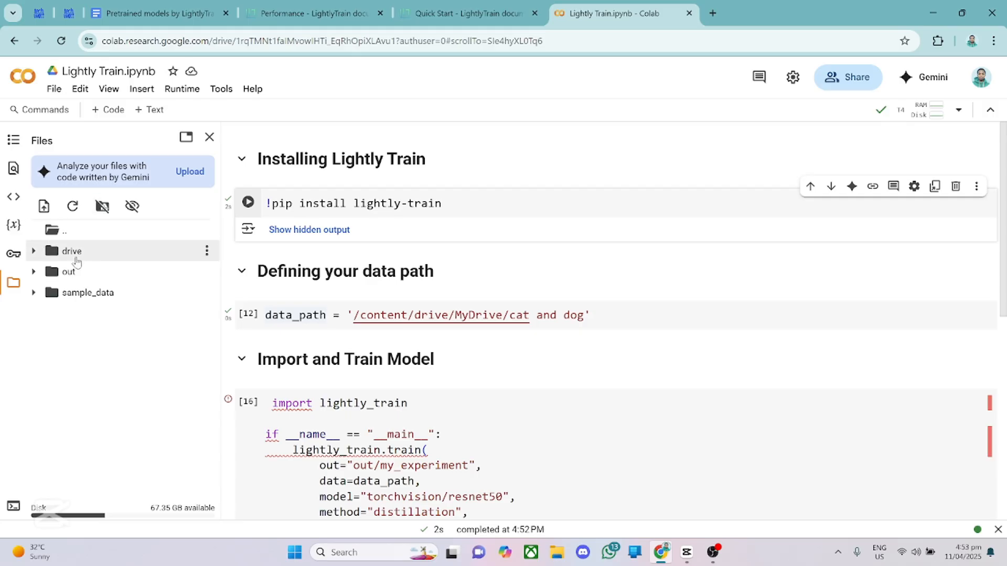
left_click(33, 250)
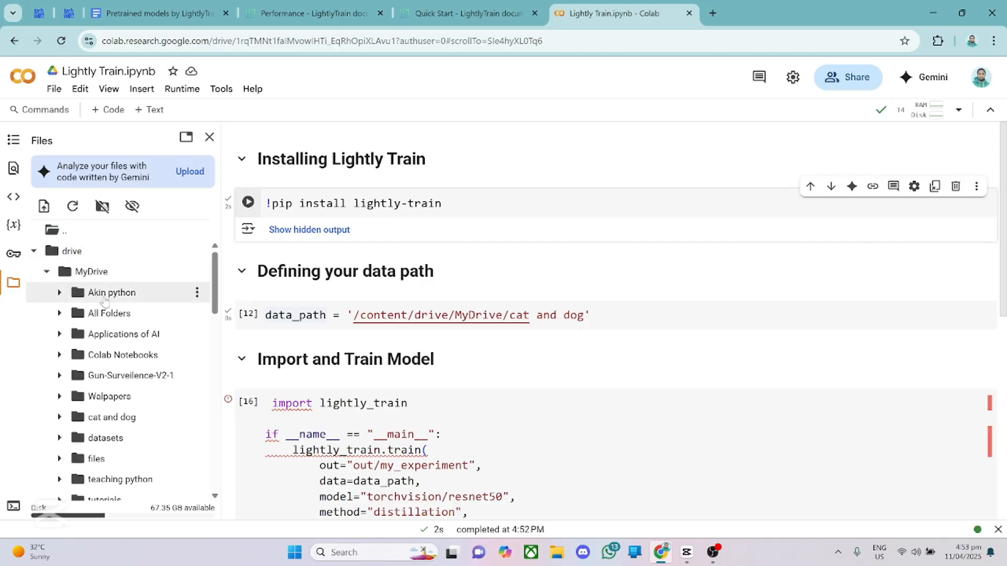
mouse_move(94, 424)
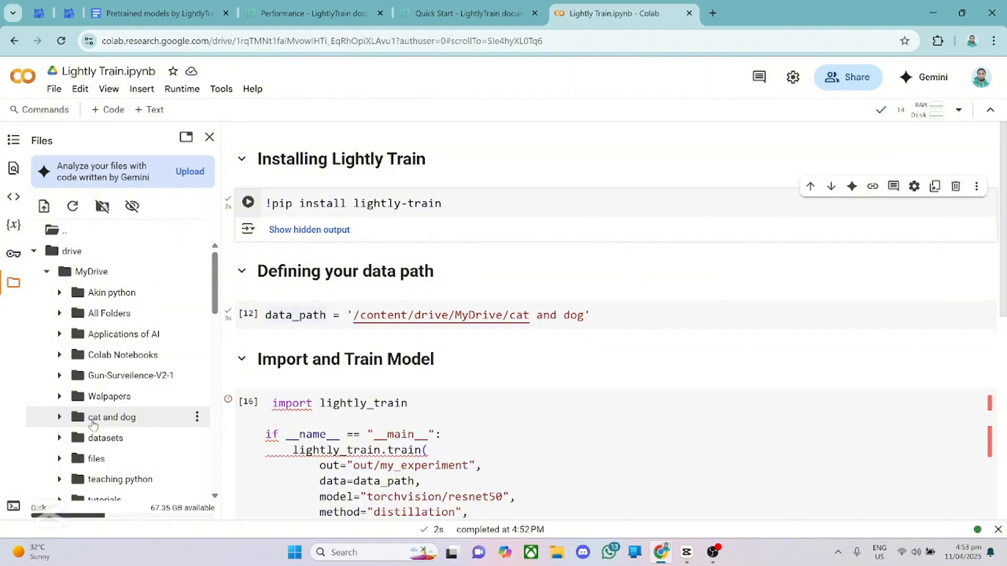
mouse_move(60, 422)
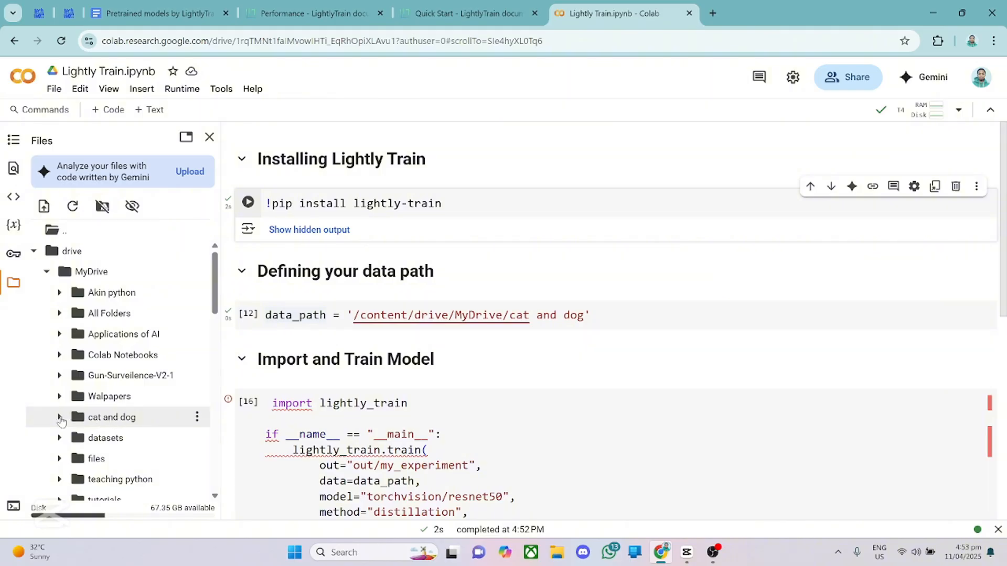
left_click(59, 417)
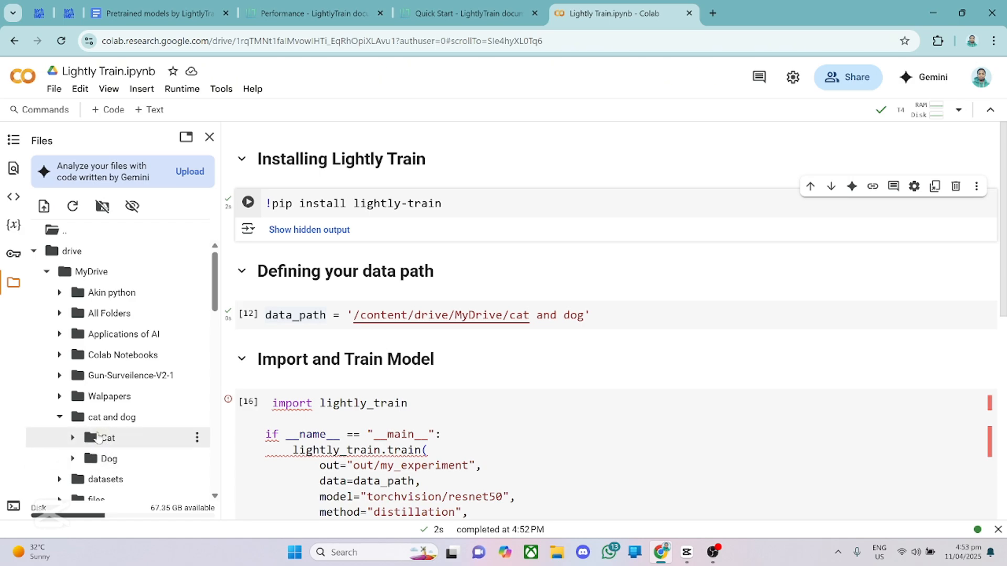
left_click(58, 416)
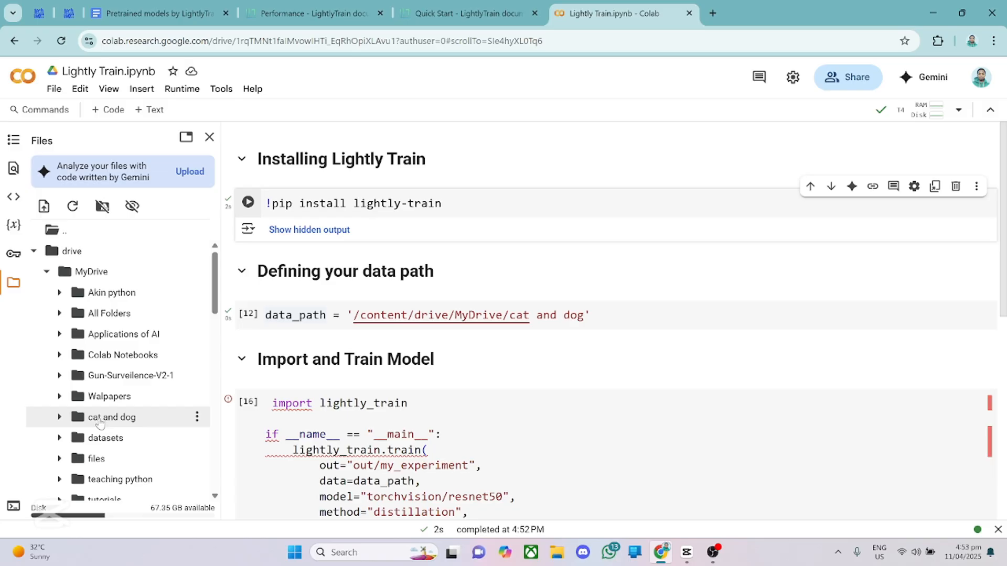
mouse_move(136, 424)
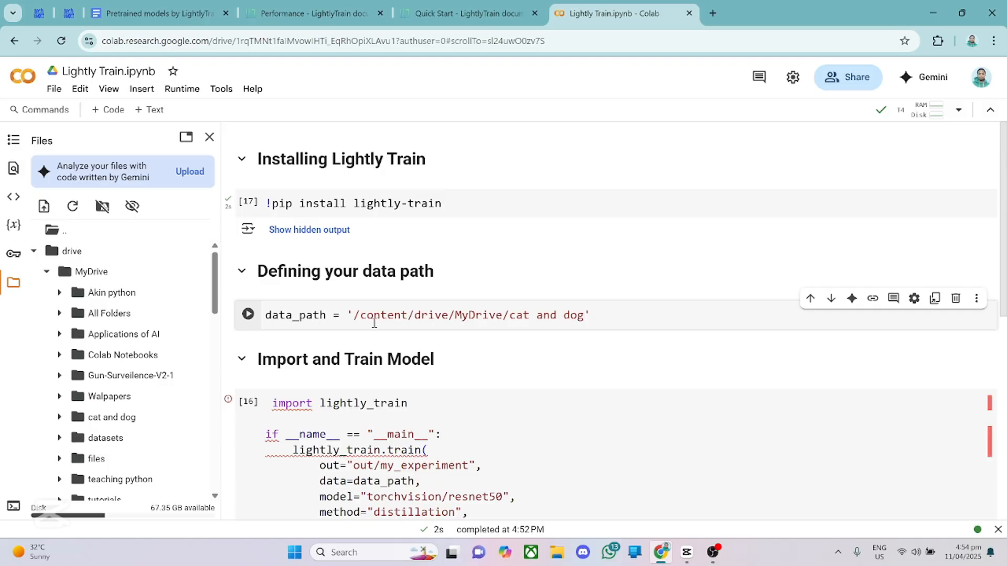
- Run the data_path cell and collapse MyDrive and drive so the out folder is visible
left_click(248, 314)
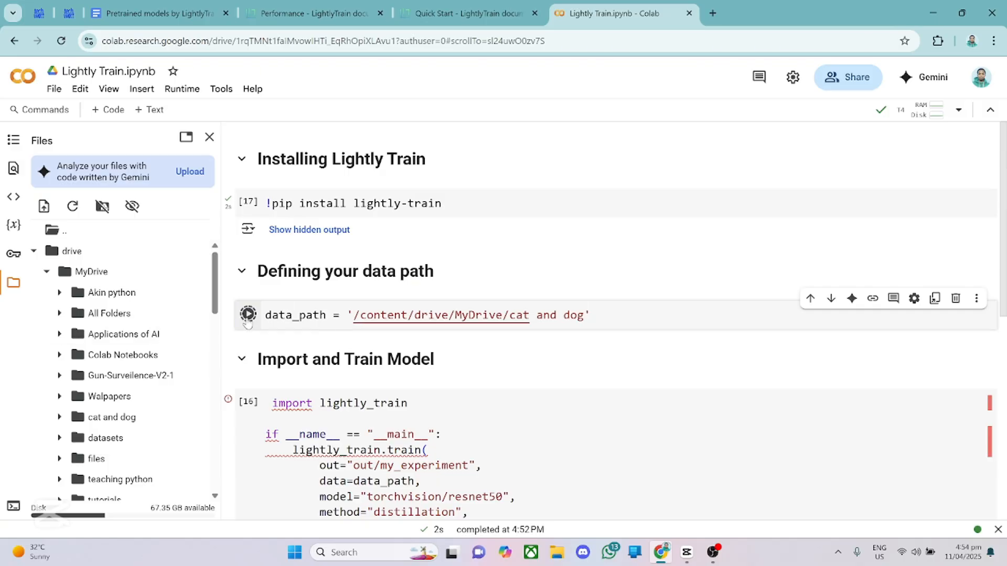
left_click(248, 314)
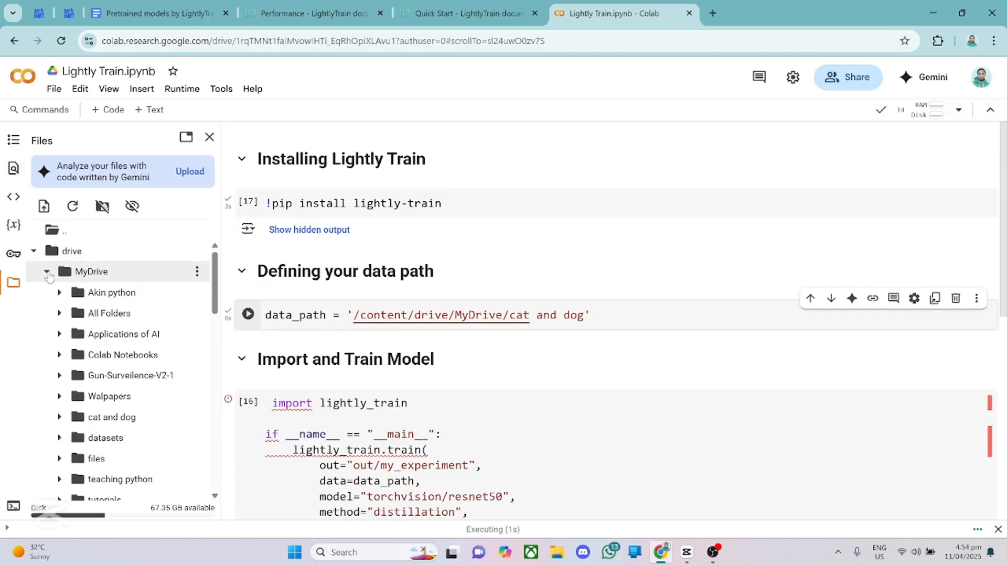
left_click(46, 272)
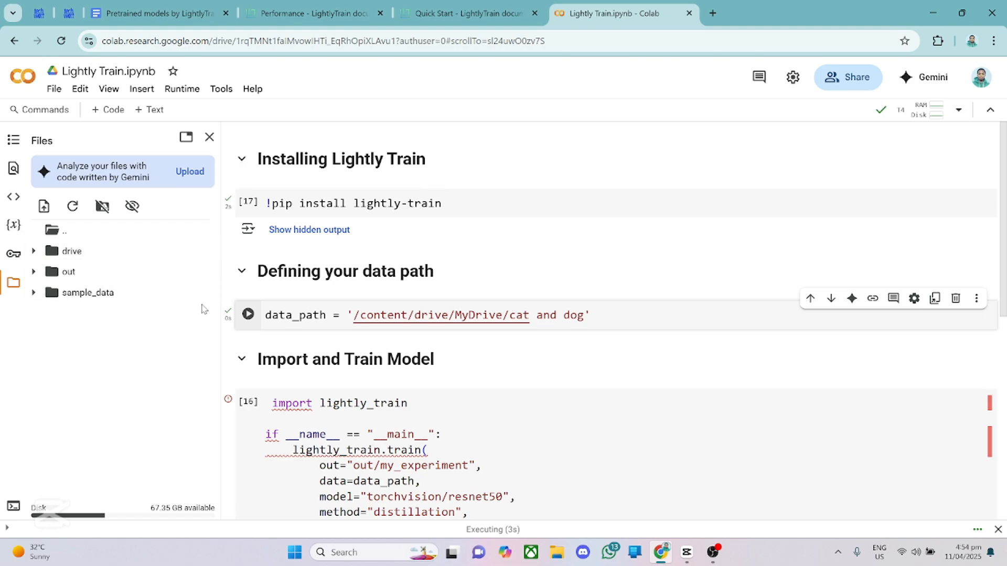
mouse_move(482, 365)
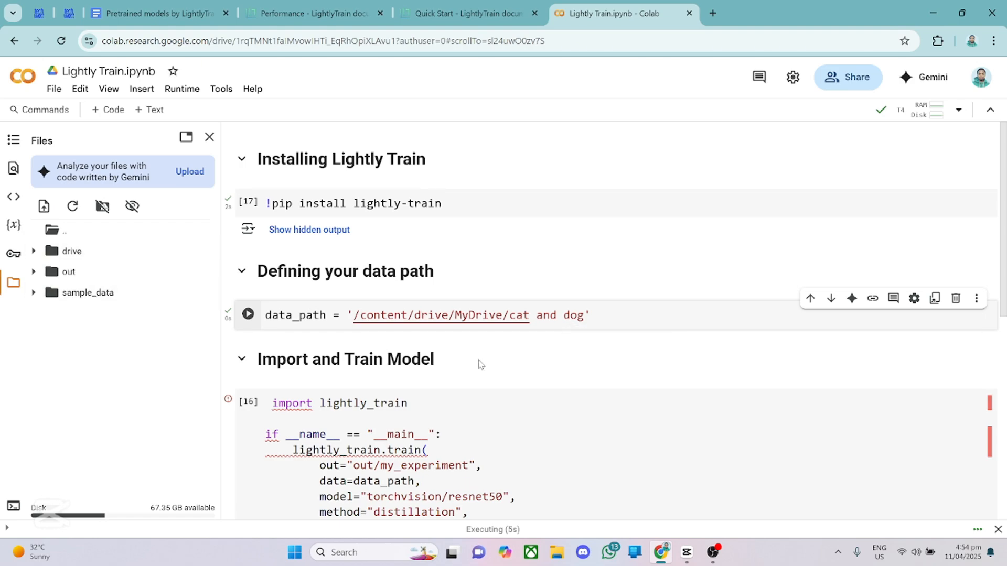
mouse_move(466, 370)
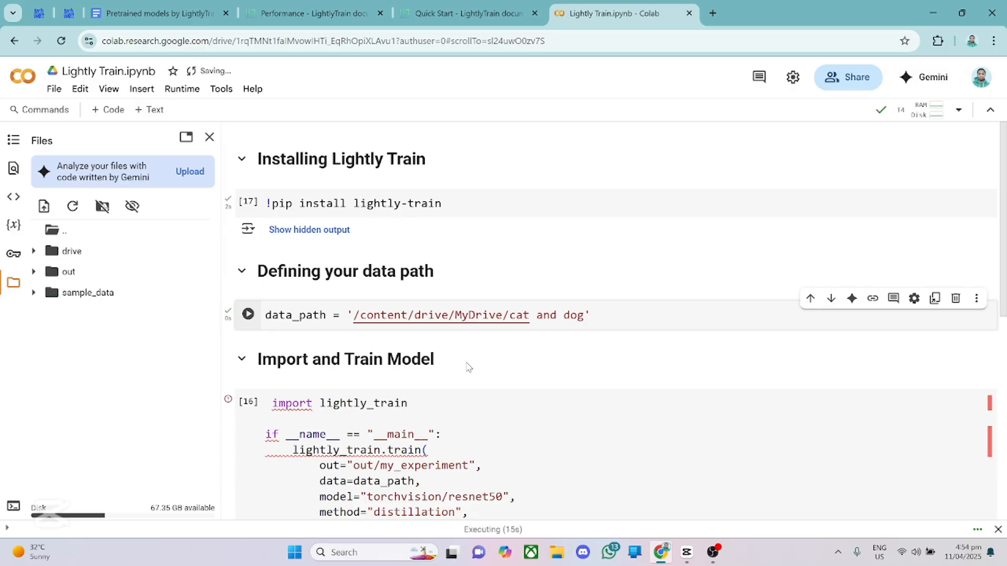
scroll("down", 3)
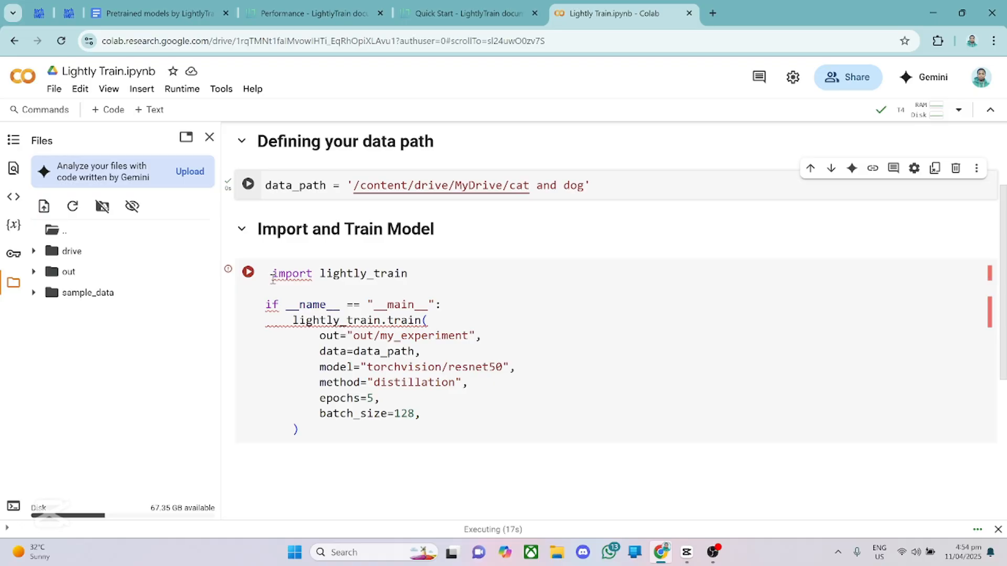
mouse_move(415, 289)
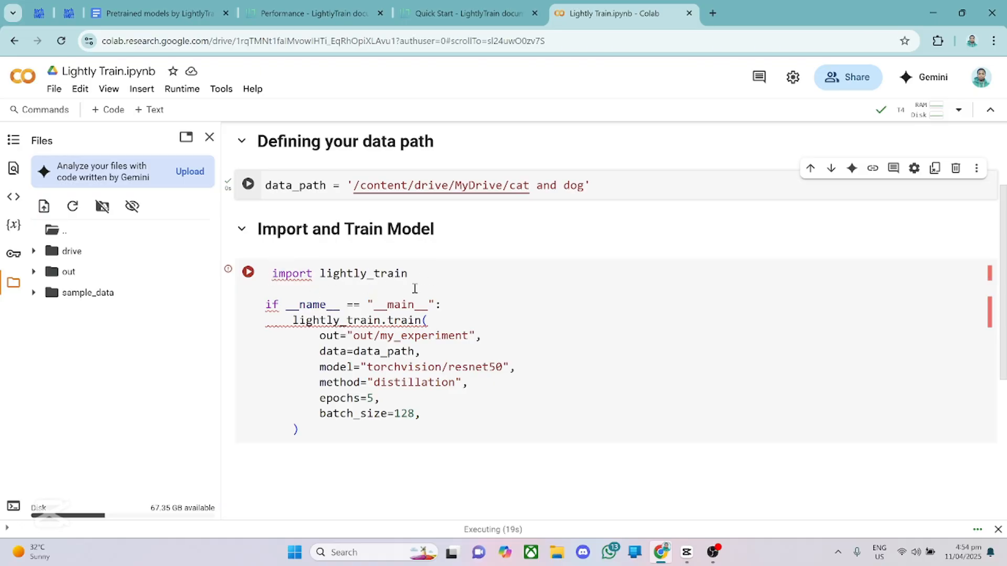
left_click(469, 13)
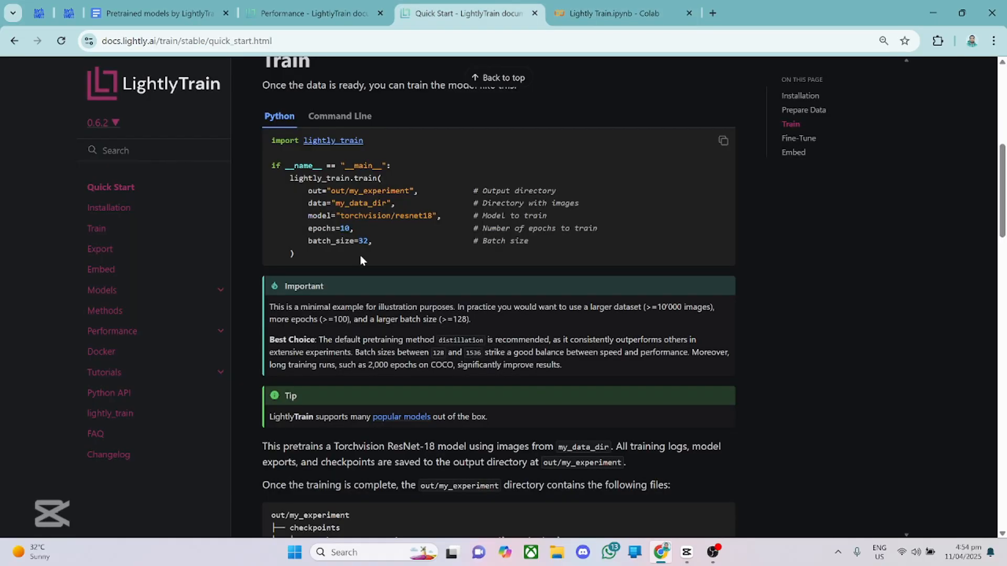
scroll("up", 3)
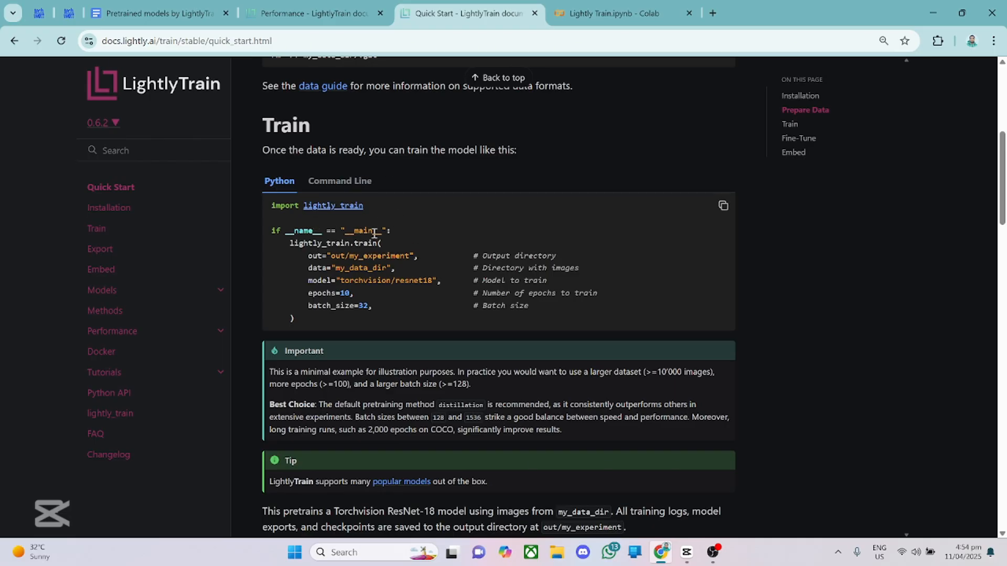
left_click(620, 12)
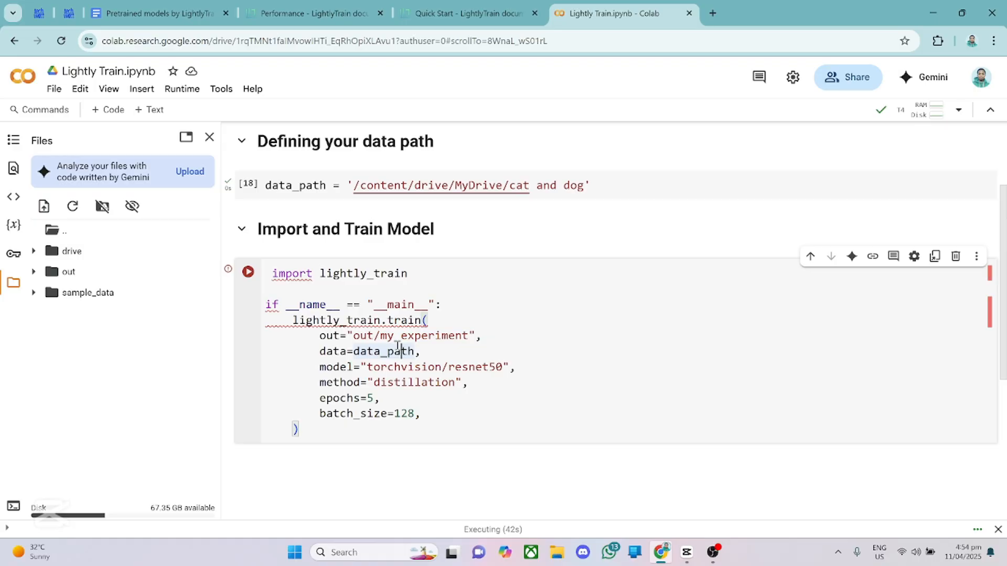
scroll("up", 3)
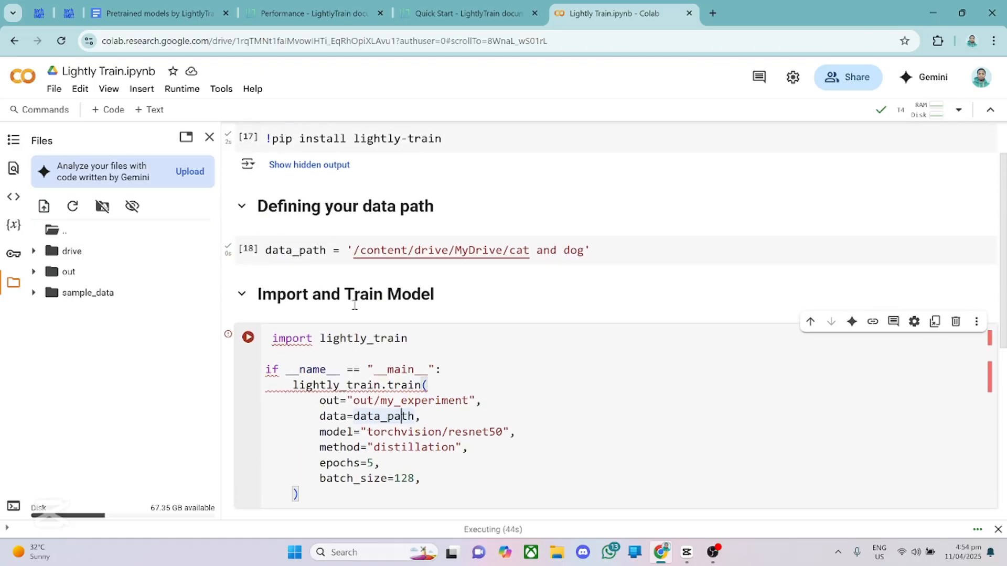
scroll("down", 3)
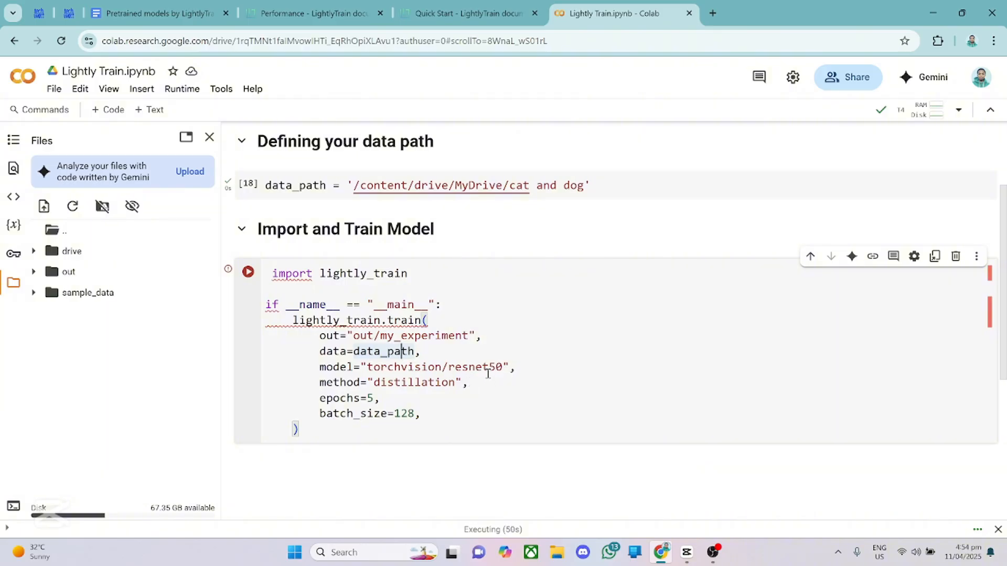
mouse_move(487, 378)
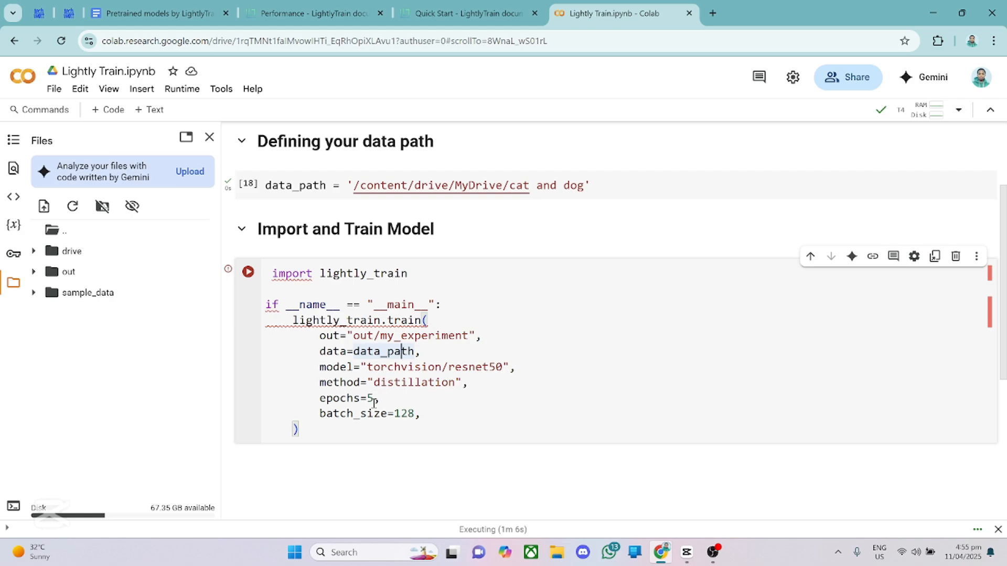
mouse_move(349, 413)
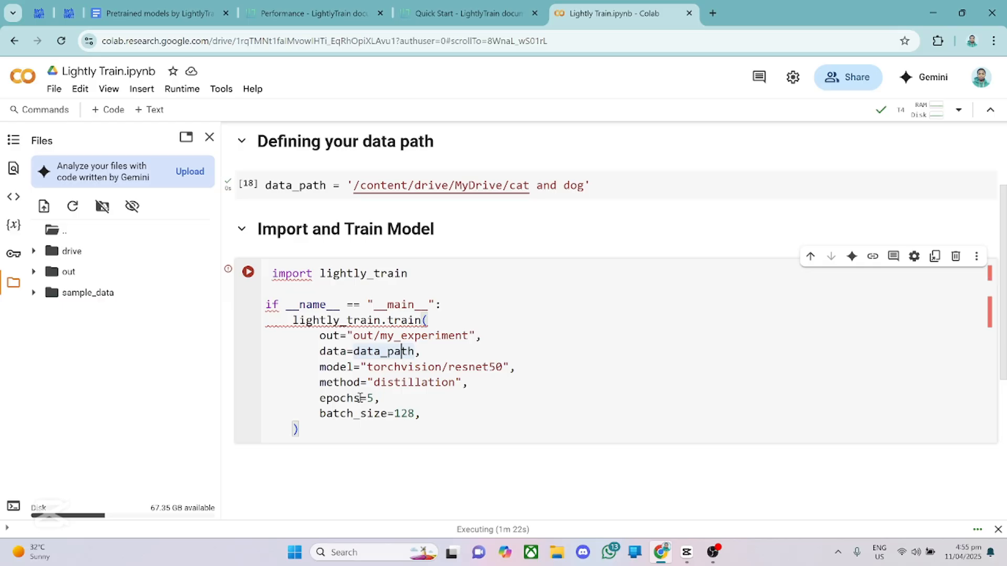
mouse_move(400, 420)
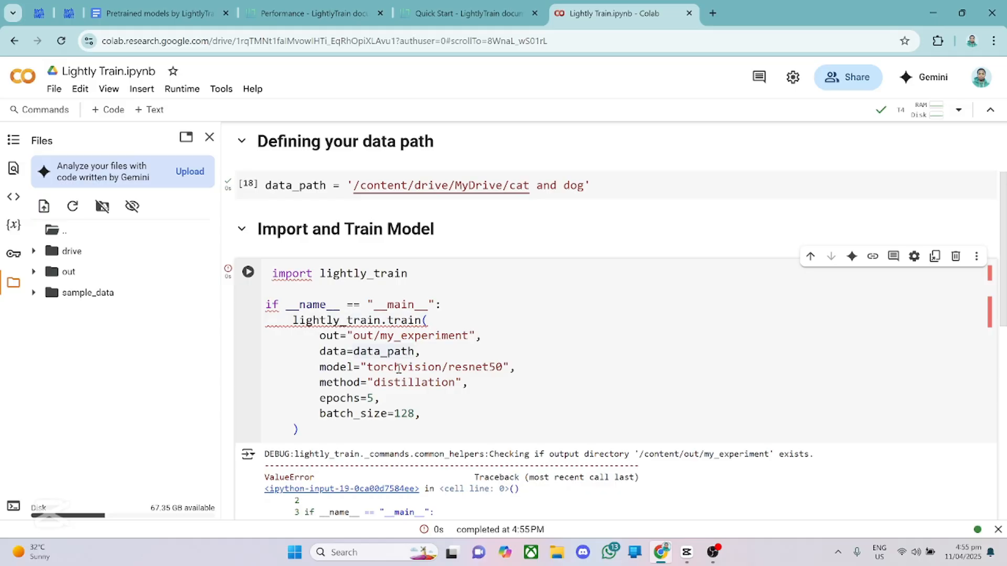
- Review the ValueError traceback saying out/my_experiment is not empty
scroll("down", 3)
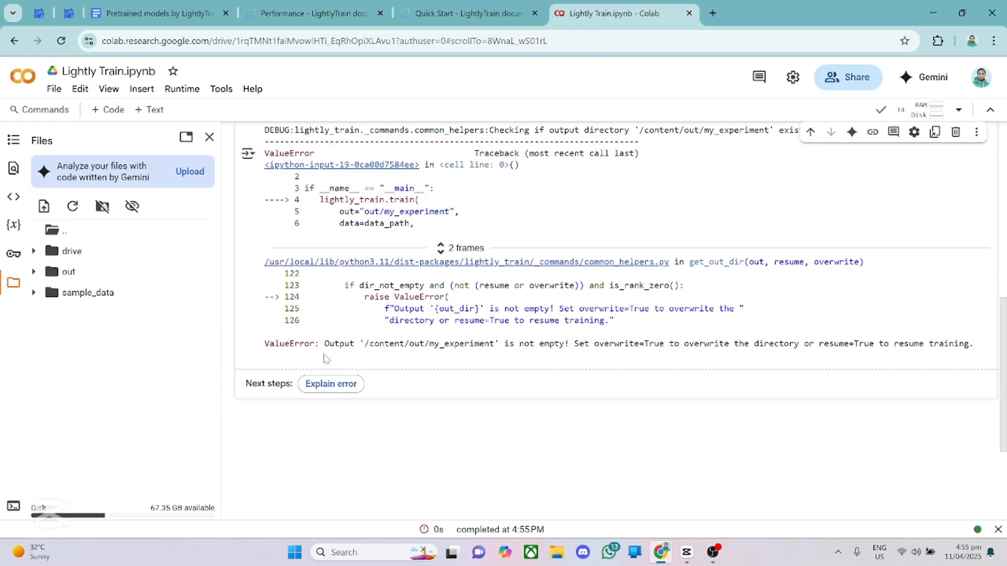
mouse_move(490, 367)
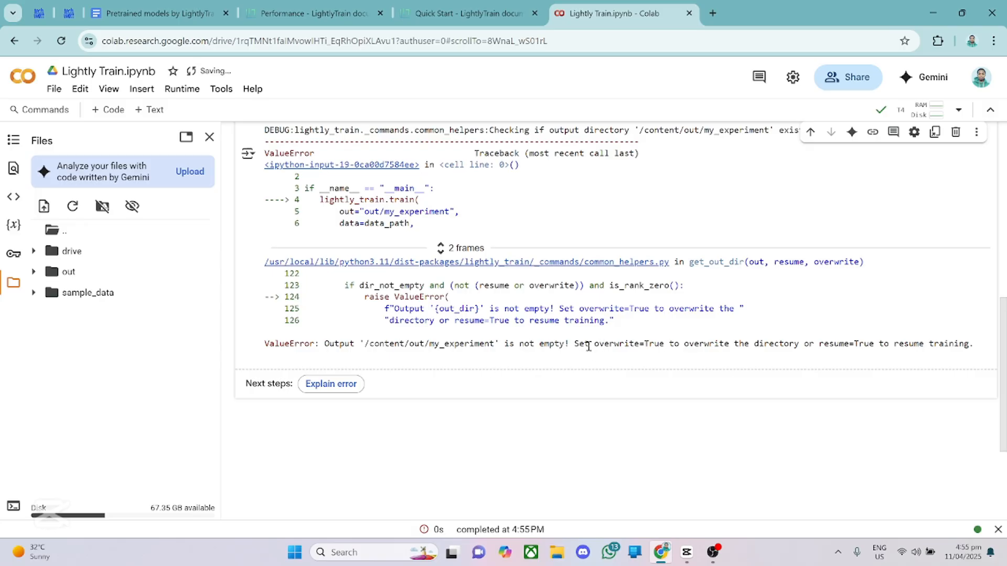
mouse_move(360, 244)
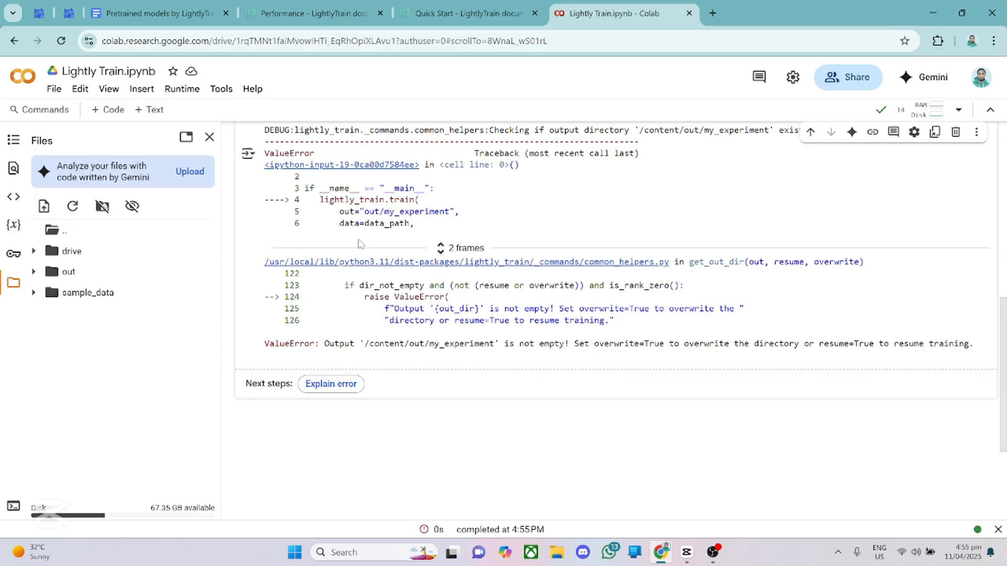
scroll("up", 3)
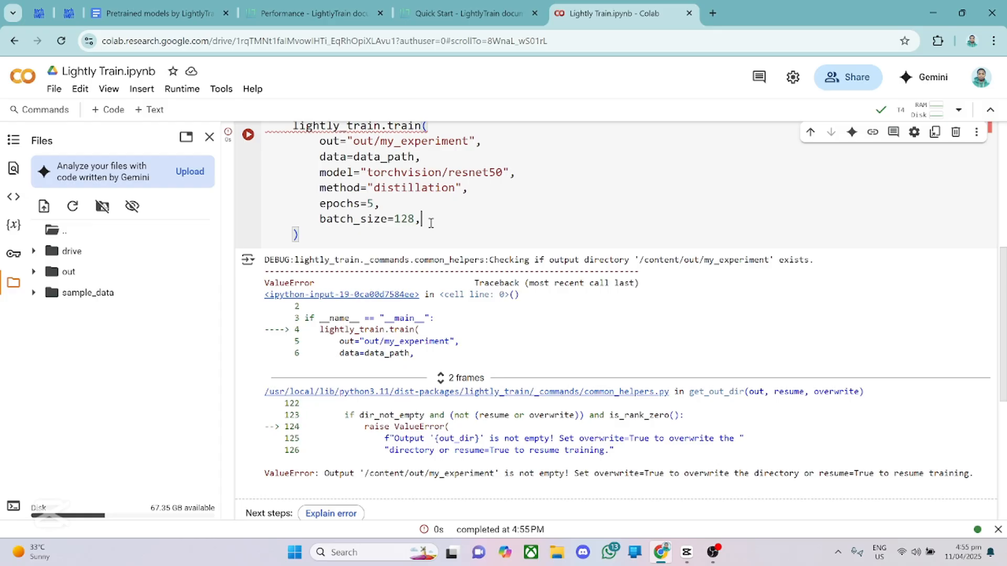
- Add overwrite=True to lightly_train.train() and rerun training into Epoch 2
type("o")
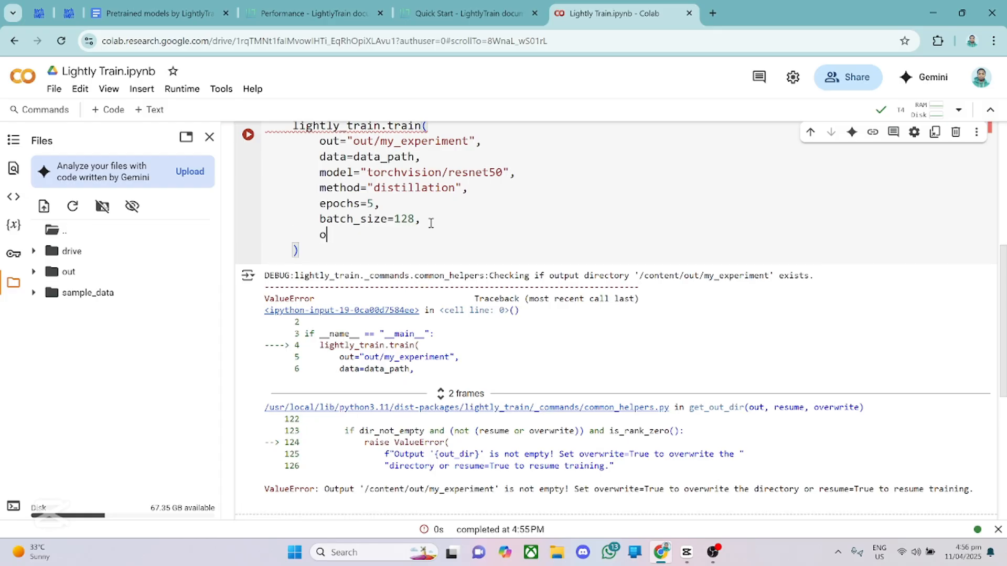
type("verwrite=")
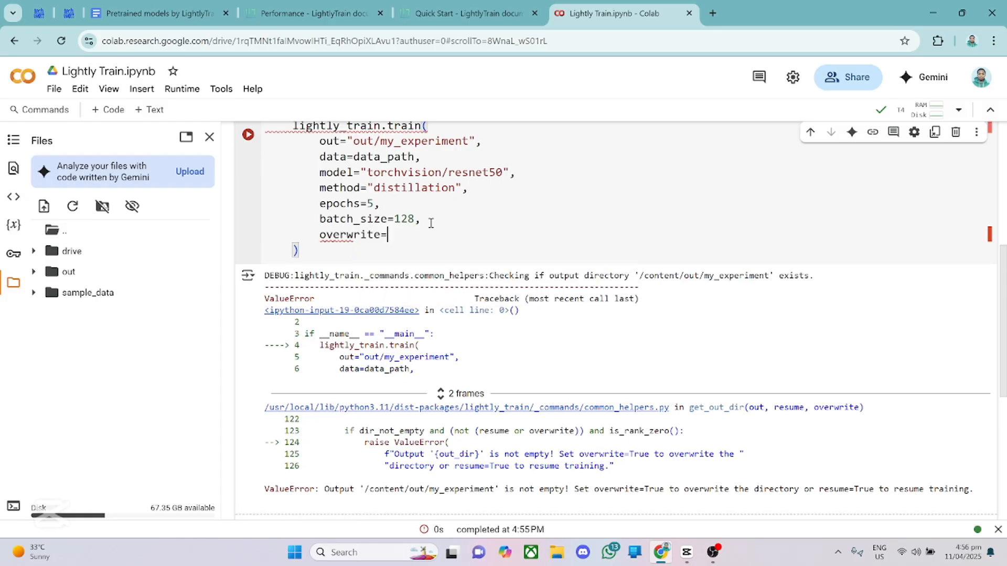
type("True")
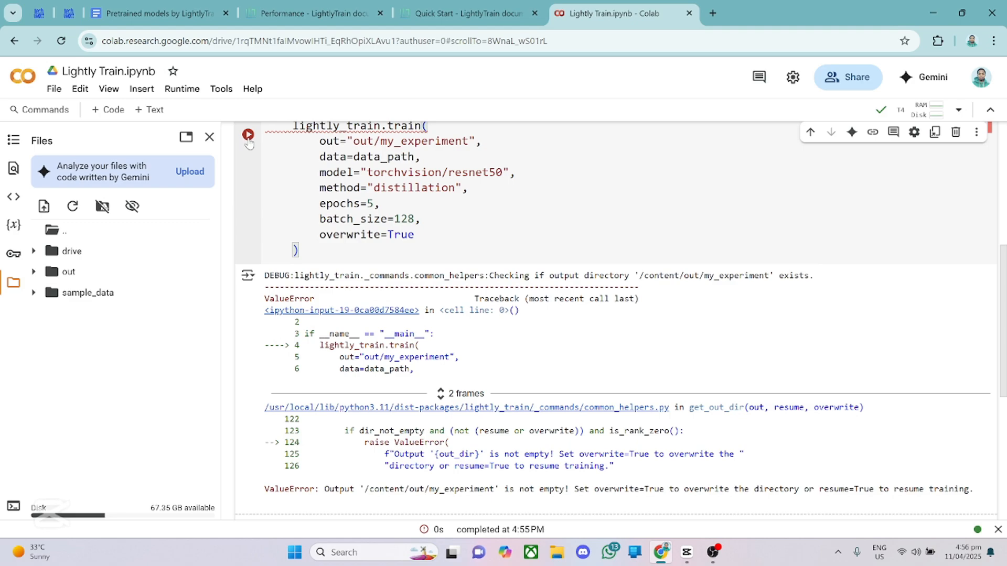
left_click(248, 134)
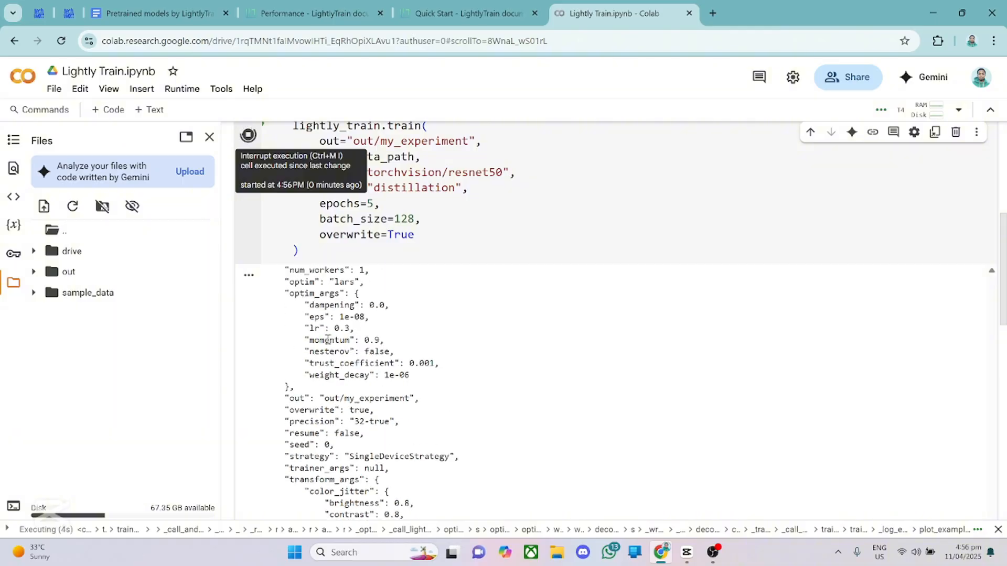
scroll("down", 3)
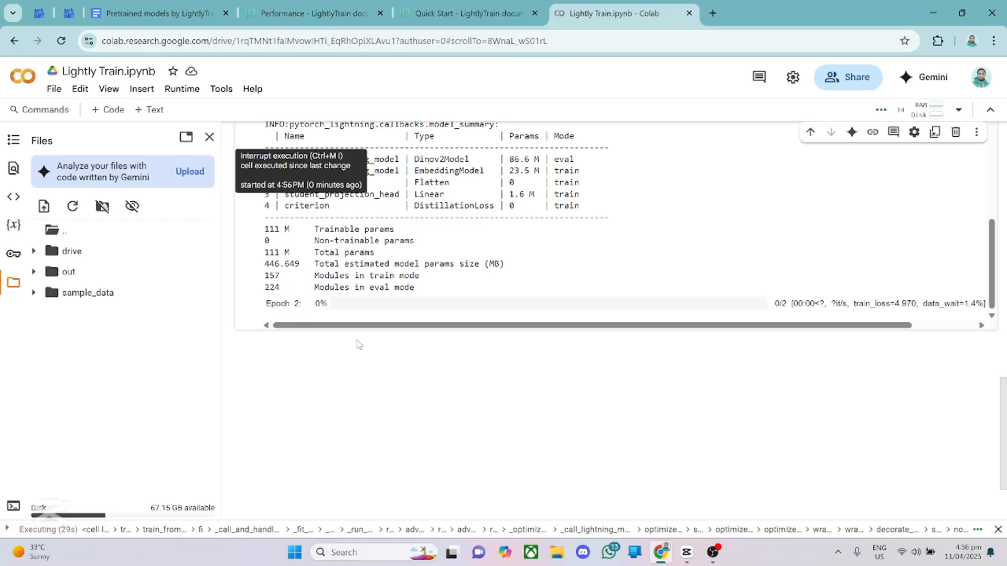
mouse_move(368, 345)
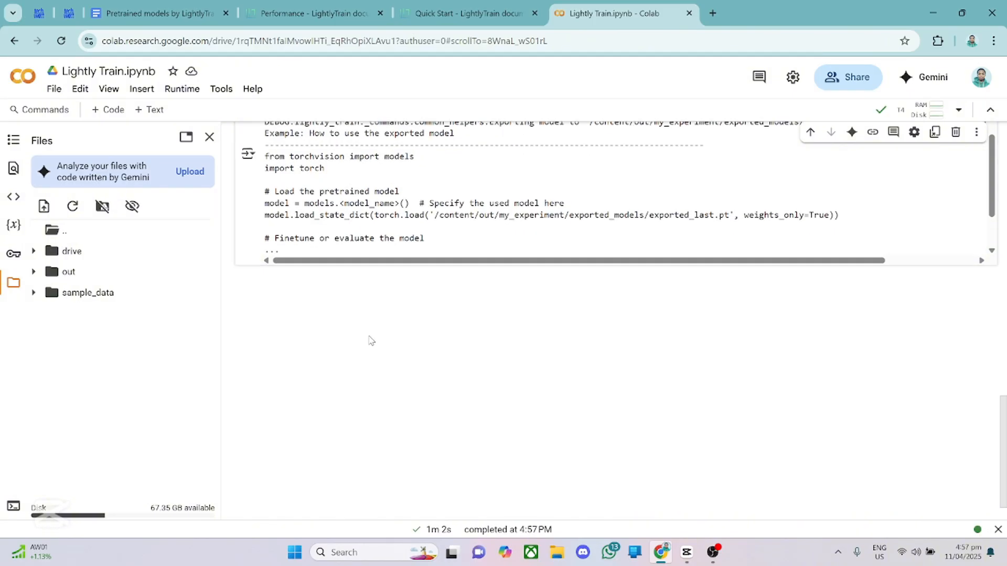
- Expand out/my_experiment and its checkpoints folder to see the saved results
scroll("down", 3)
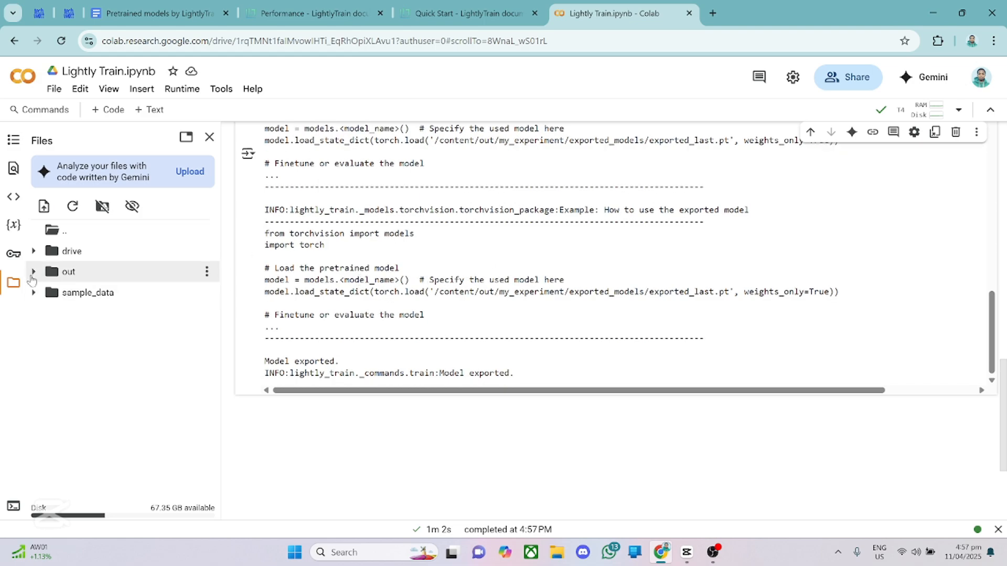
left_click(33, 270)
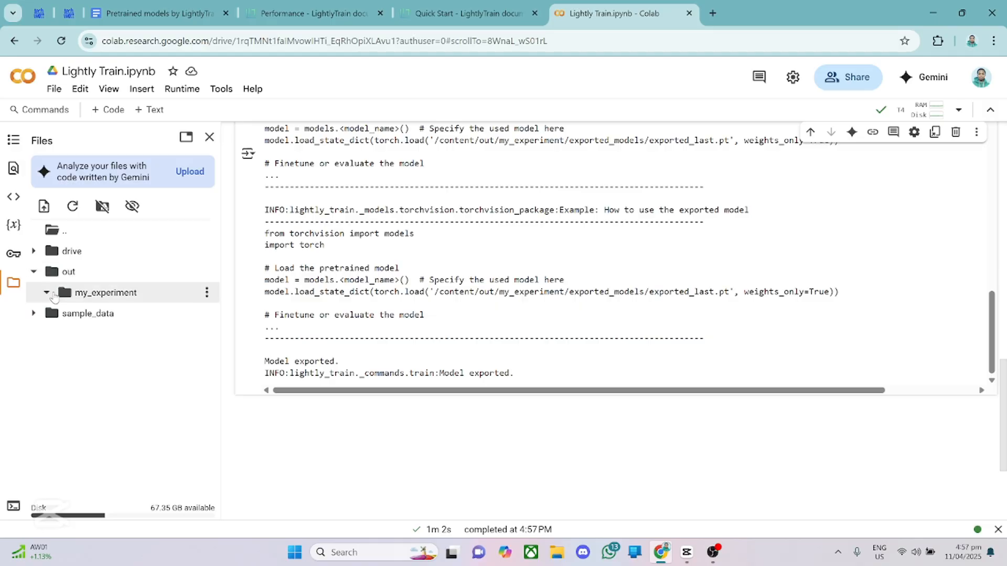
left_click(46, 293)
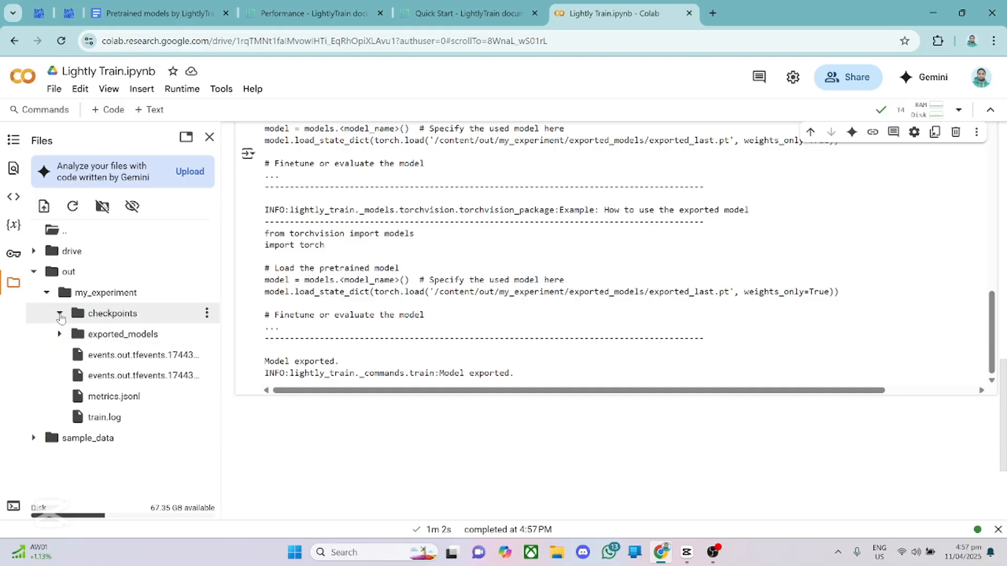
left_click(59, 318)
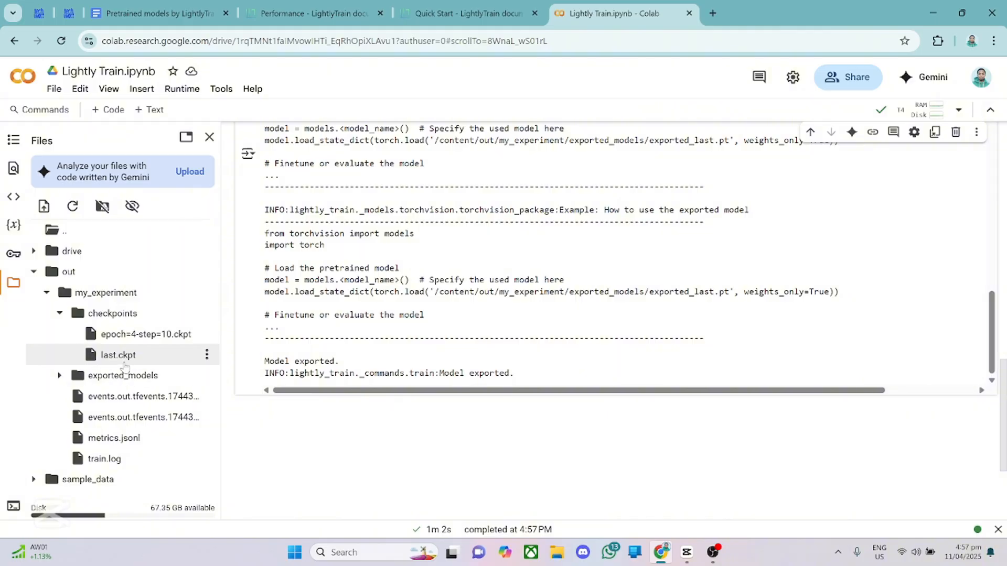
mouse_move(154, 357)
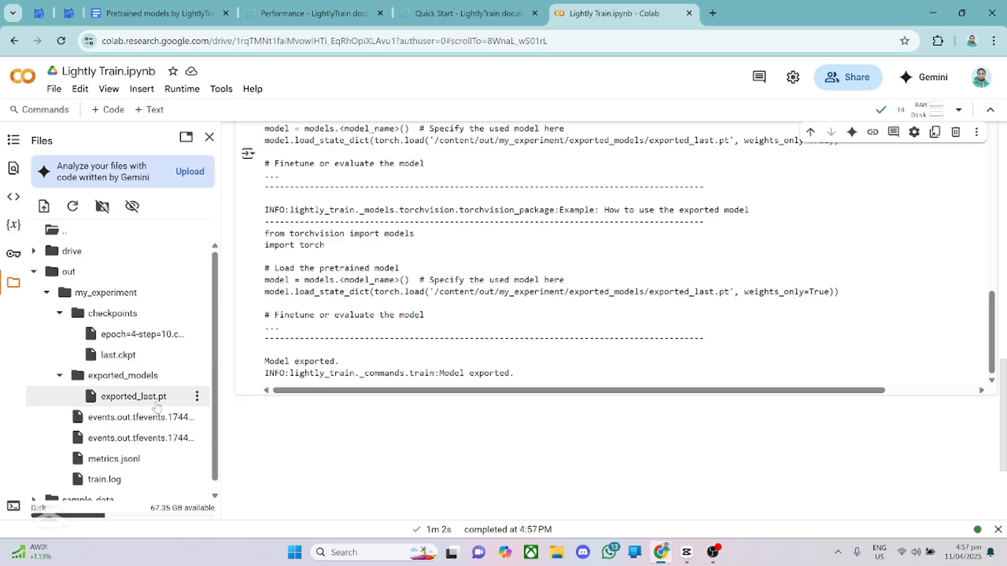
mouse_move(139, 396)
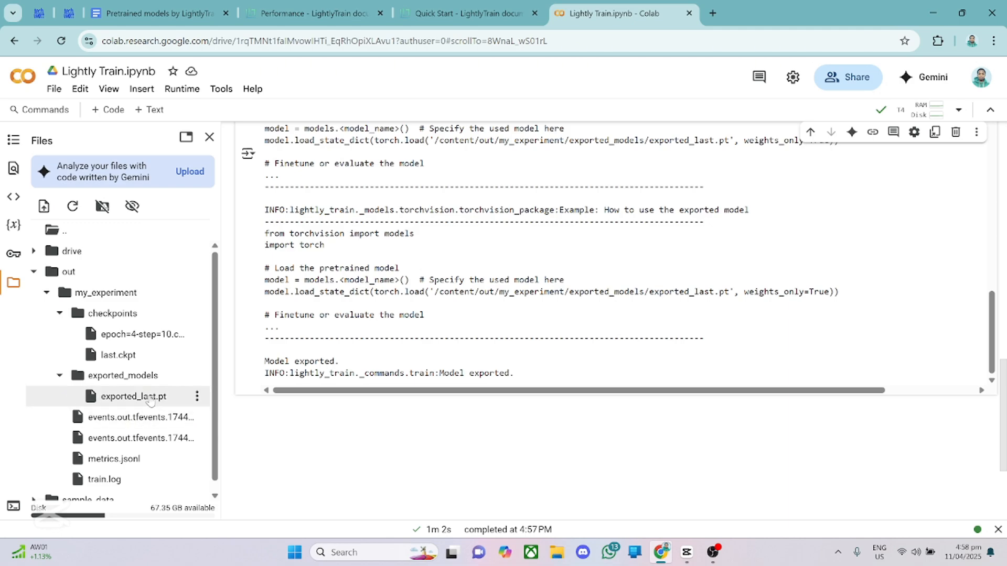
mouse_move(379, 121)
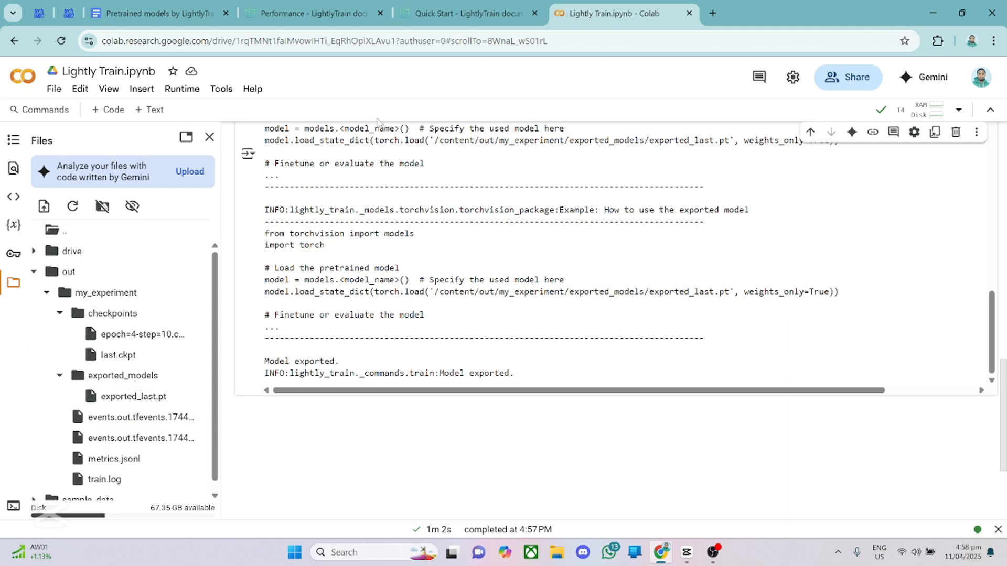
- Show the Quick Start Fine-Tune example loading out/my_experiment/exported_models/exported_last.pt into ResNet-18
left_click(468, 13)
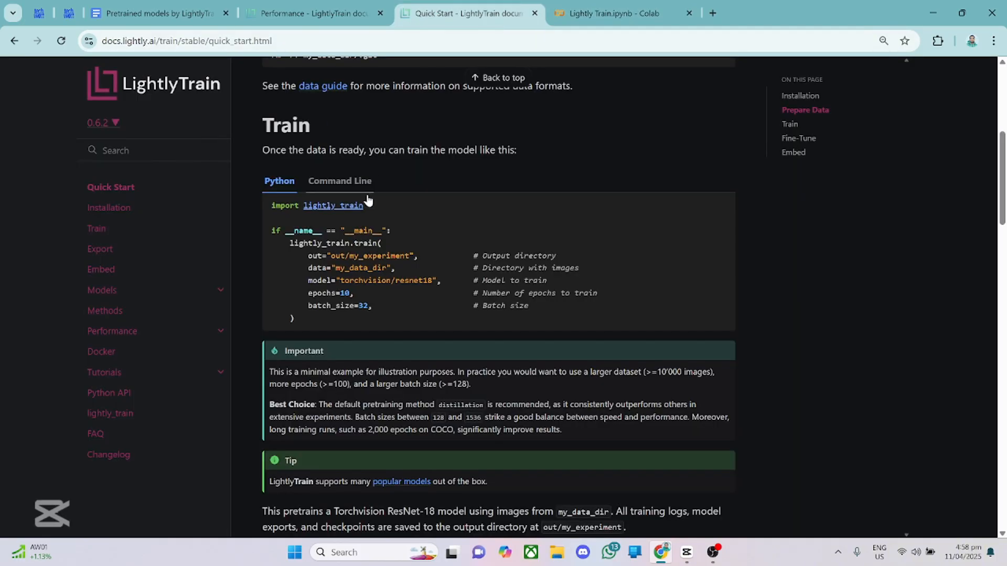
scroll("down", 3)
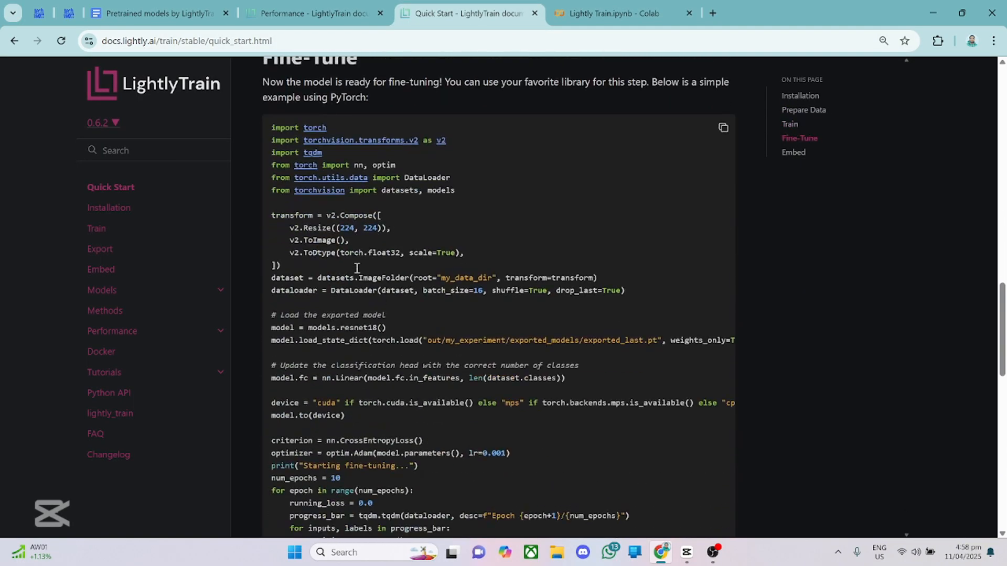
scroll("up", 3)
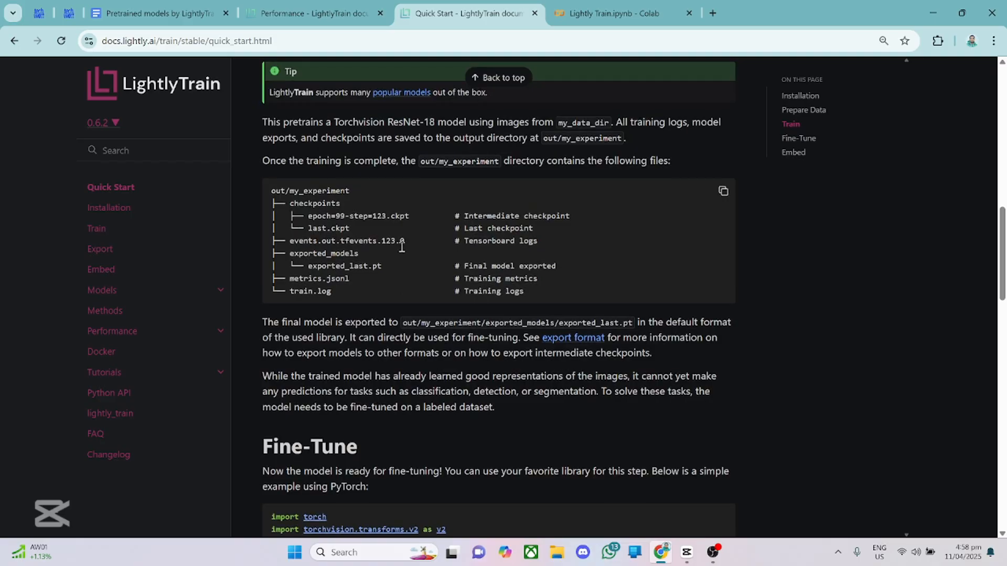
scroll("down", 3)
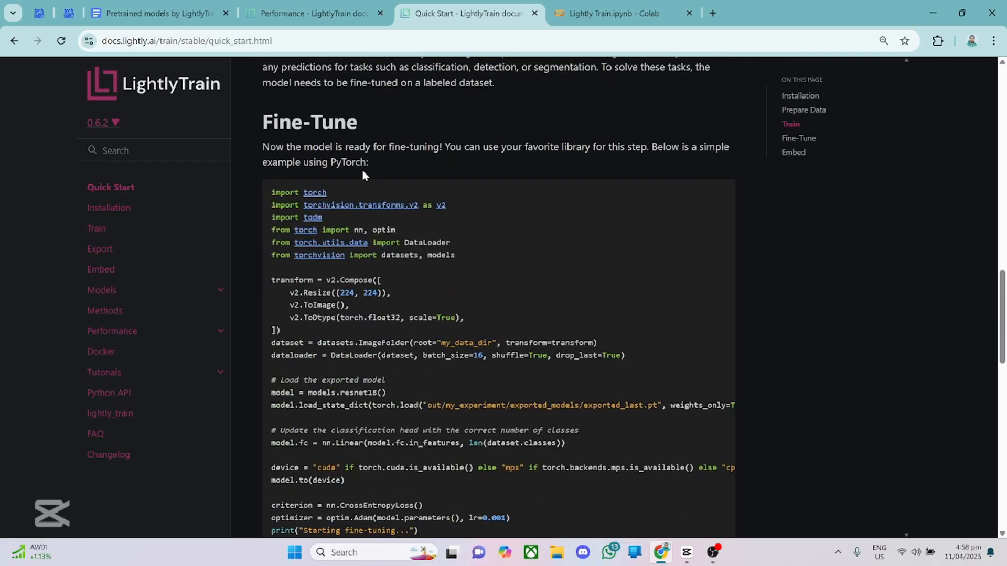
scroll("down", 3)
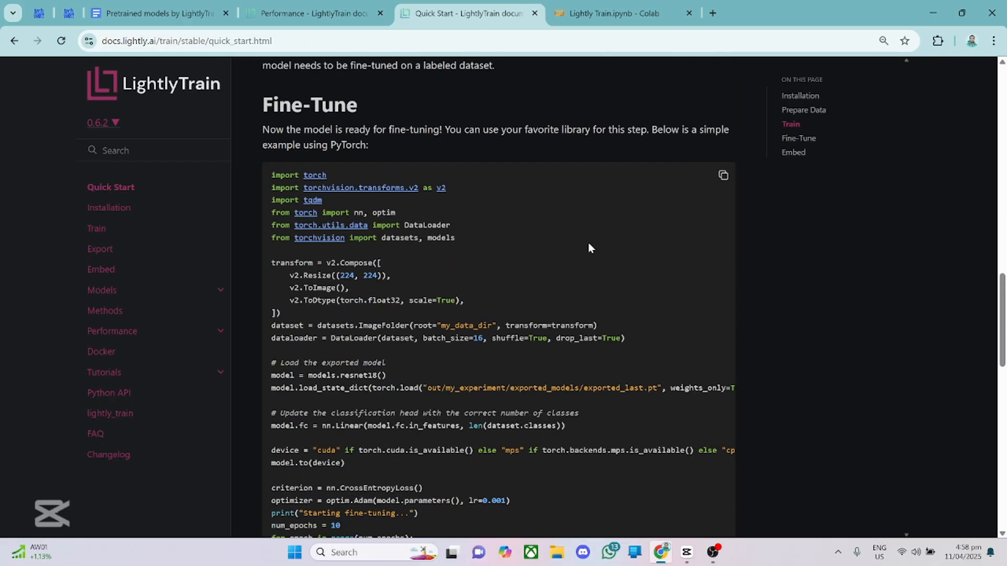
scroll("down", 3)
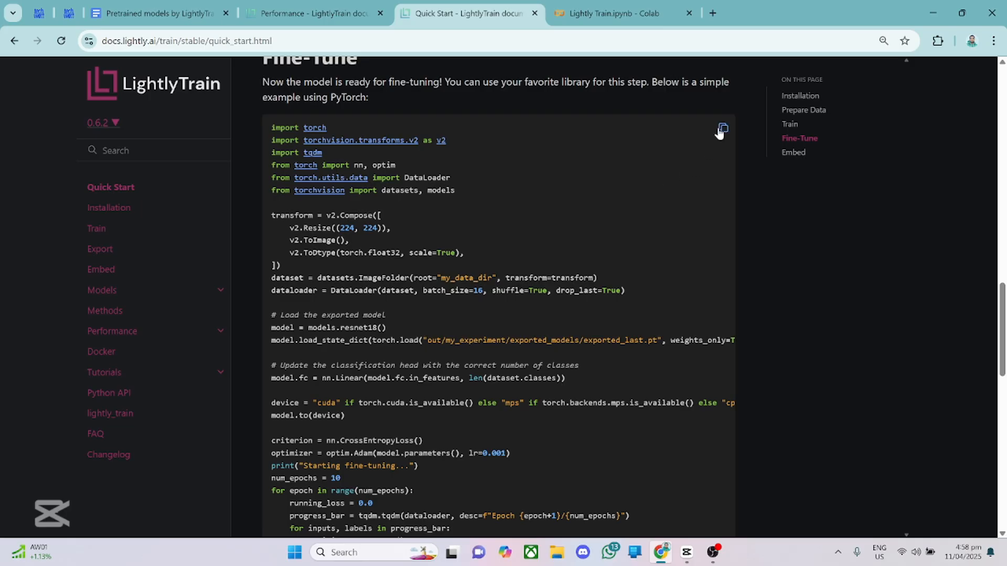
mouse_move(431, 345)
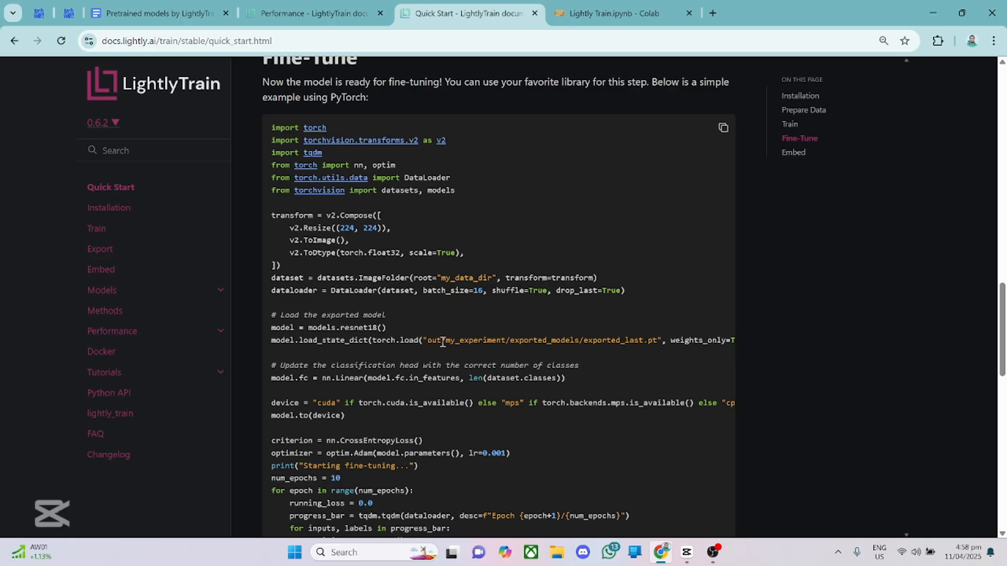
mouse_move(619, 350)
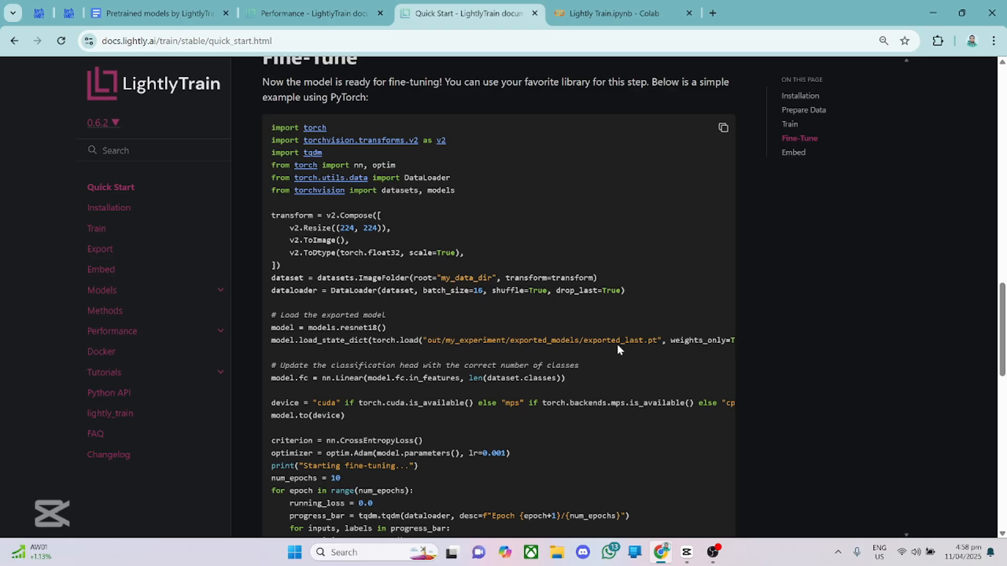
left_click(619, 12)
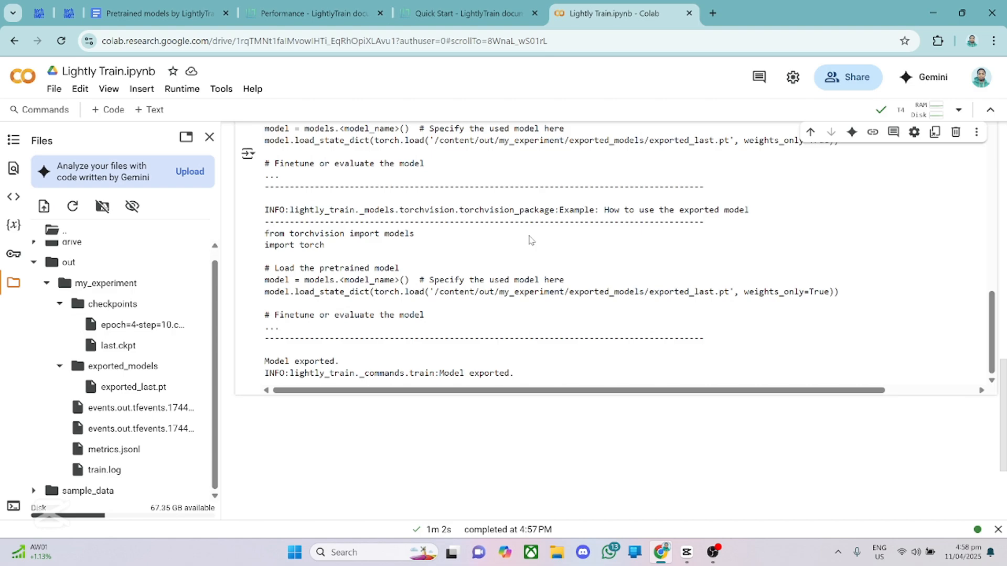
left_click(469, 13)
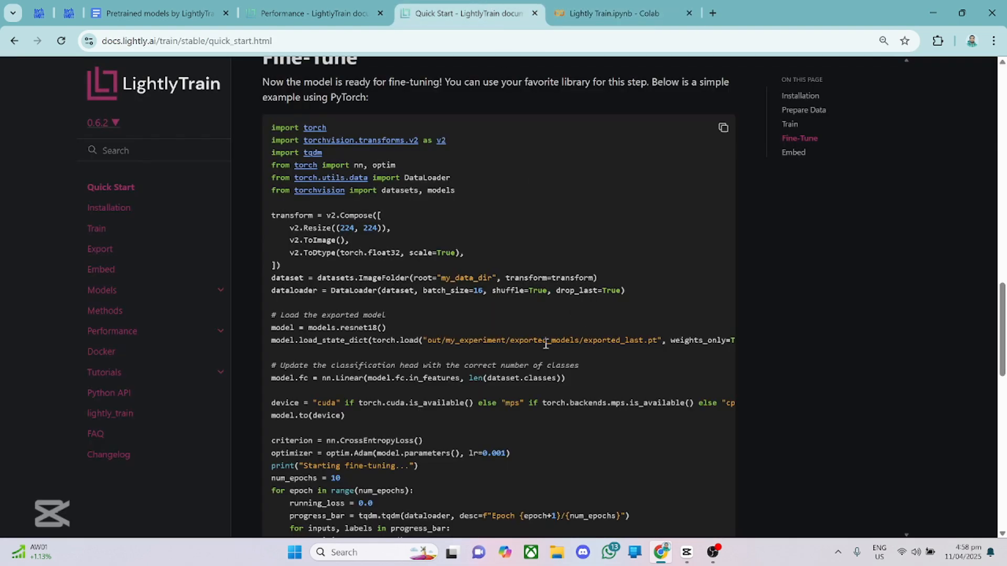
mouse_move(457, 395)
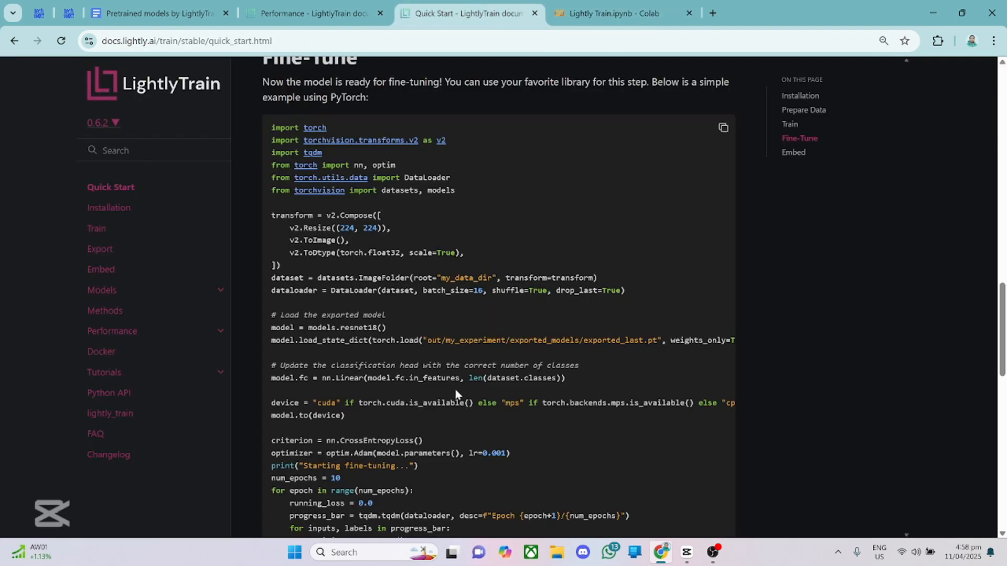
scroll("down", 3)
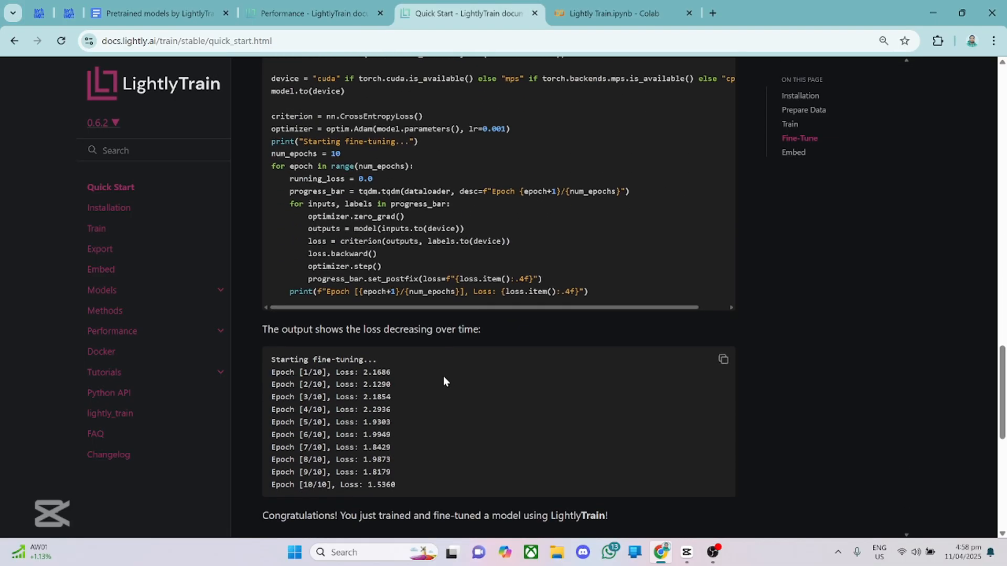
mouse_move(351, 250)
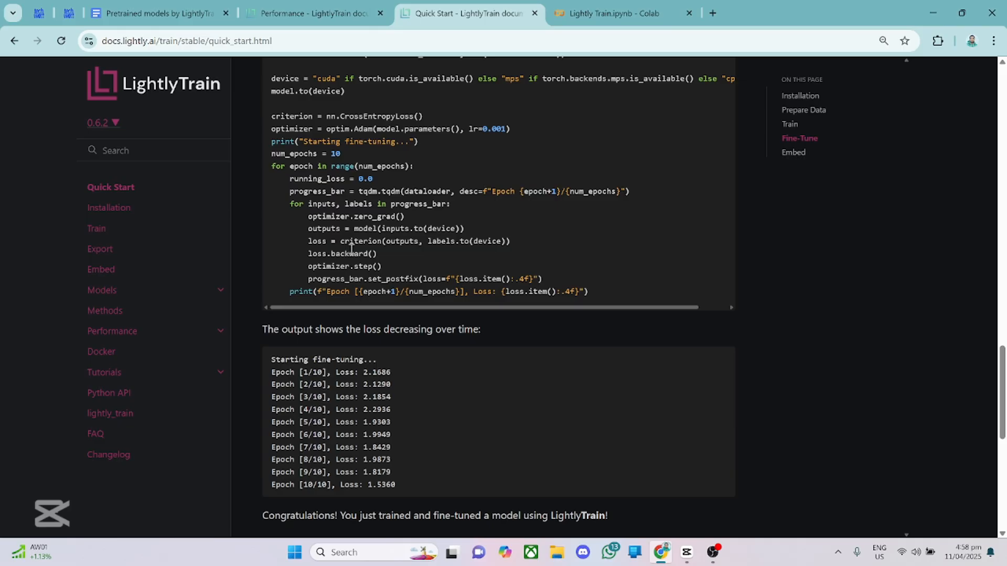
scroll("down", 3)
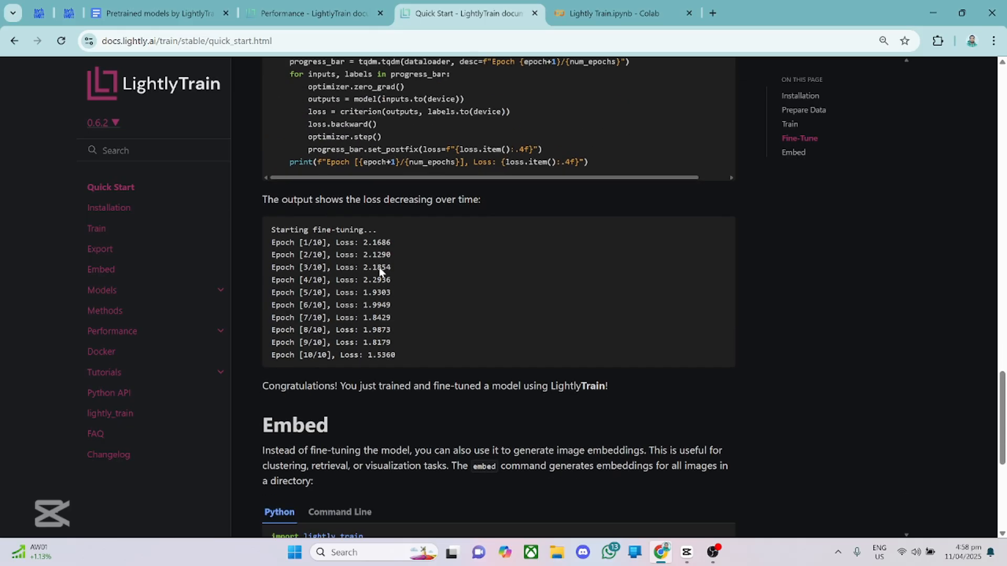
scroll("down", 3)
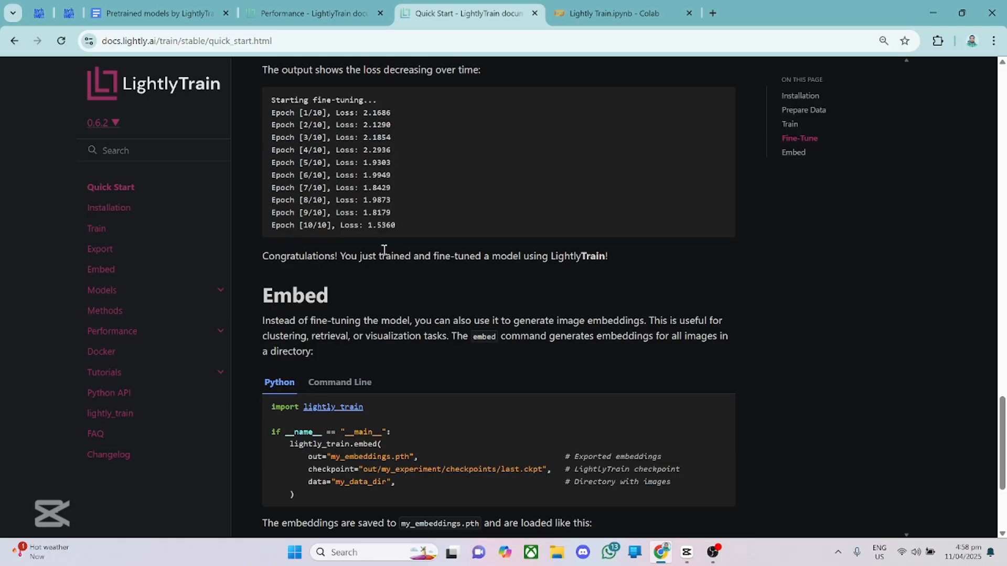
scroll("up", 3)
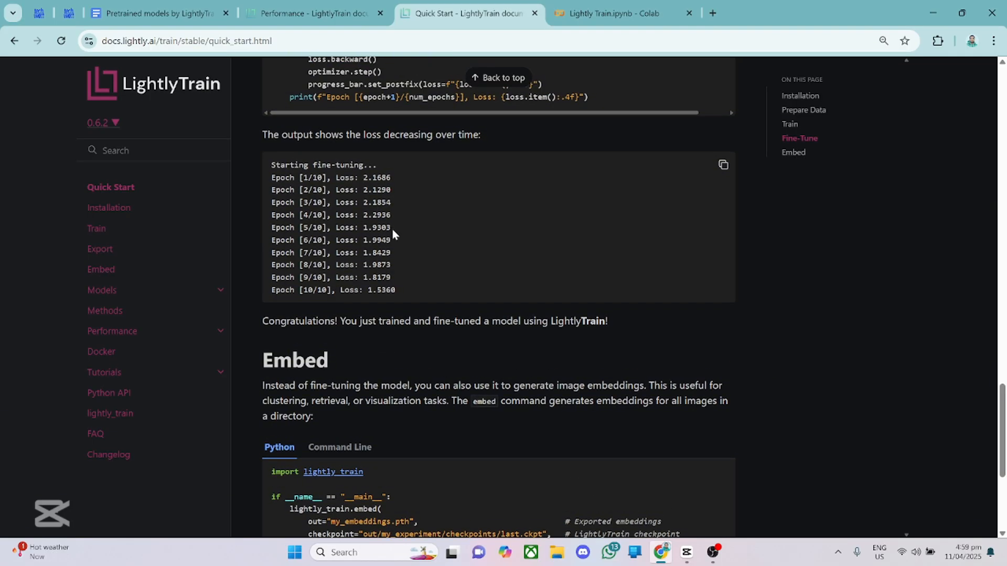
scroll("up", 3)
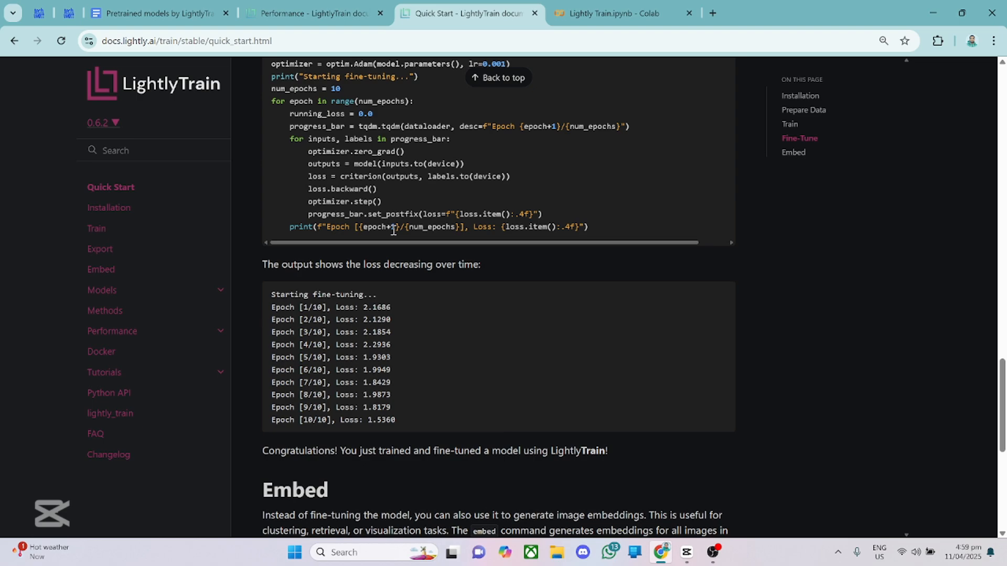
left_click(620, 13)
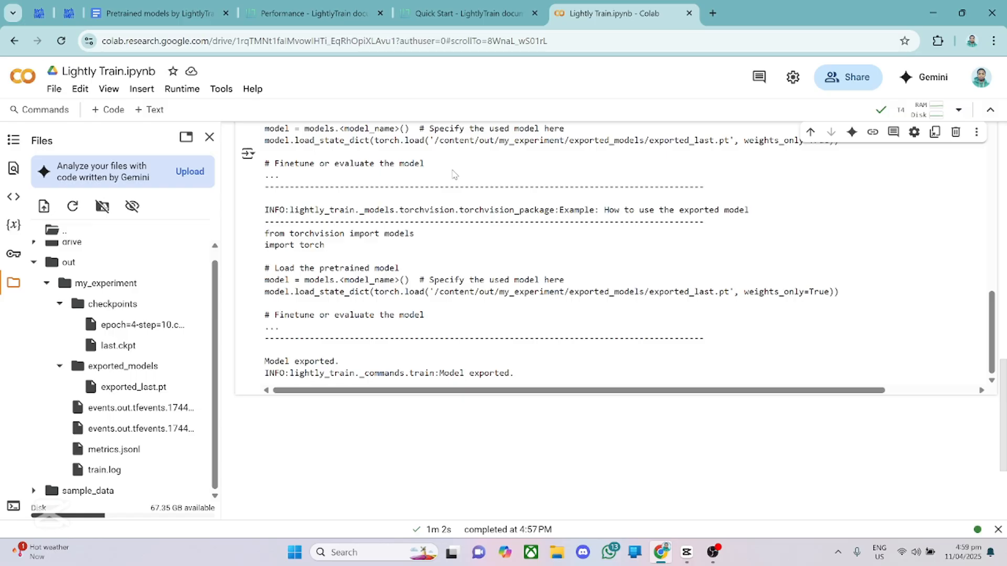
left_click(468, 13)
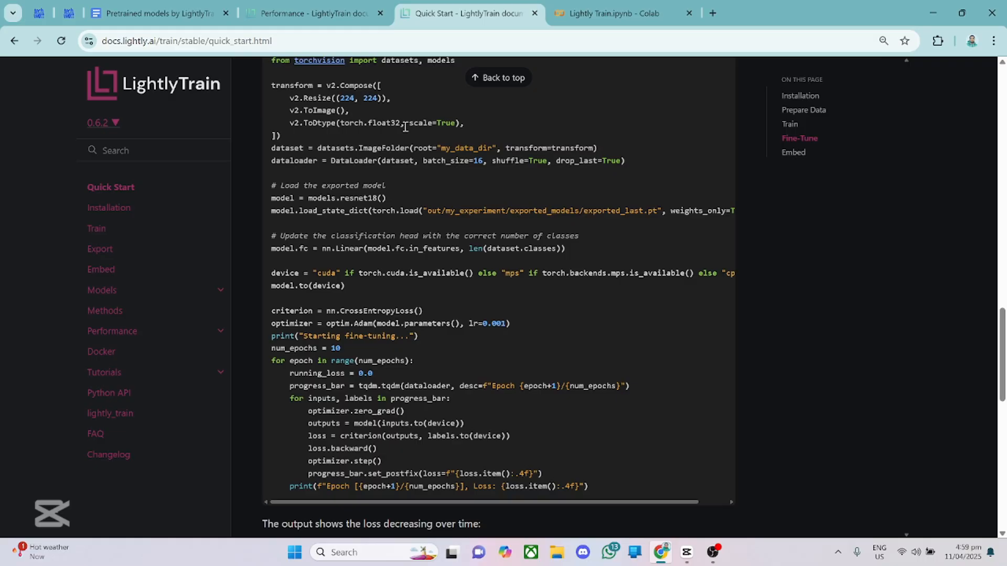
mouse_move(402, 126)
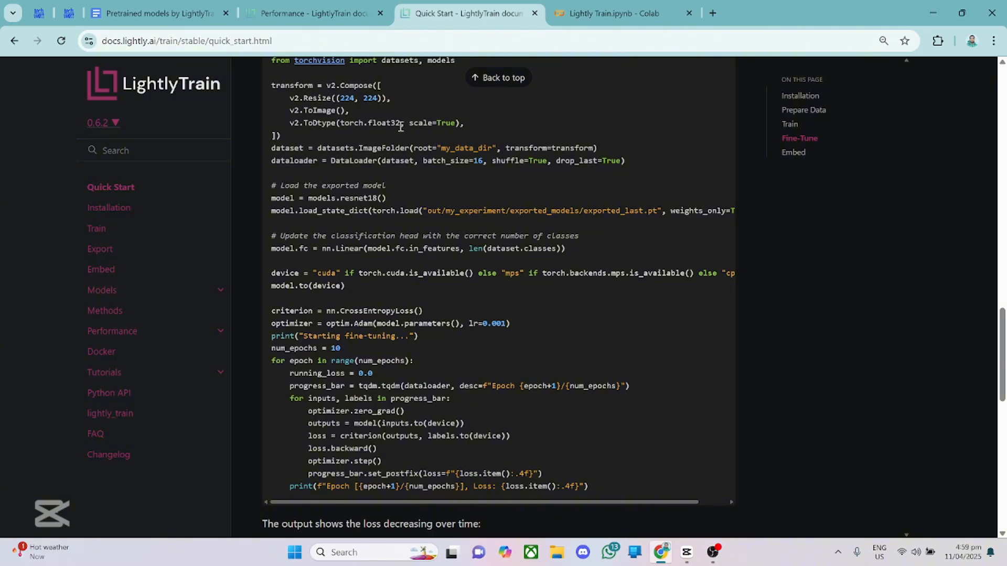
mouse_move(590, 13)
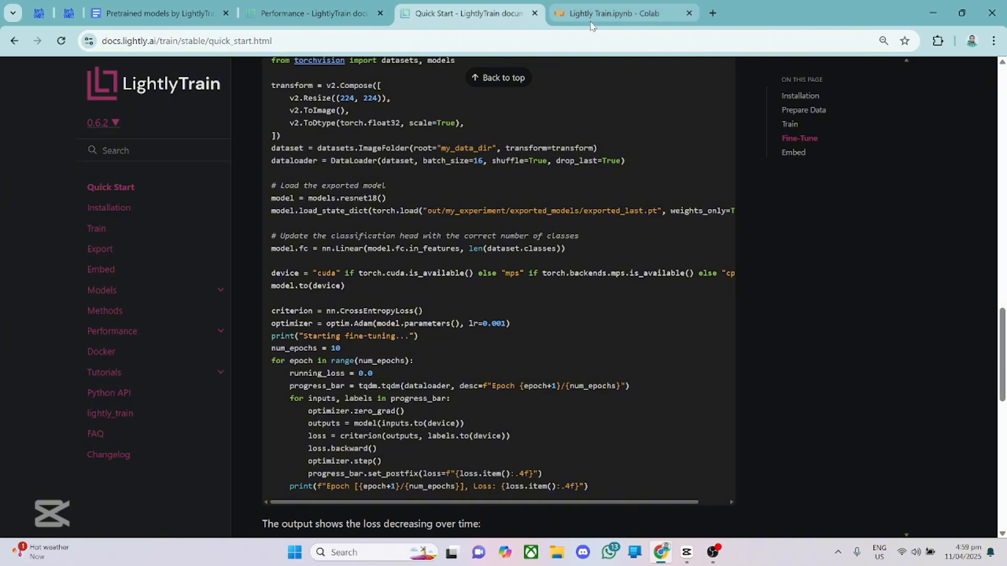
mouse_move(614, 13)
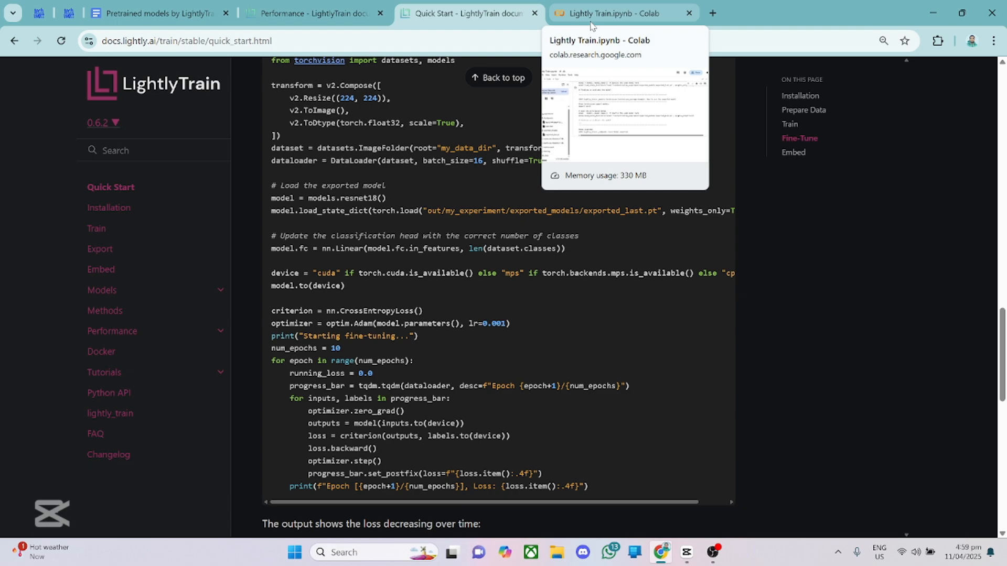
mouse_move(591, 27)
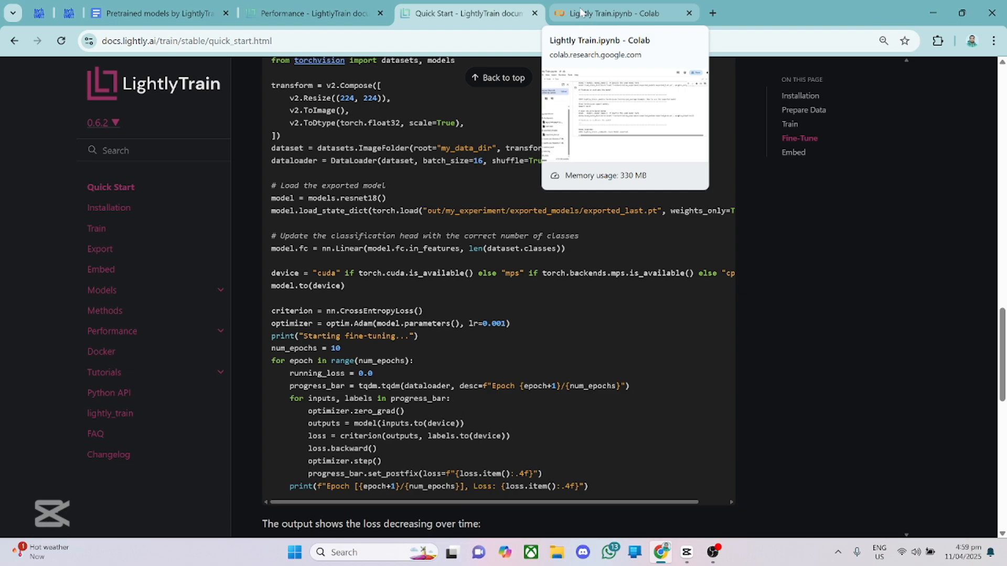